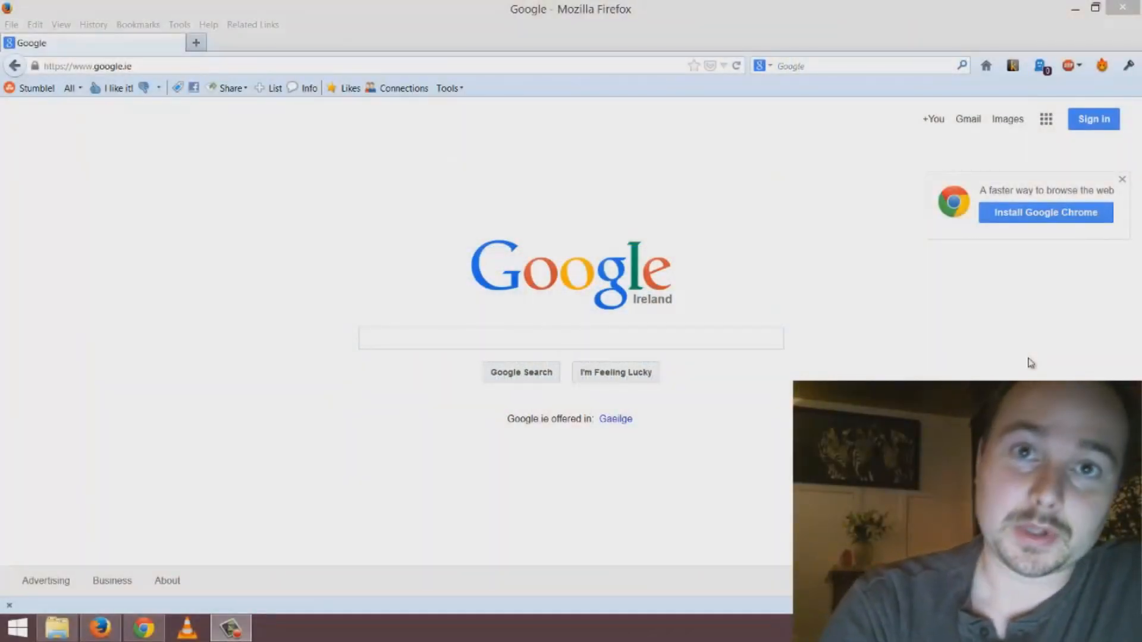
pyautogui.moveTo(981, 376)
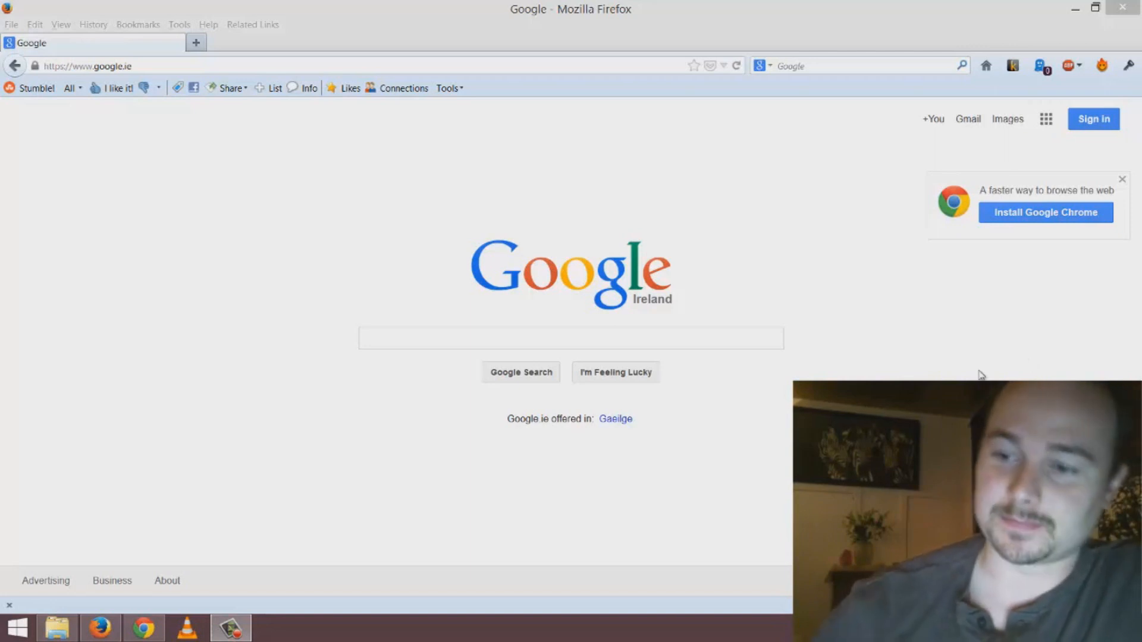
# - Search Google for 'anki' and open the 'Anki - powerful, intelligent flashcards' result
pyautogui.click(570, 338)
pyautogui.write('anki')
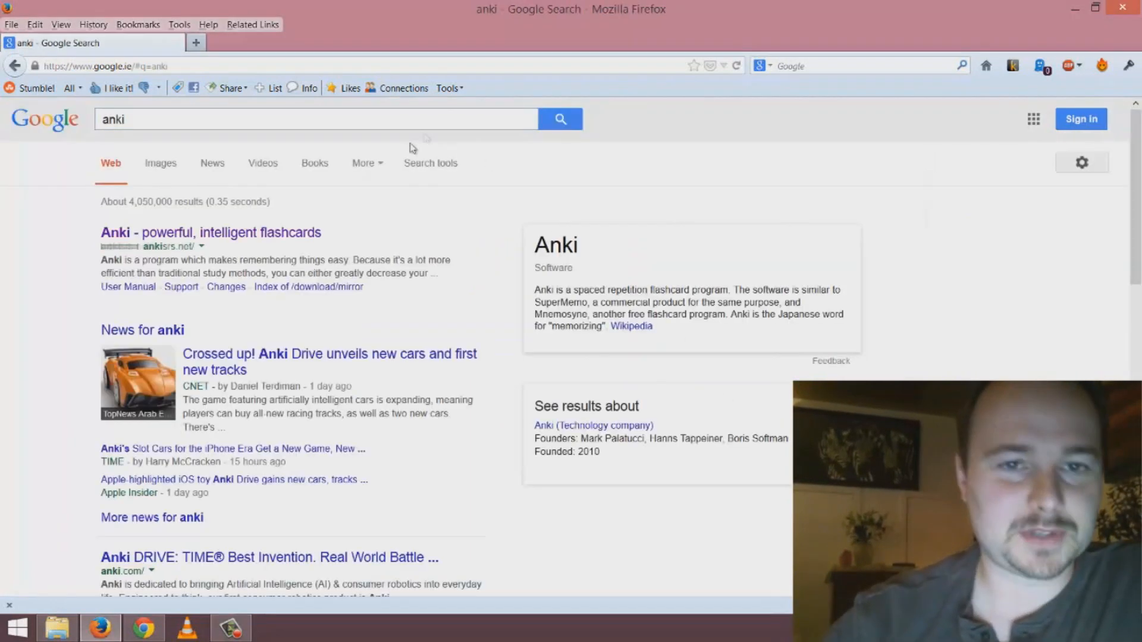
pyautogui.click(210, 233)
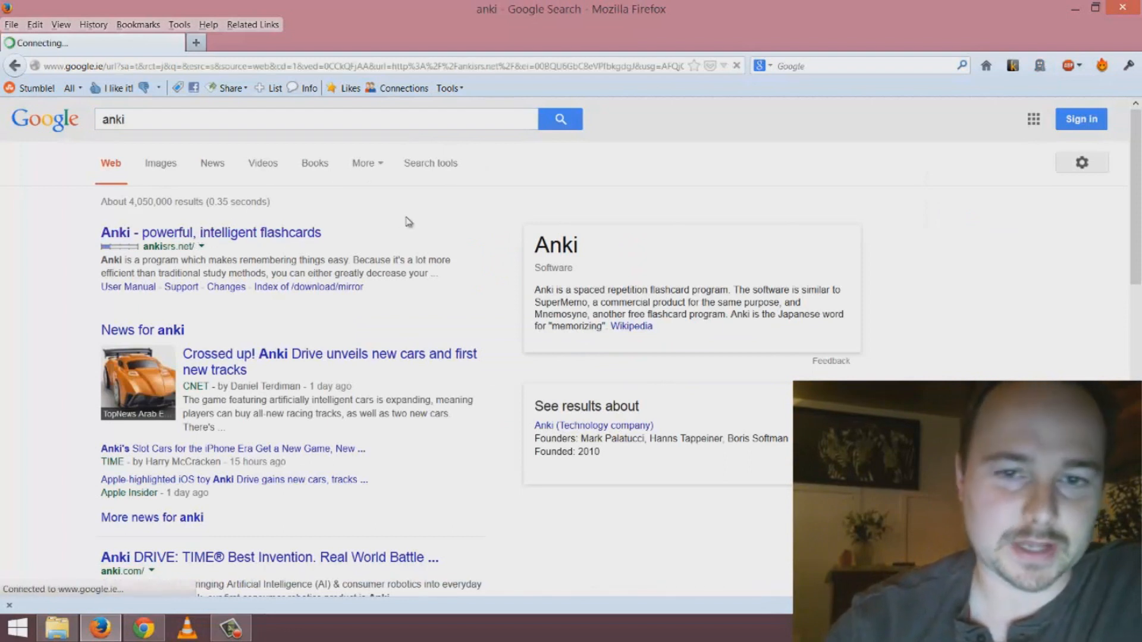
pyautogui.click(211, 233)
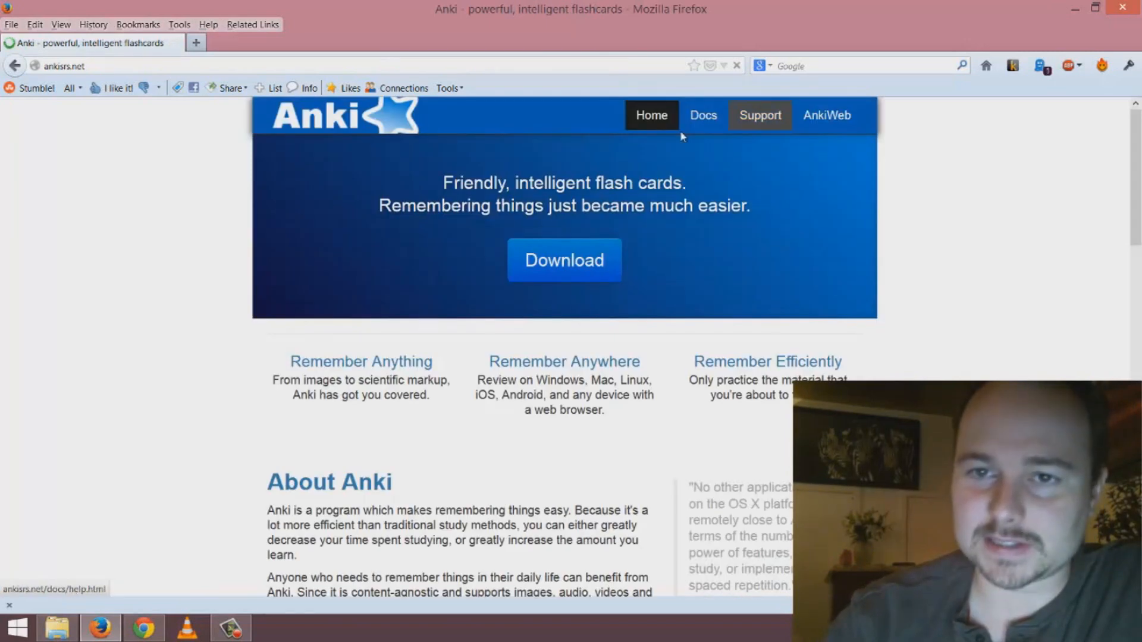
pyautogui.moveTo(827, 115)
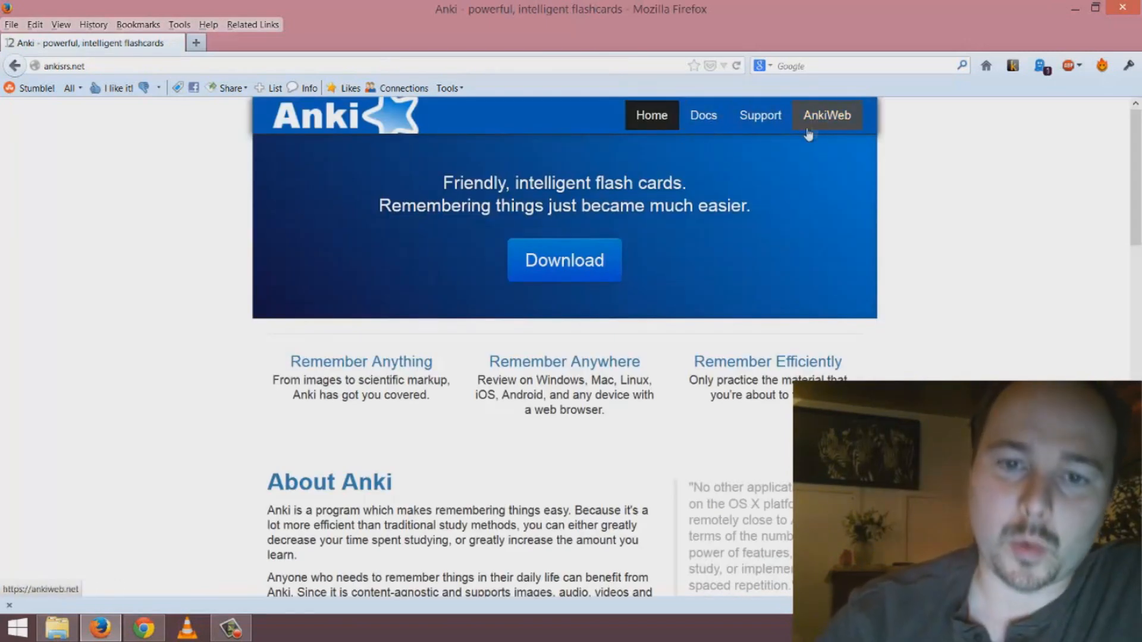
# - Scroll to Download Anki and view the Mac, then Windows, download instructions
pyautogui.scroll(-3)
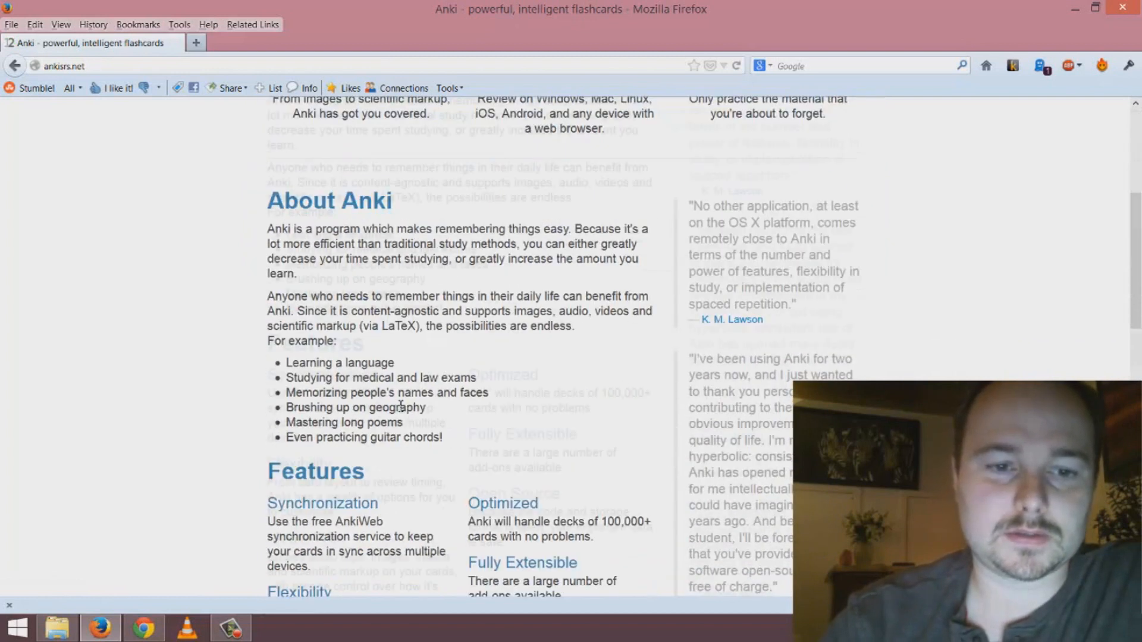
pyautogui.scroll(-3)
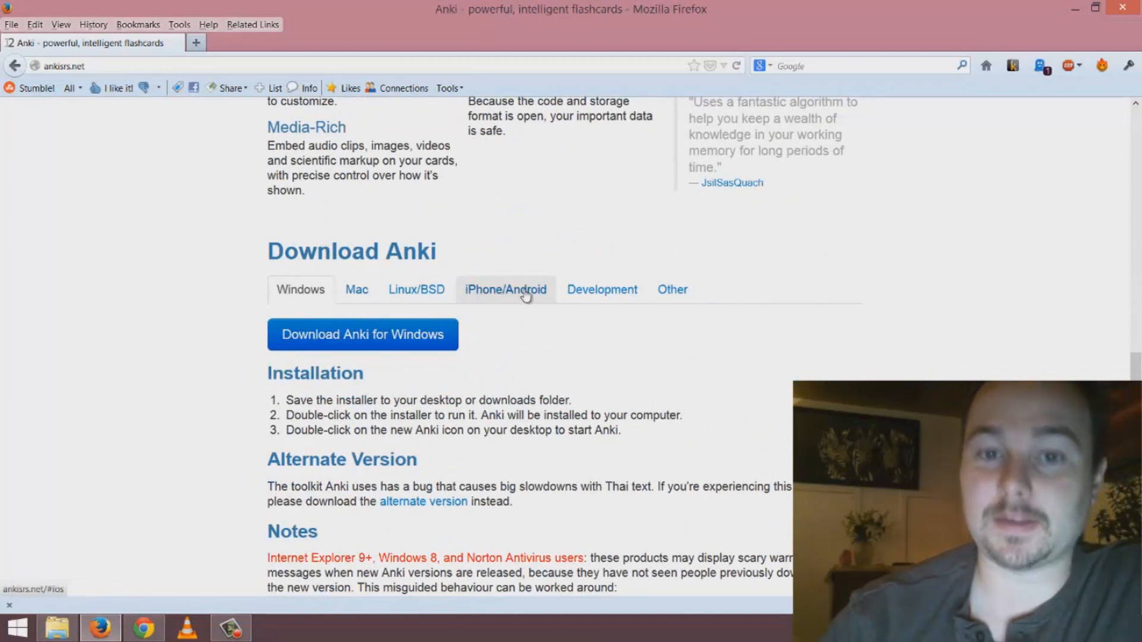
pyautogui.moveTo(228, 247)
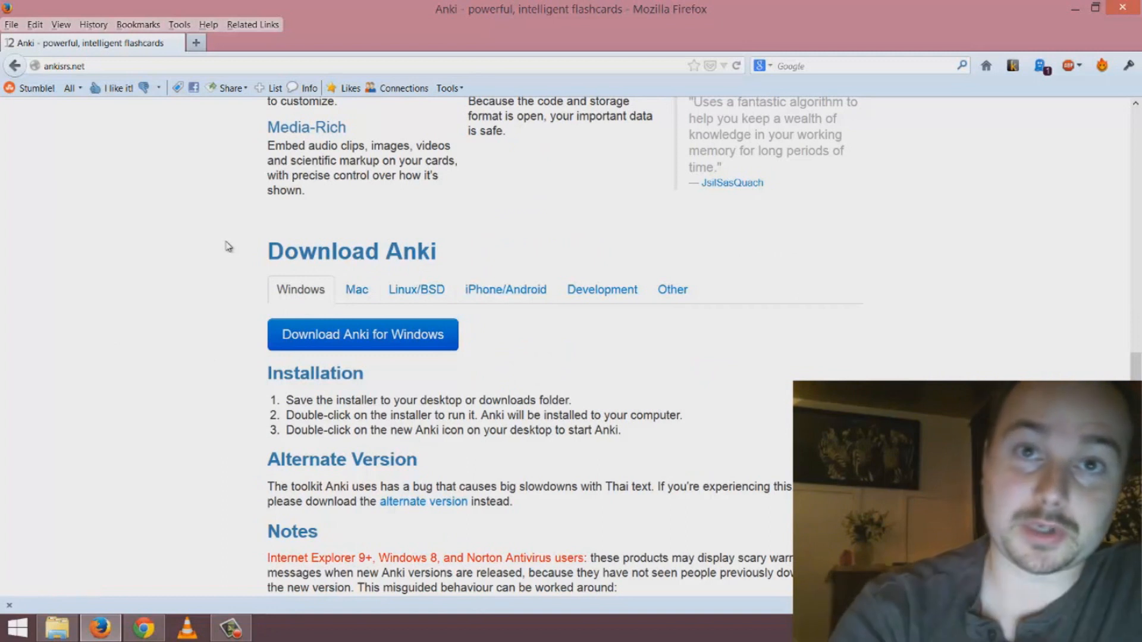
pyautogui.moveTo(233, 385)
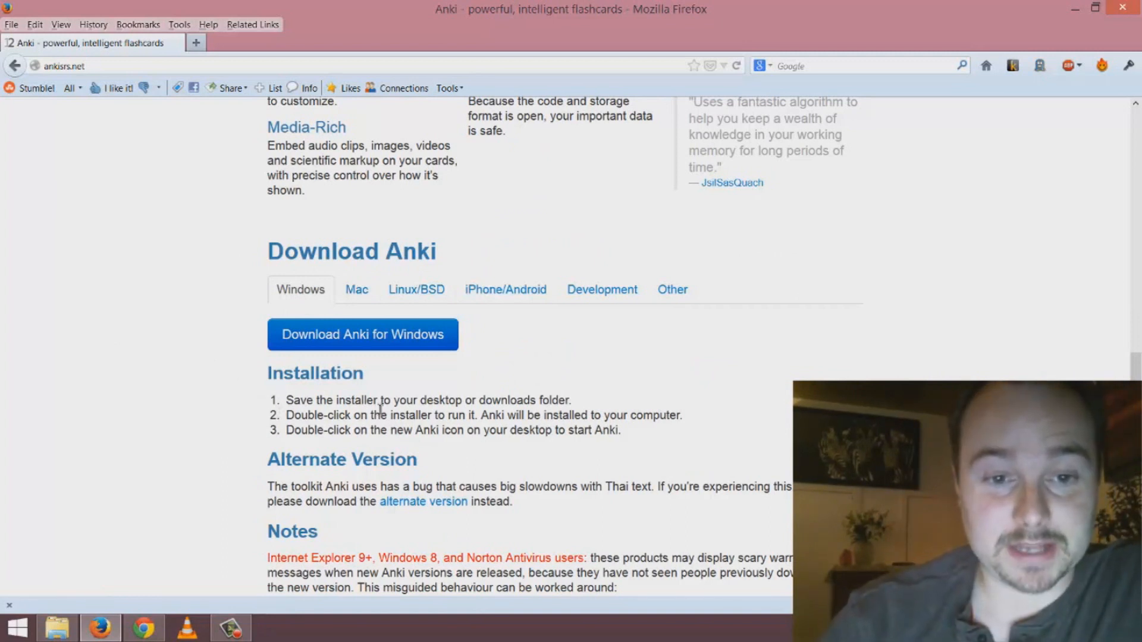
pyautogui.click(356, 289)
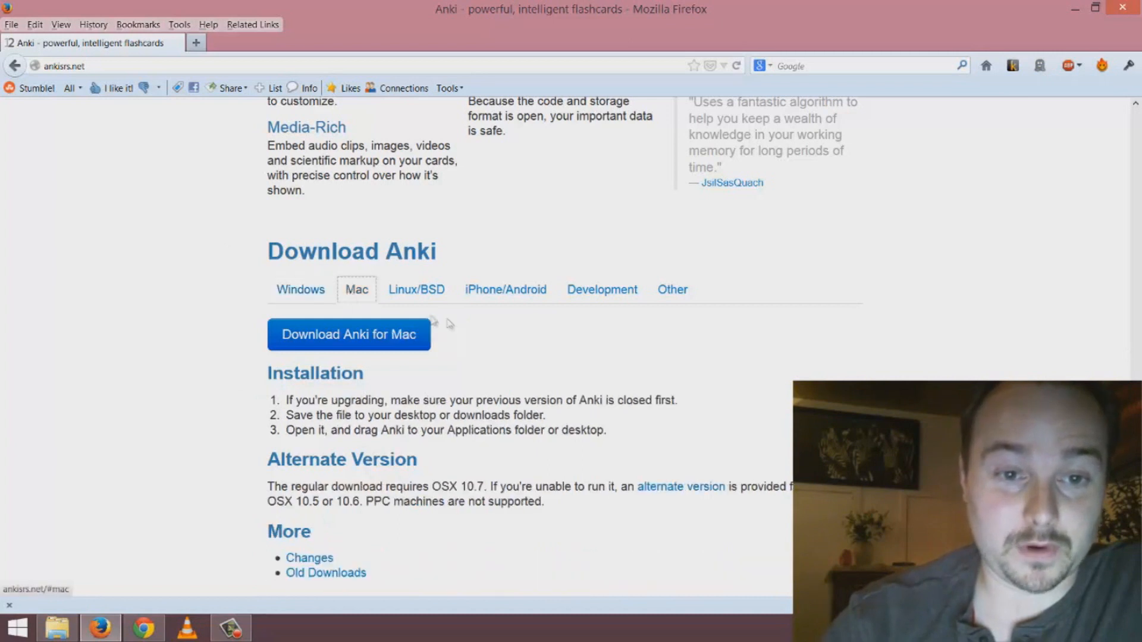
pyautogui.click(300, 289)
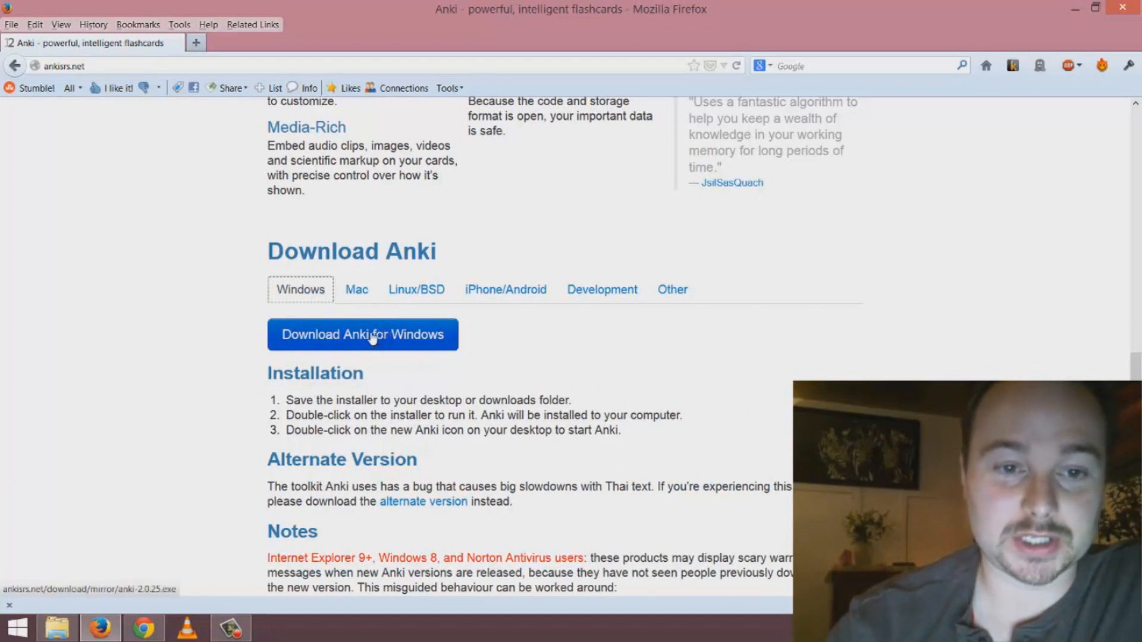
pyautogui.moveTo(242, 375)
pyautogui.write('anki')
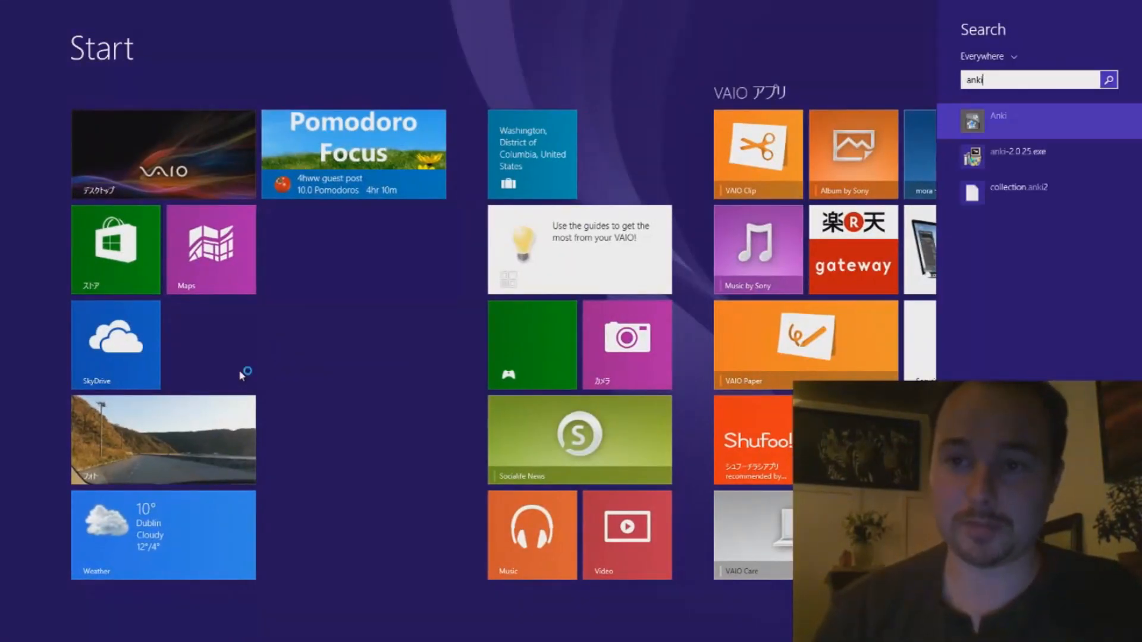
pyautogui.click(999, 118)
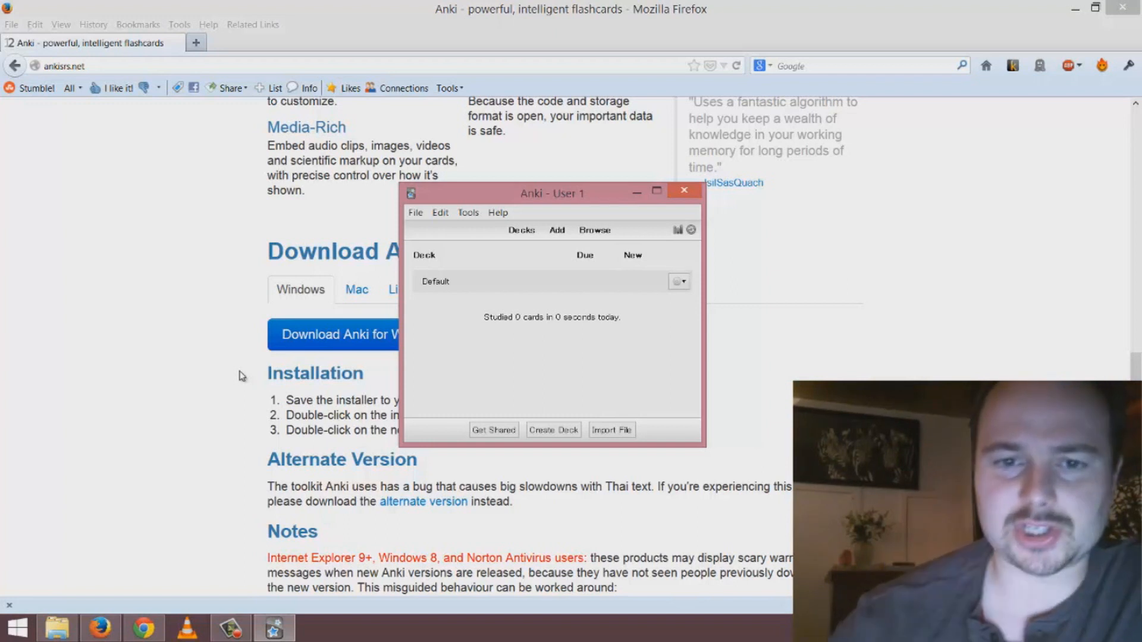
pyautogui.moveTo(502, 331)
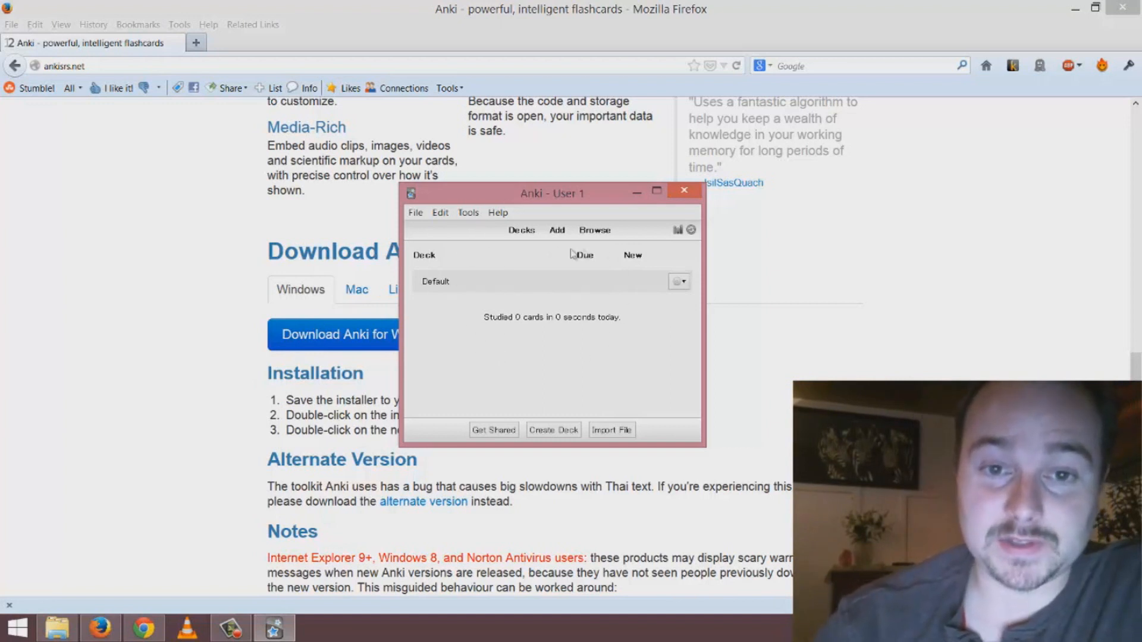
pyautogui.moveTo(619, 340)
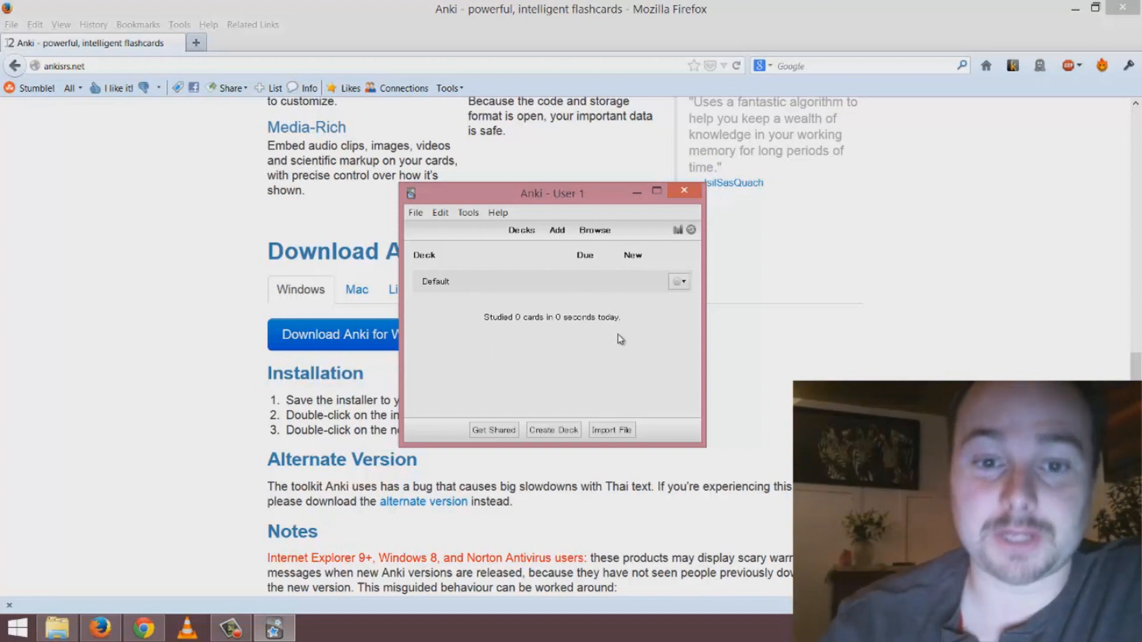
pyautogui.moveTo(477, 402)
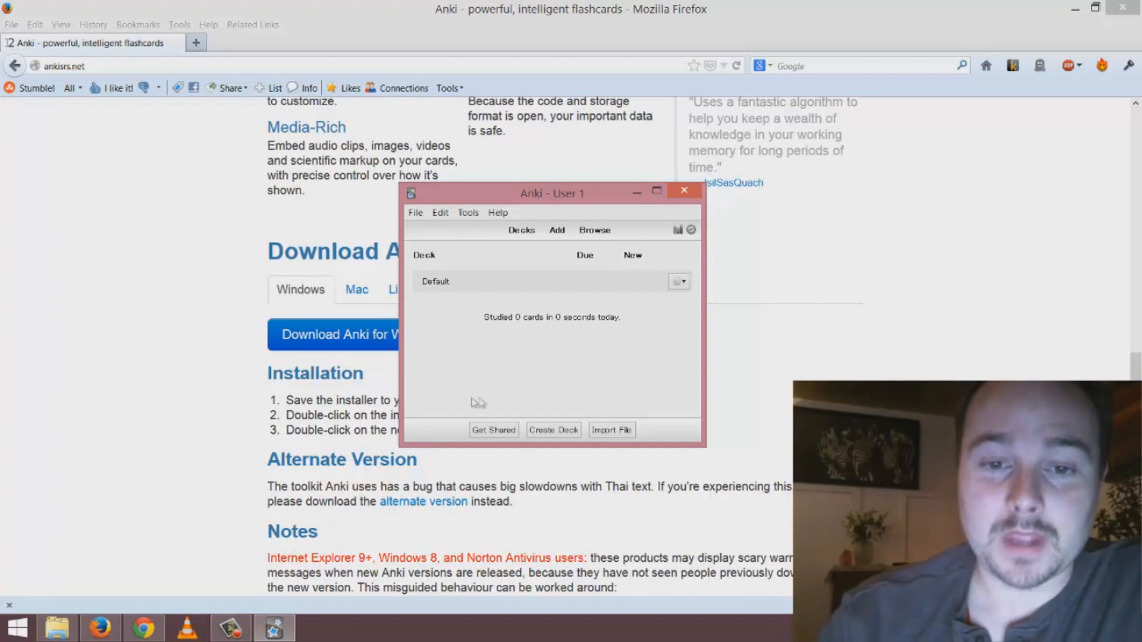
pyautogui.click(415, 212)
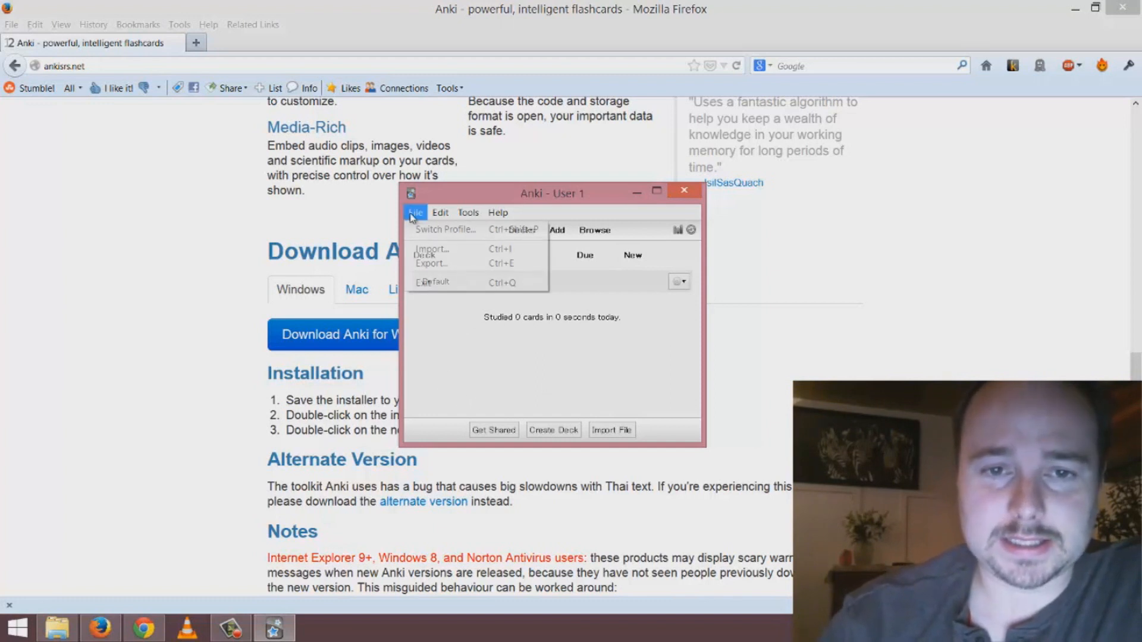
pyautogui.click(498, 212)
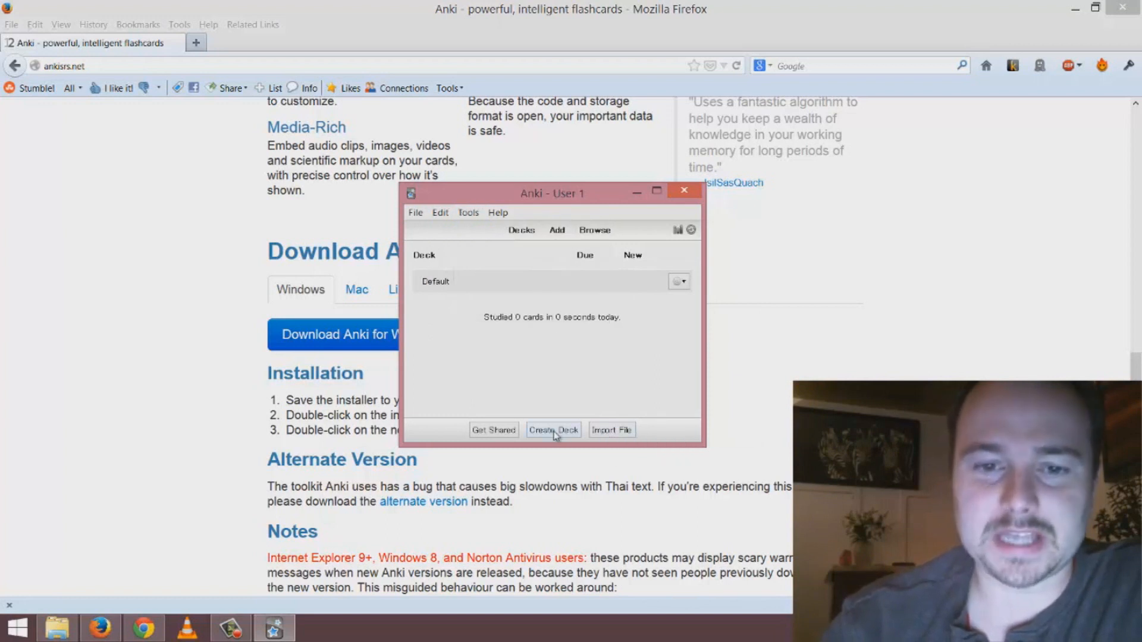
pyautogui.moveTo(490, 380)
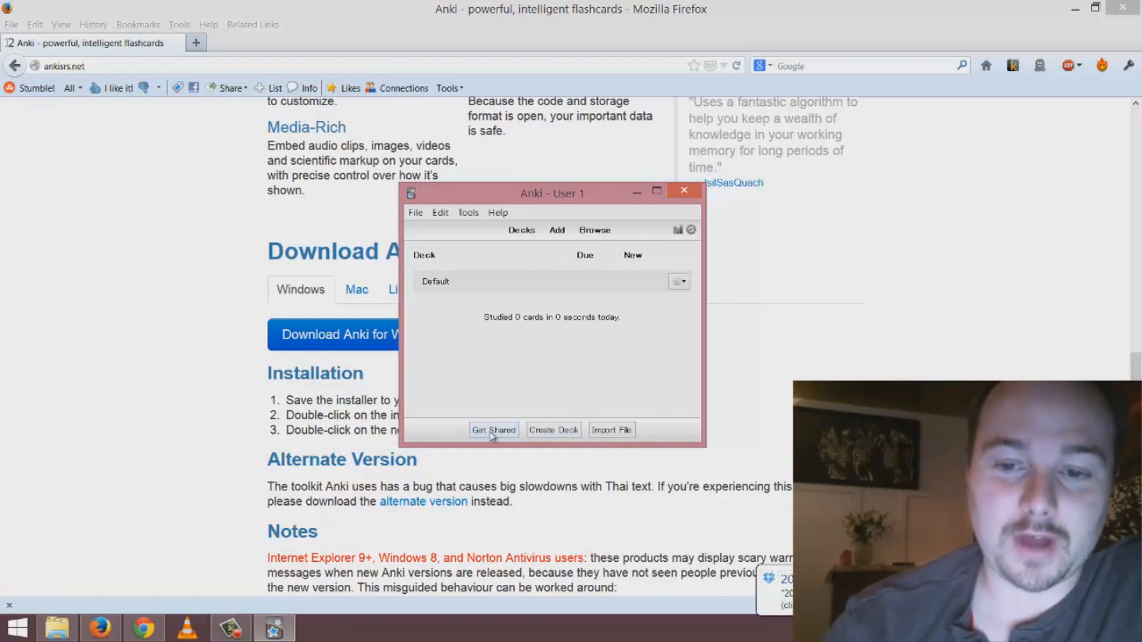
# - Click Get Shared to browse AnkiWeb's shared decks
pyautogui.click(494, 429)
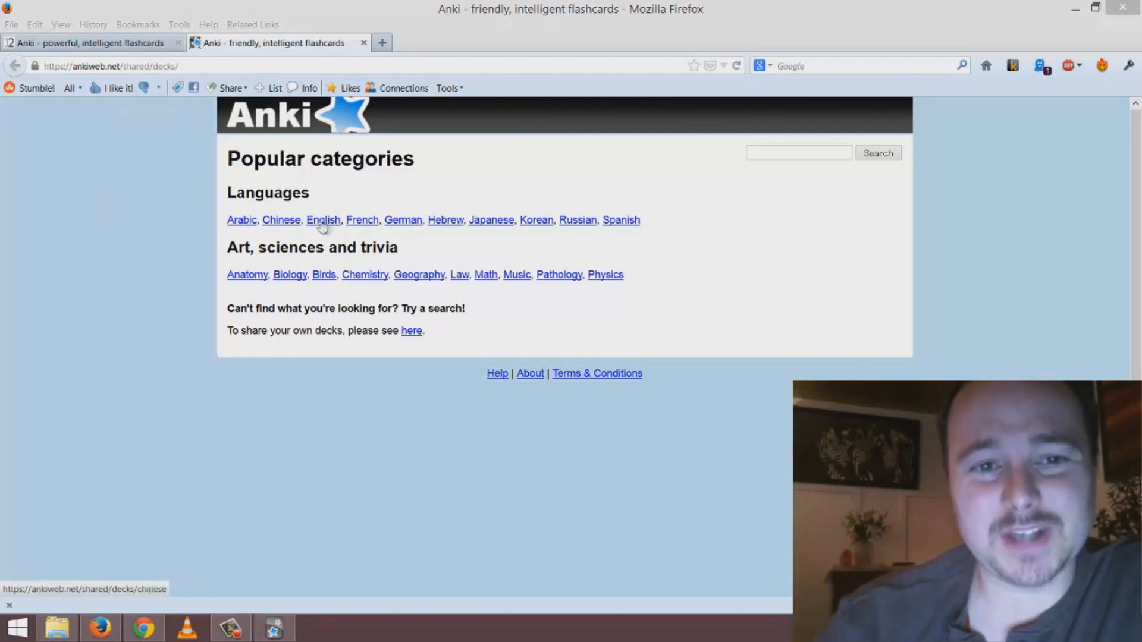
pyautogui.moveTo(621, 220)
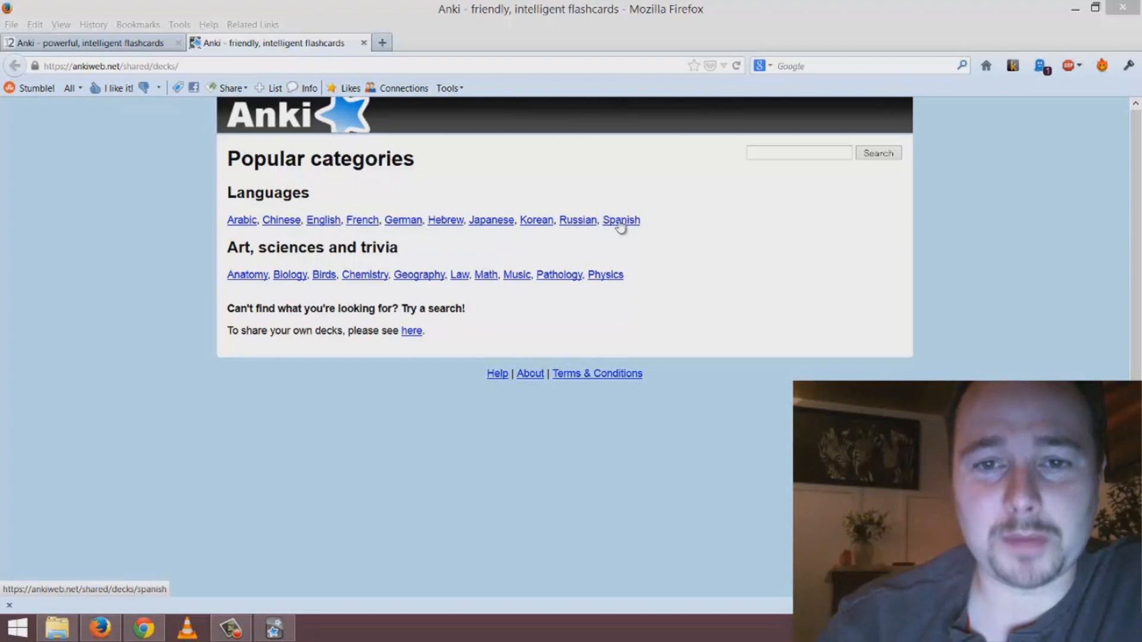
pyautogui.moveTo(491, 220)
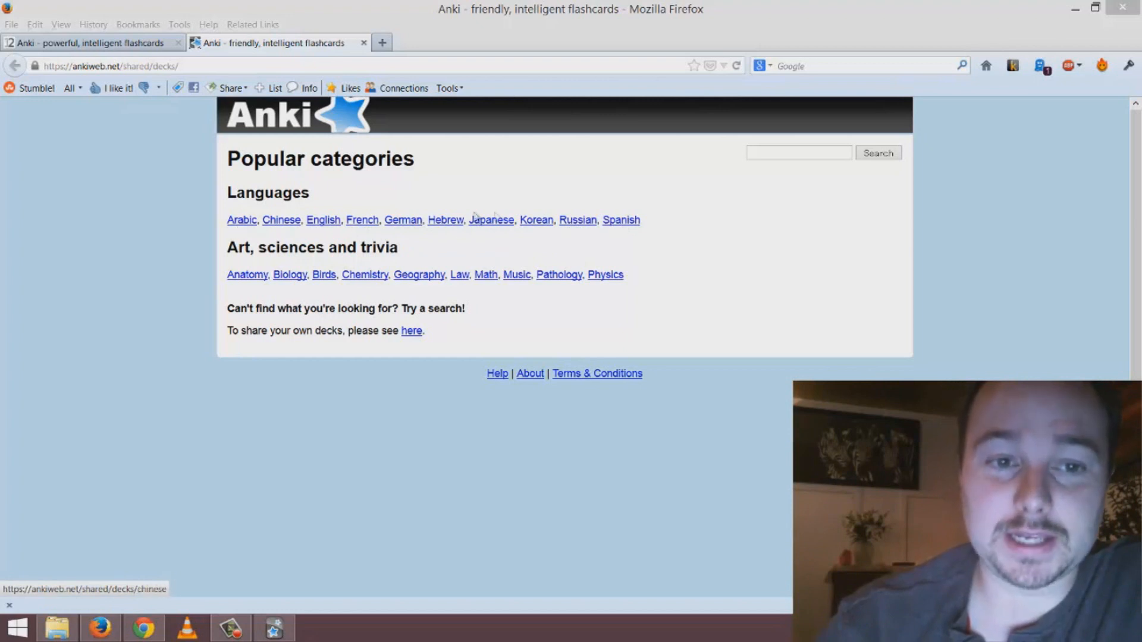
pyautogui.click(798, 152)
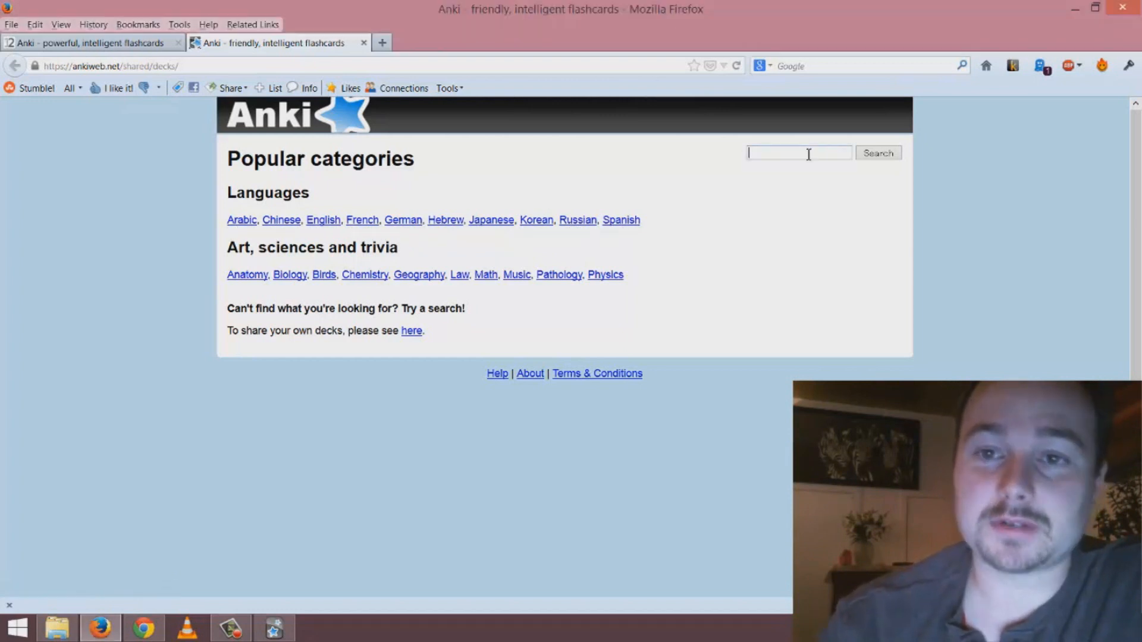
pyautogui.write('esperant')
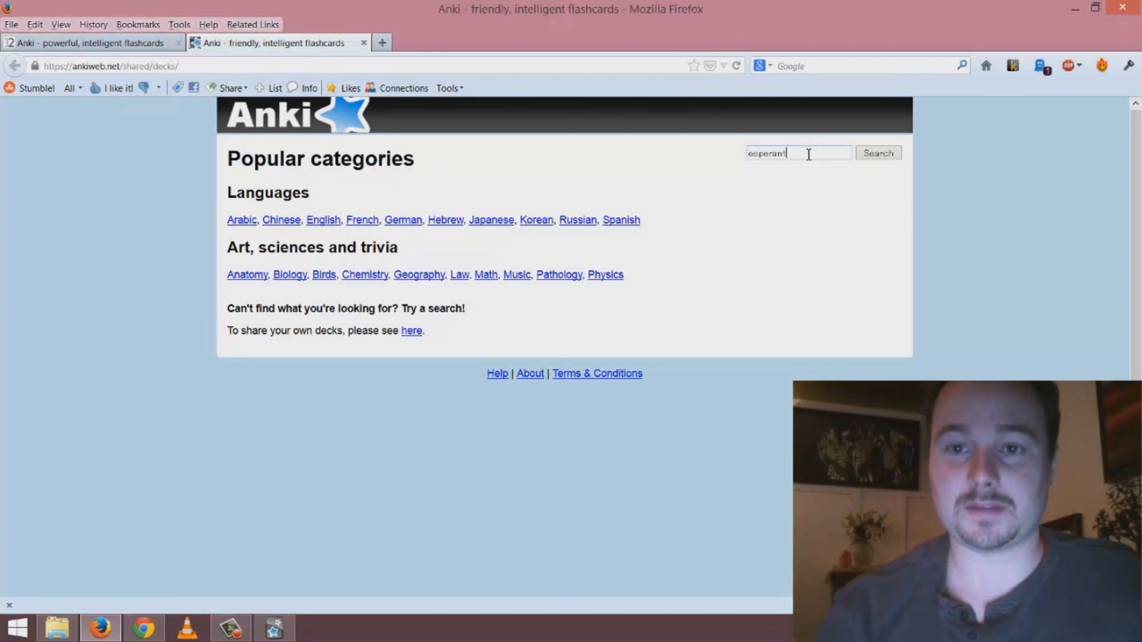
pyautogui.write('o')
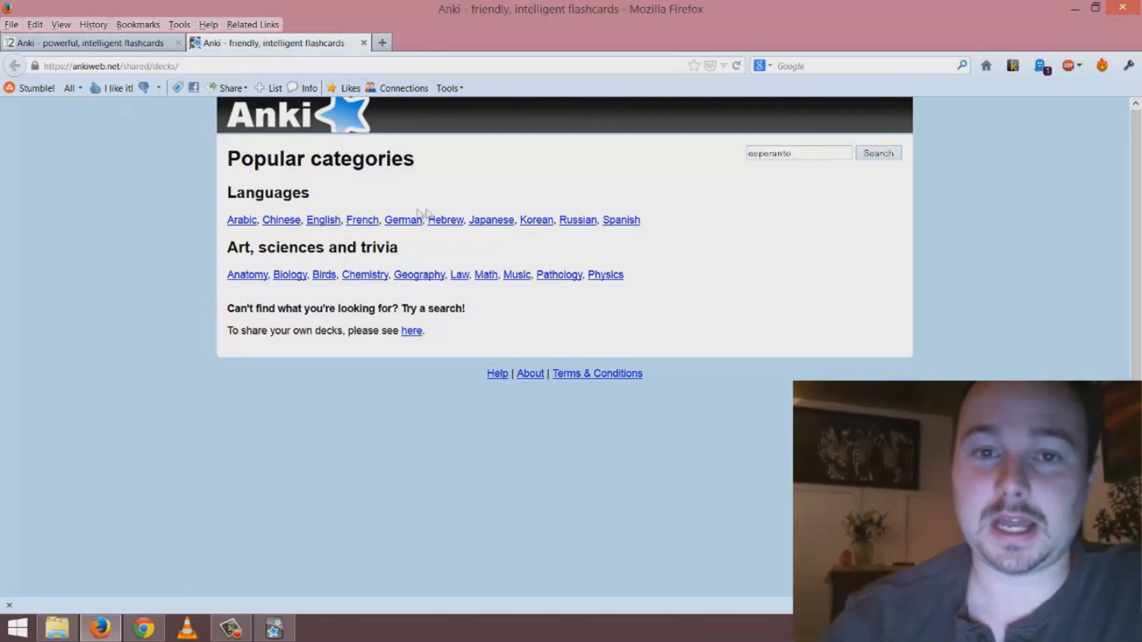
pyautogui.click(877, 153)
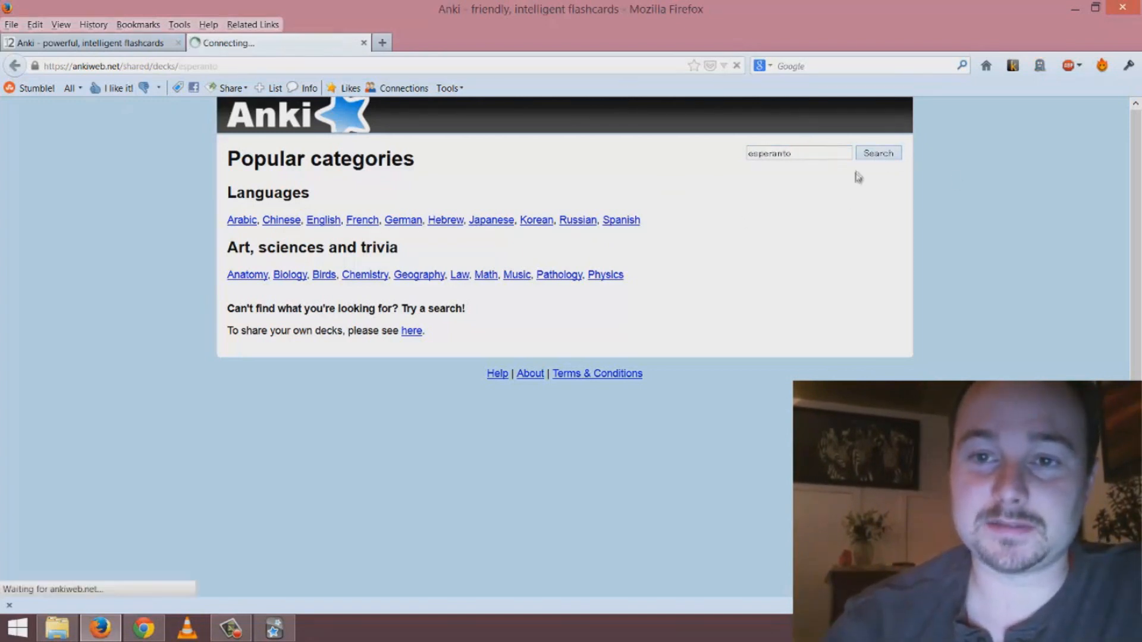
pyautogui.click(878, 153)
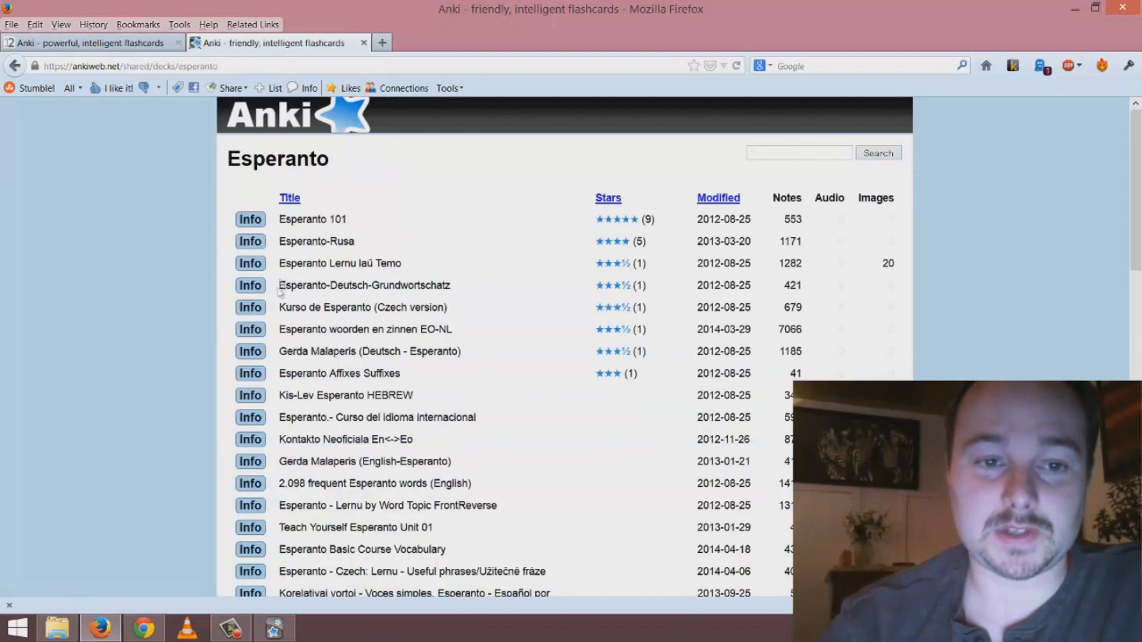
pyautogui.moveTo(221, 244)
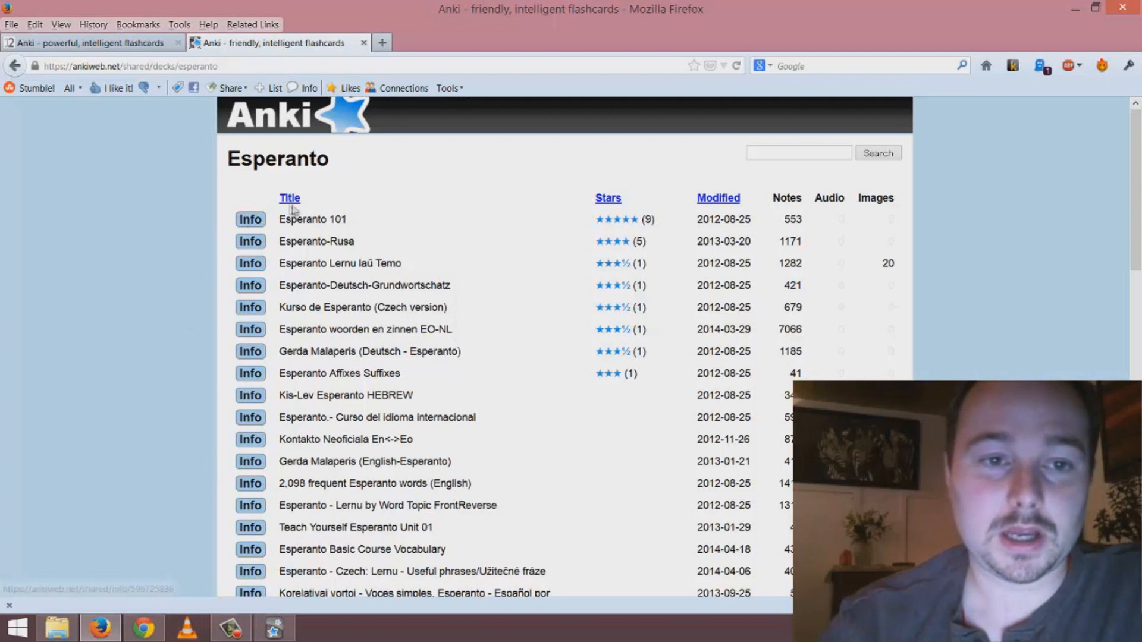
pyautogui.moveTo(329, 243)
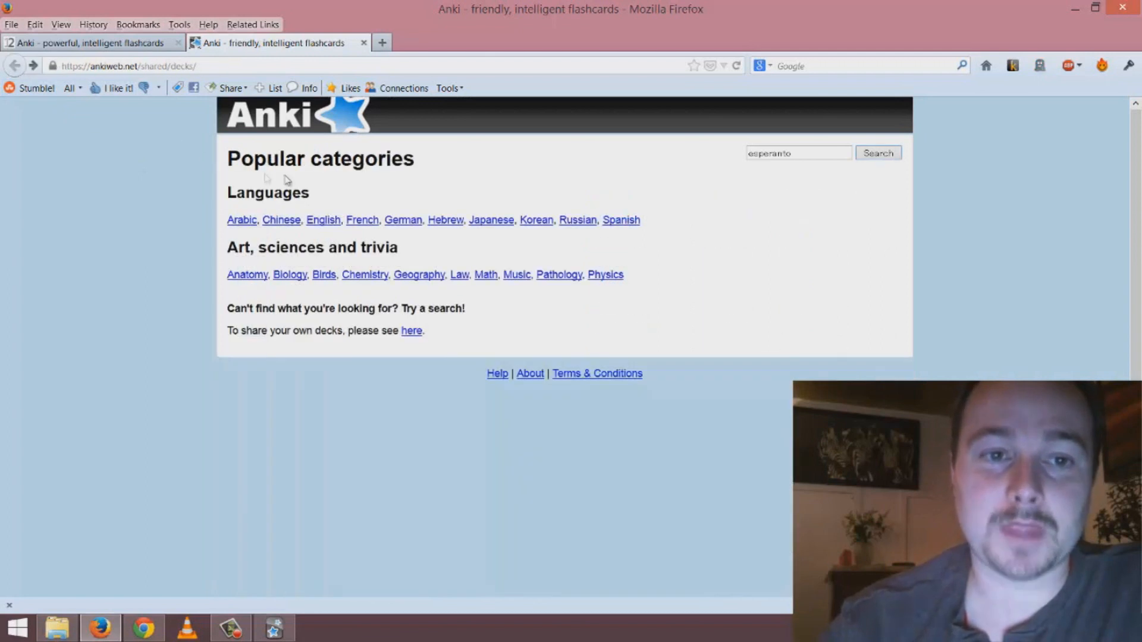
# - Open the Spanish category under Languages and scroll through its shared deck list
pyautogui.click(621, 220)
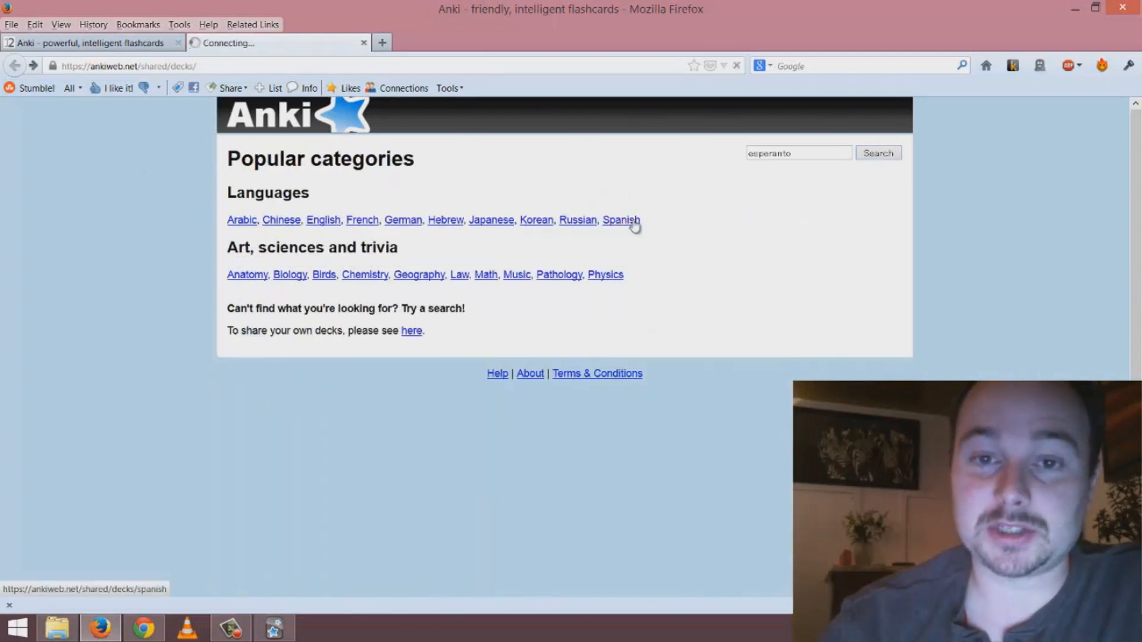
pyautogui.click(621, 220)
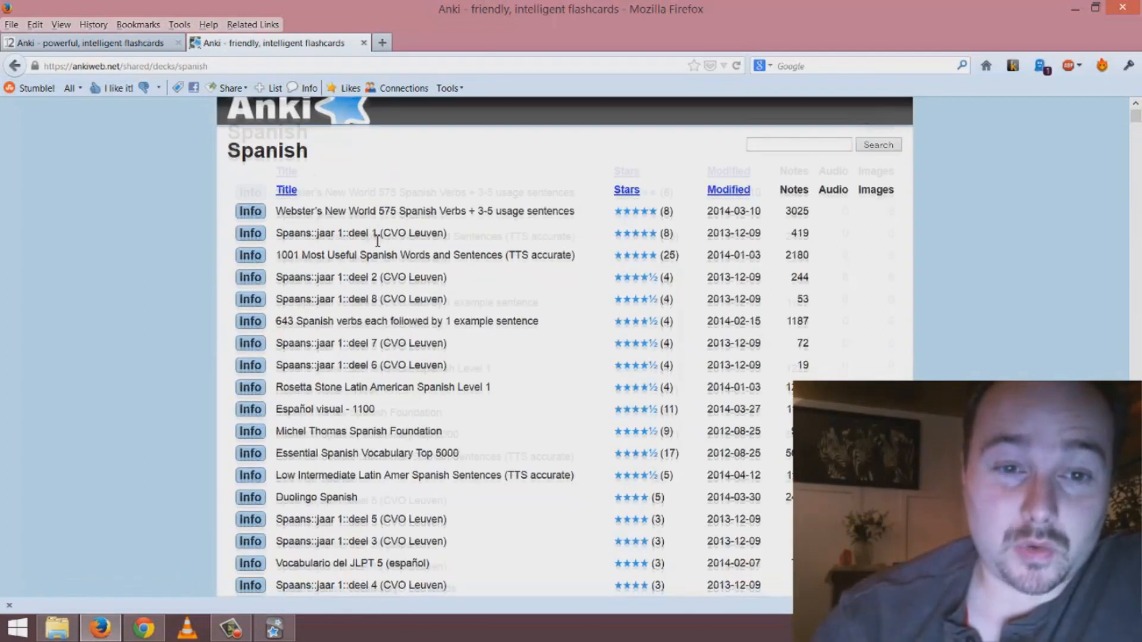
pyautogui.scroll(-3)
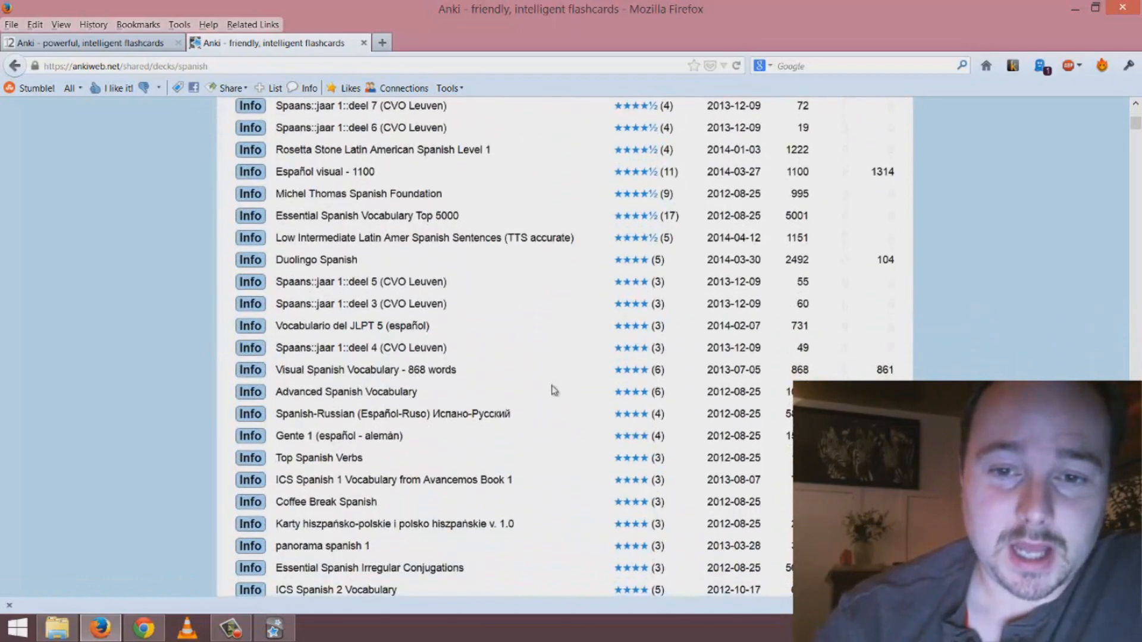
pyautogui.scroll(3)
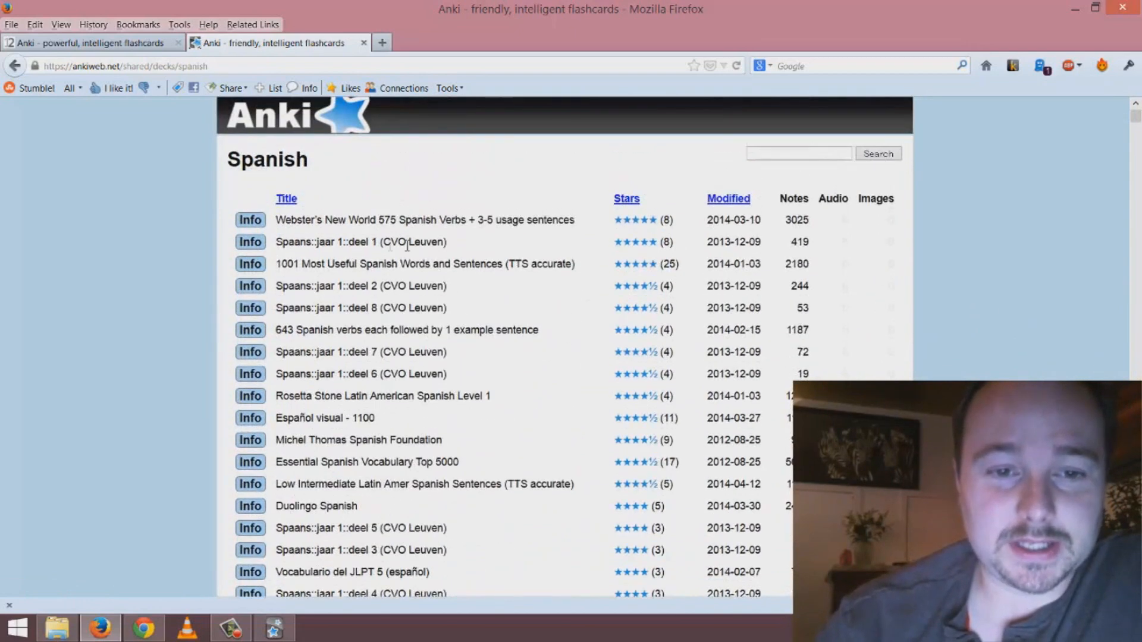
pyautogui.moveTo(571, 318)
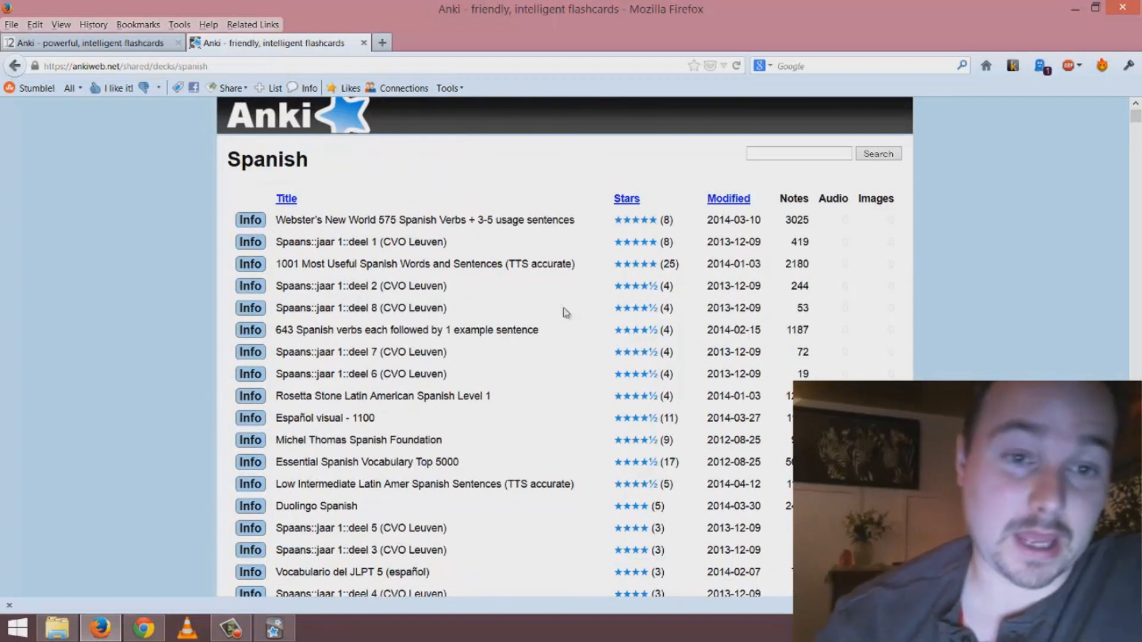
pyautogui.moveTo(304, 217)
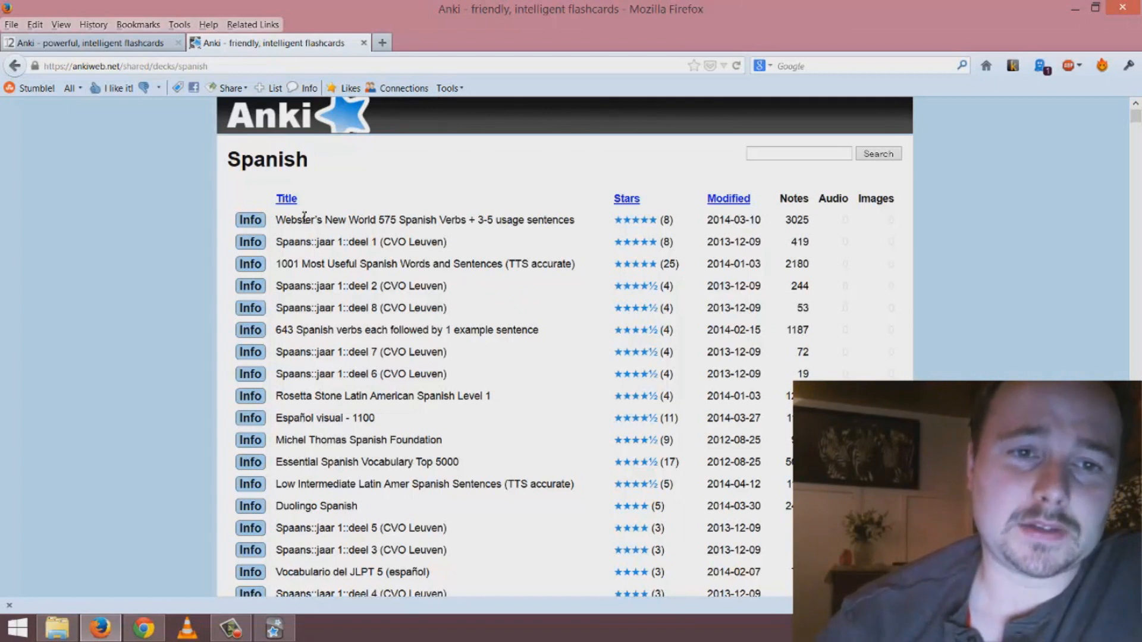
pyautogui.moveTo(451, 214)
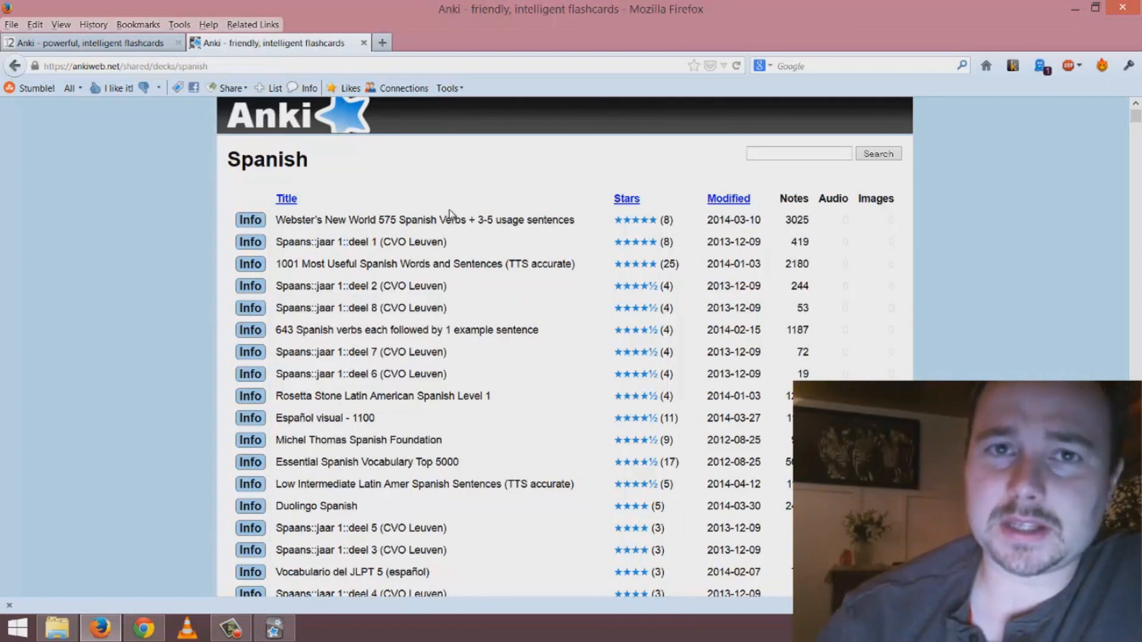
pyautogui.moveTo(455, 218)
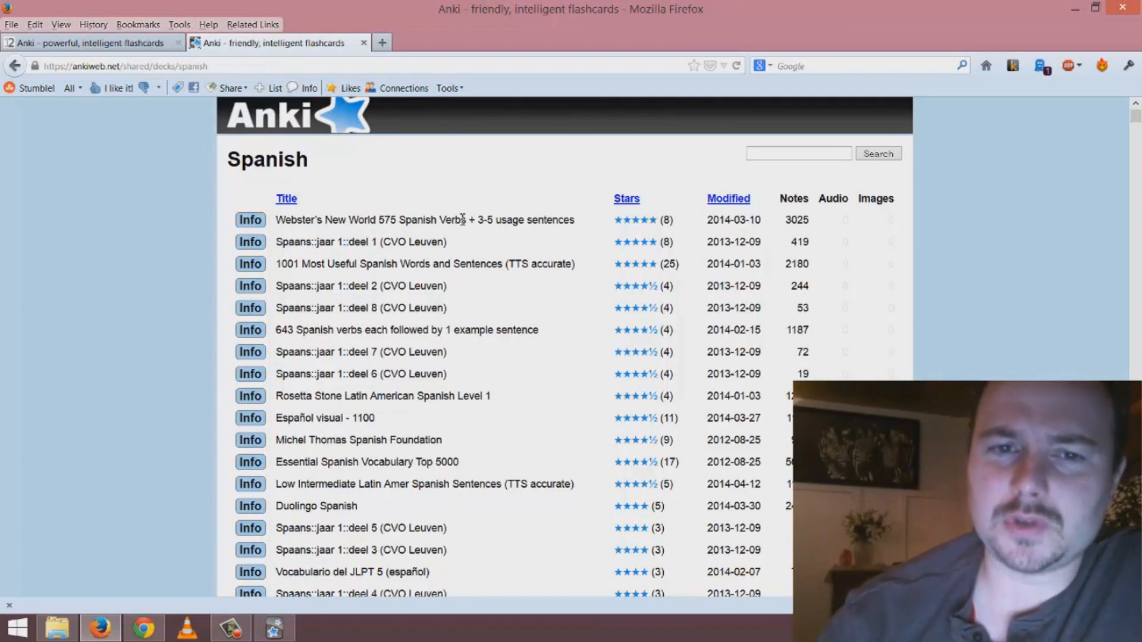
pyautogui.doubleClick(452, 220)
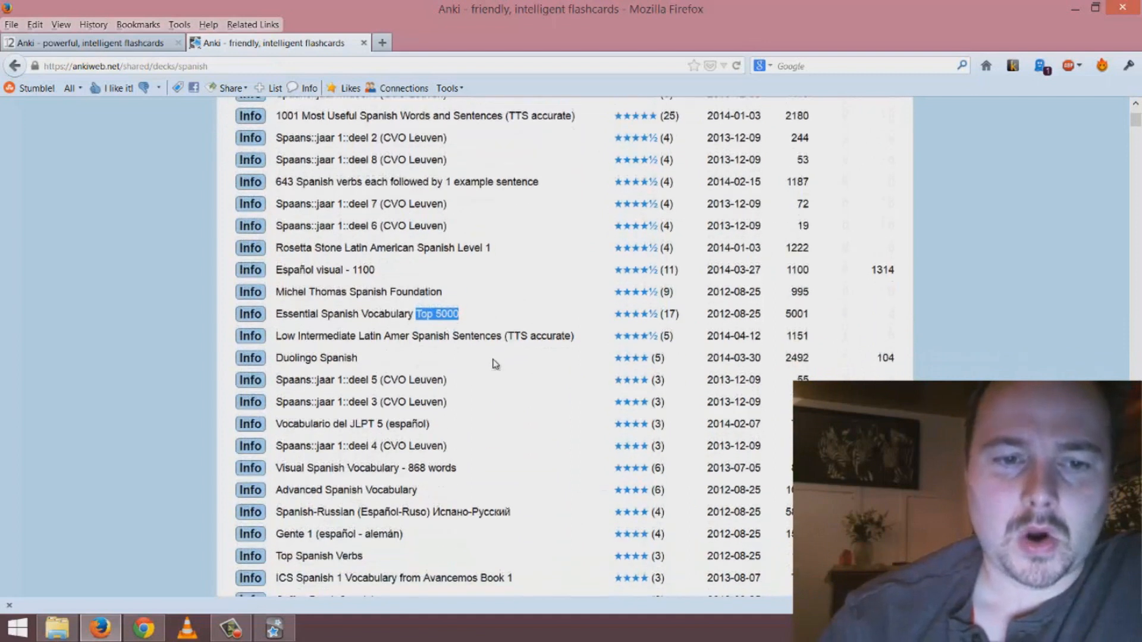
pyautogui.scroll(-3)
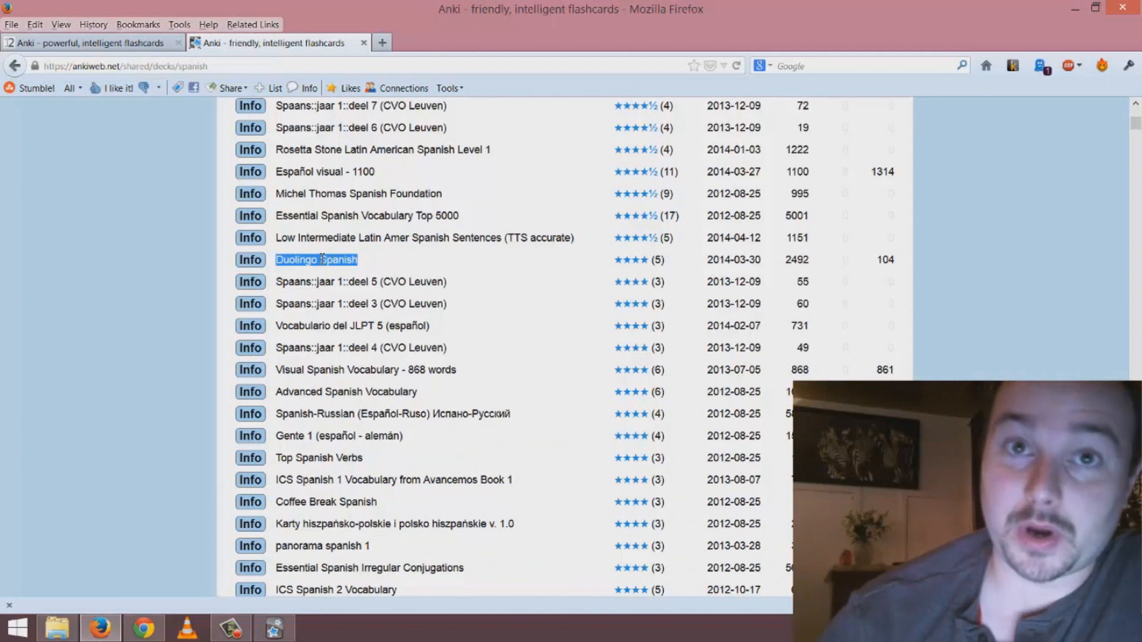
pyautogui.moveTo(363, 251)
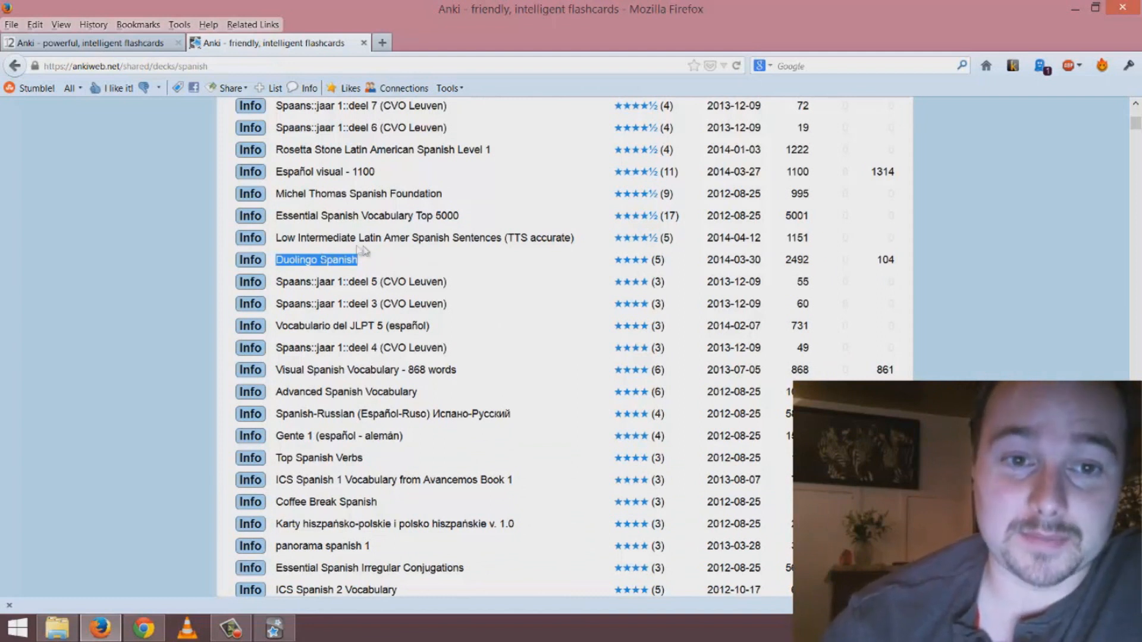
pyautogui.scroll(3)
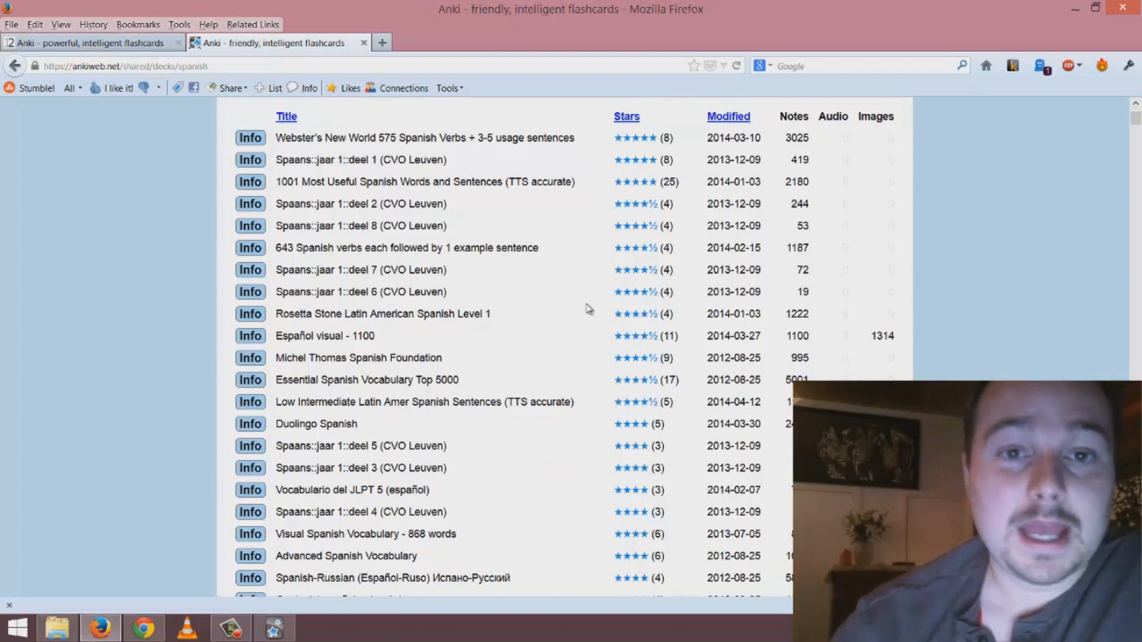
pyautogui.moveTo(483, 221)
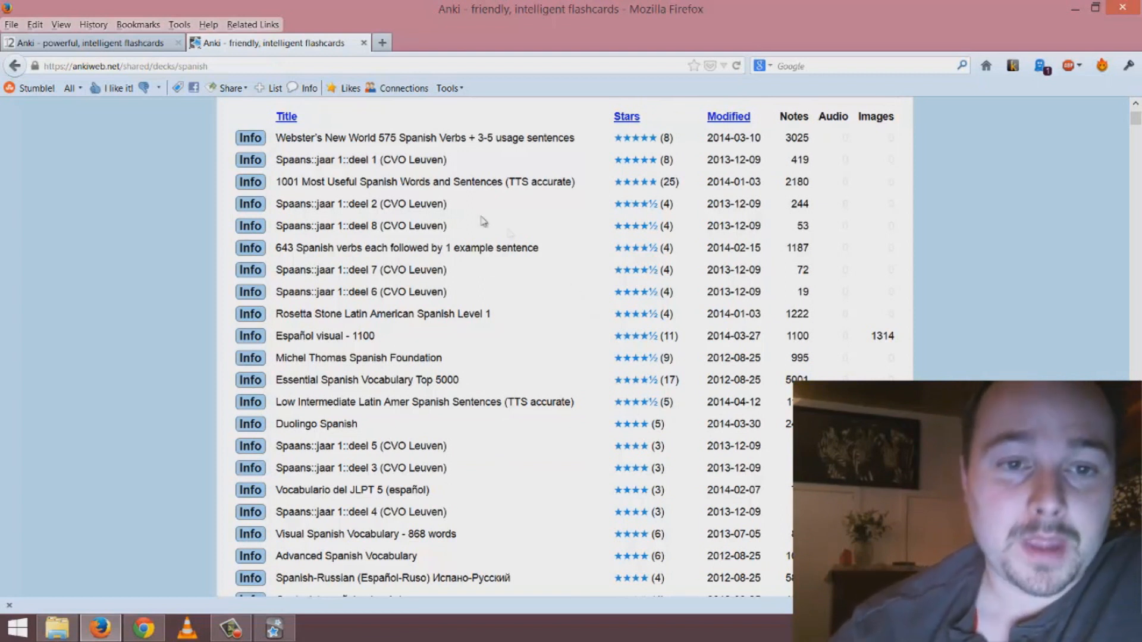
pyautogui.moveTo(429, 382)
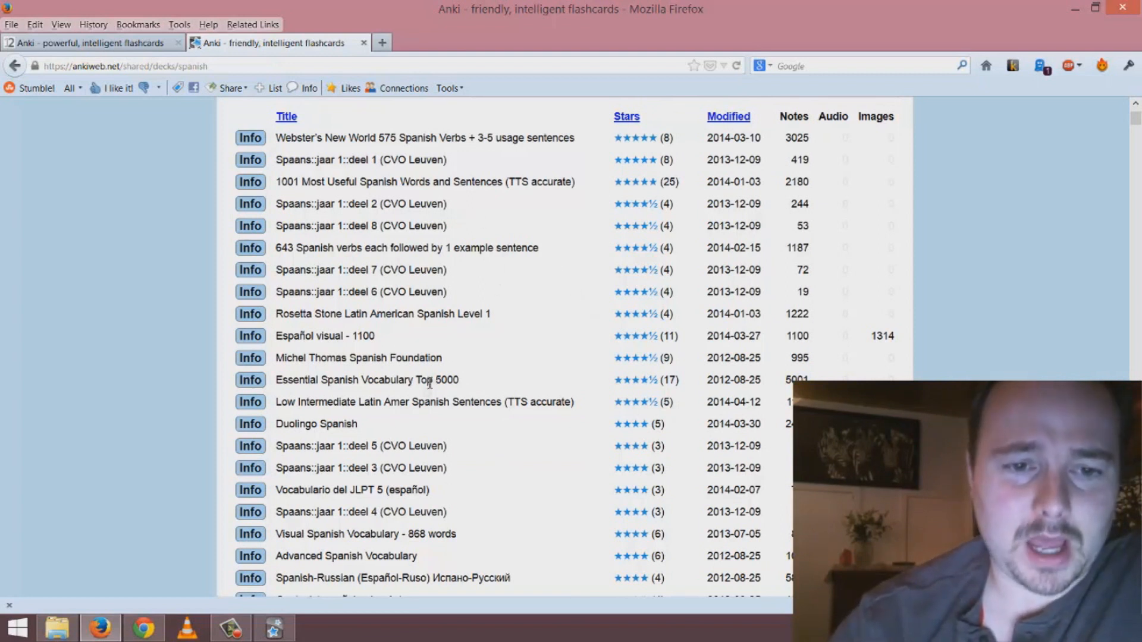
pyautogui.scroll(-3)
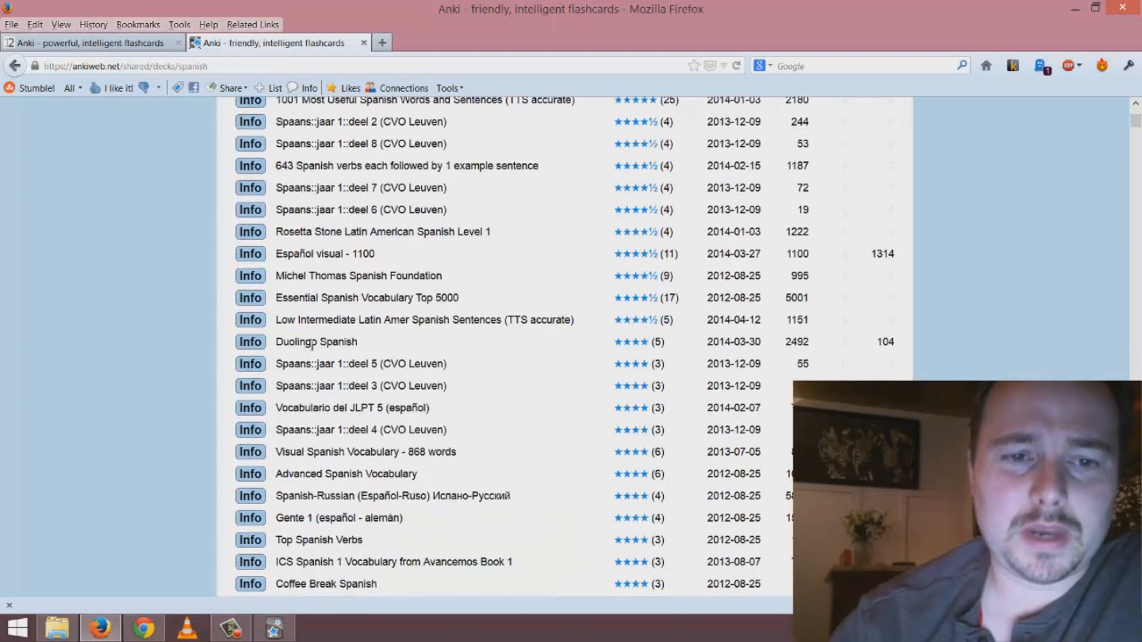
# - Open the Duolingo Spanish deck and scroll to its sample notes and Download button
pyautogui.click(316, 341)
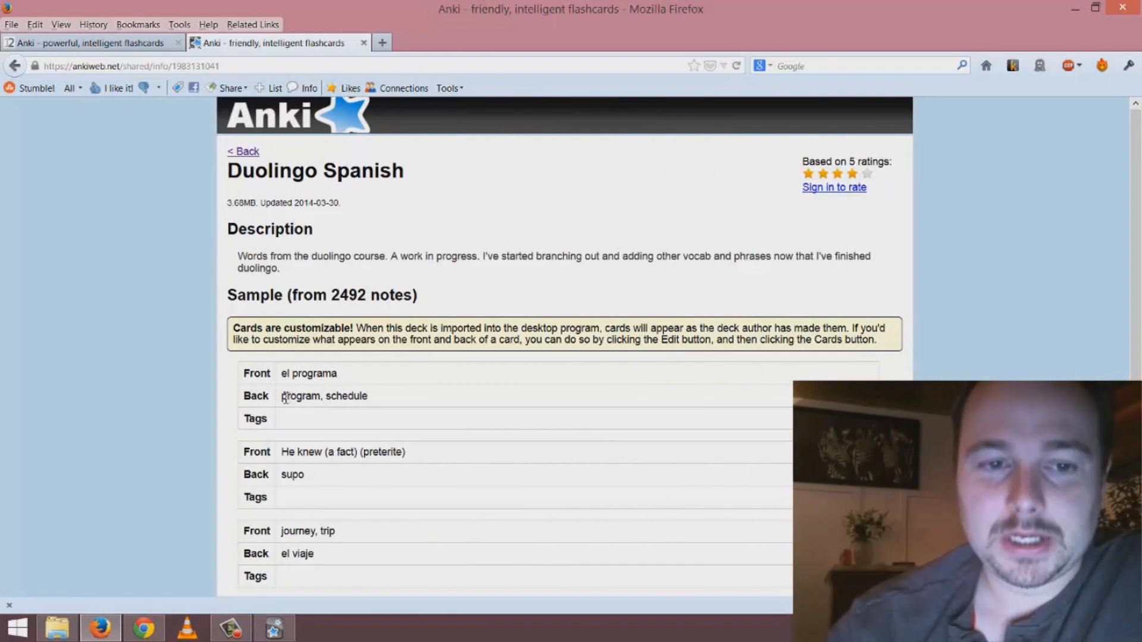
pyautogui.scroll(-3)
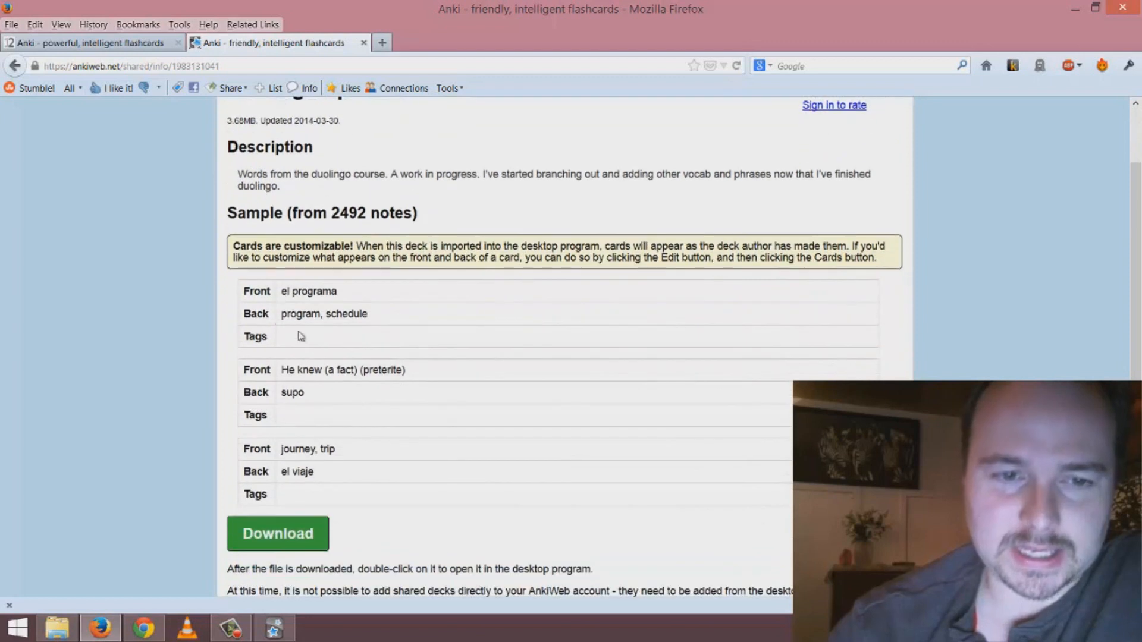
pyautogui.moveTo(267, 297)
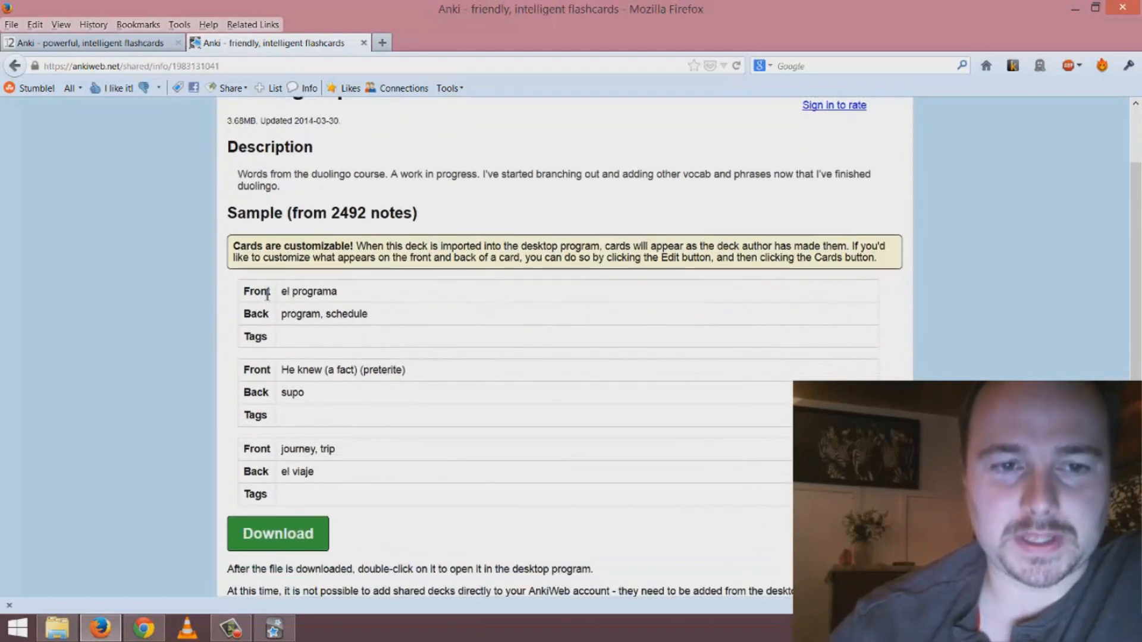
pyautogui.moveTo(343, 291)
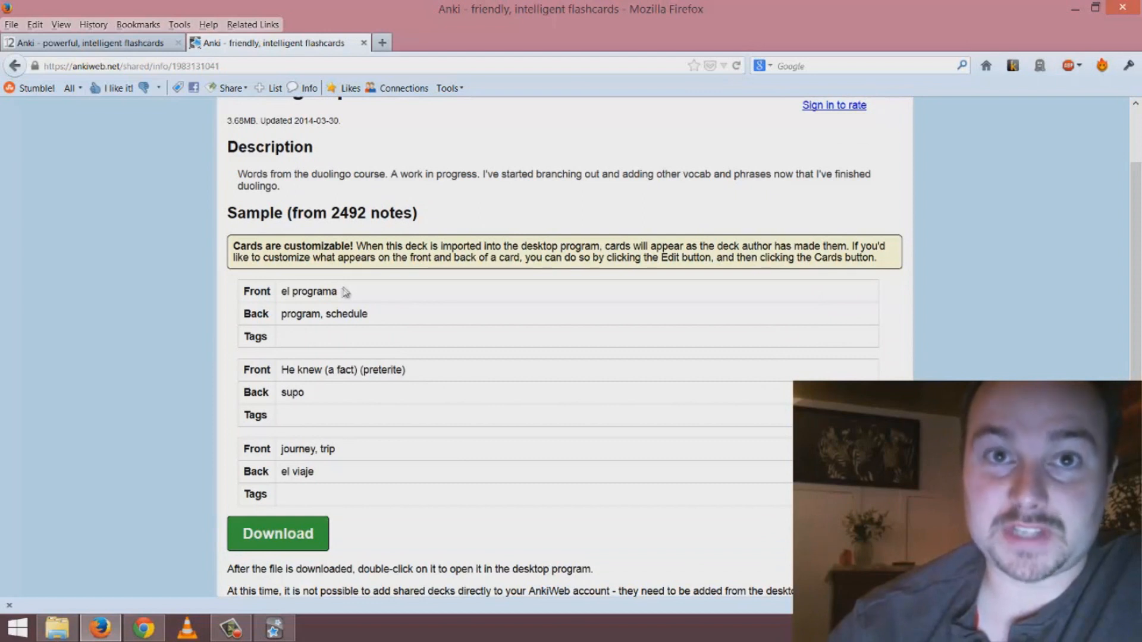
pyautogui.moveTo(317, 306)
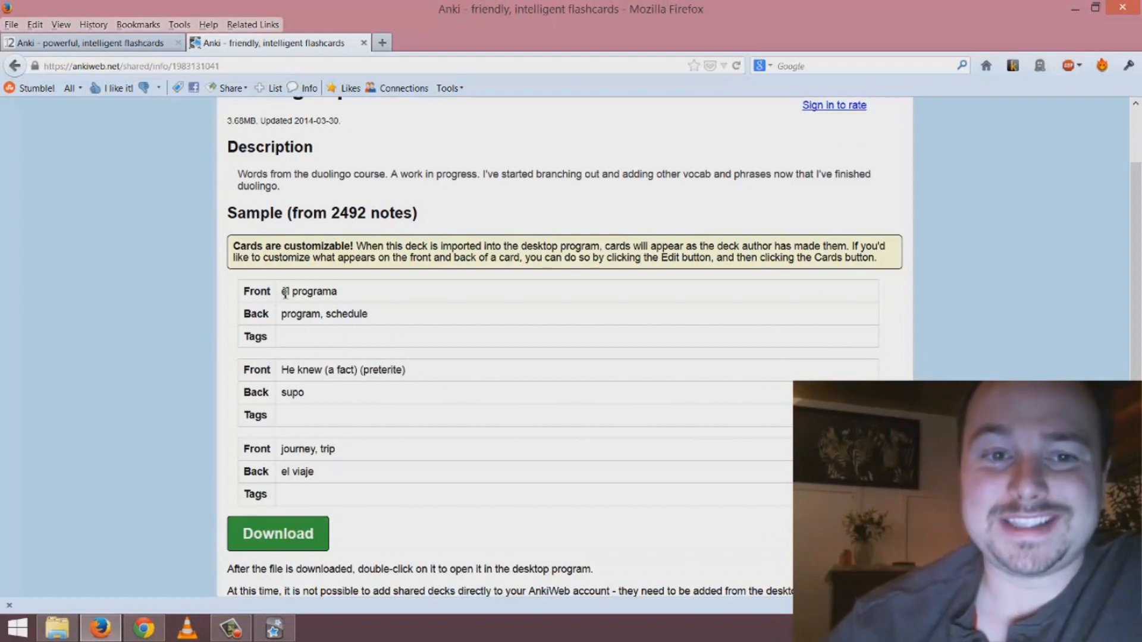
pyautogui.moveTo(360, 304)
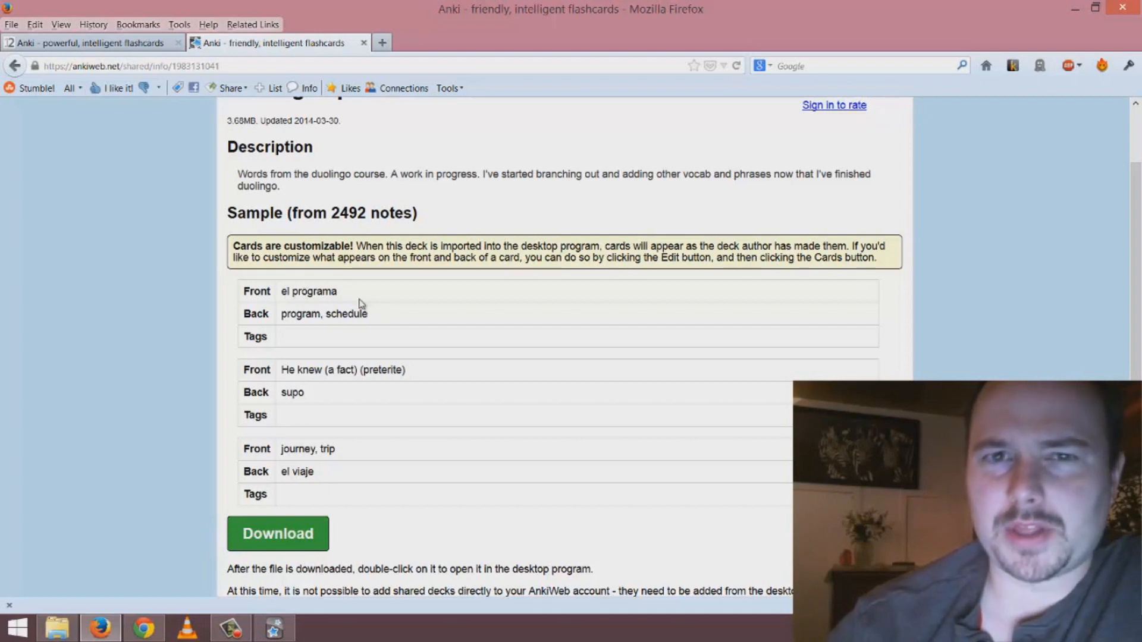
pyautogui.moveTo(299, 314)
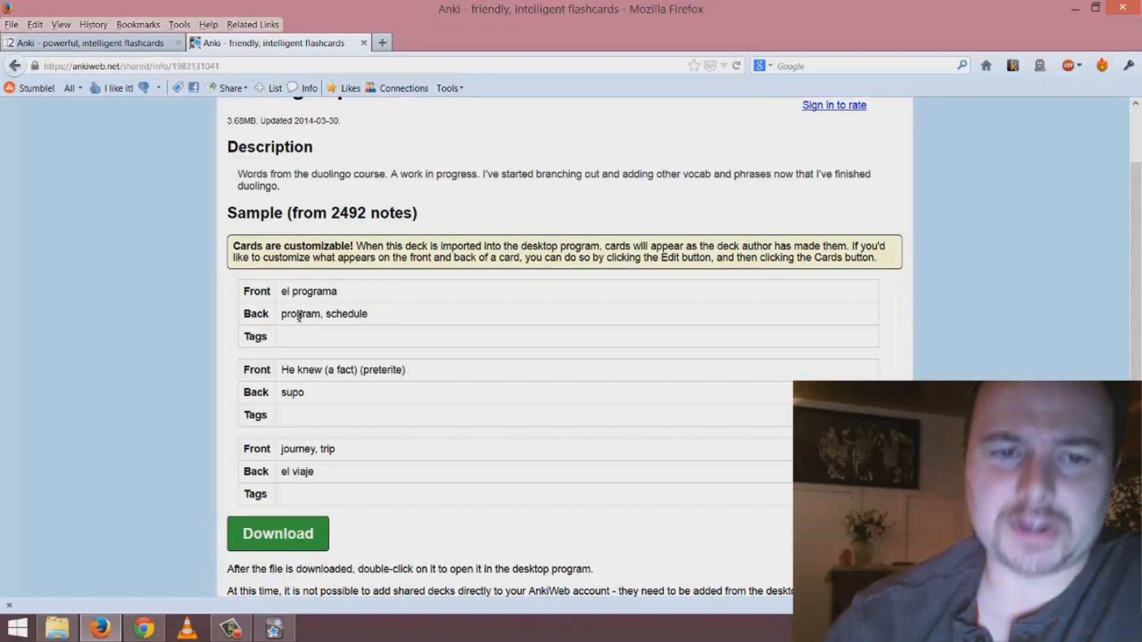
pyautogui.moveTo(304, 321)
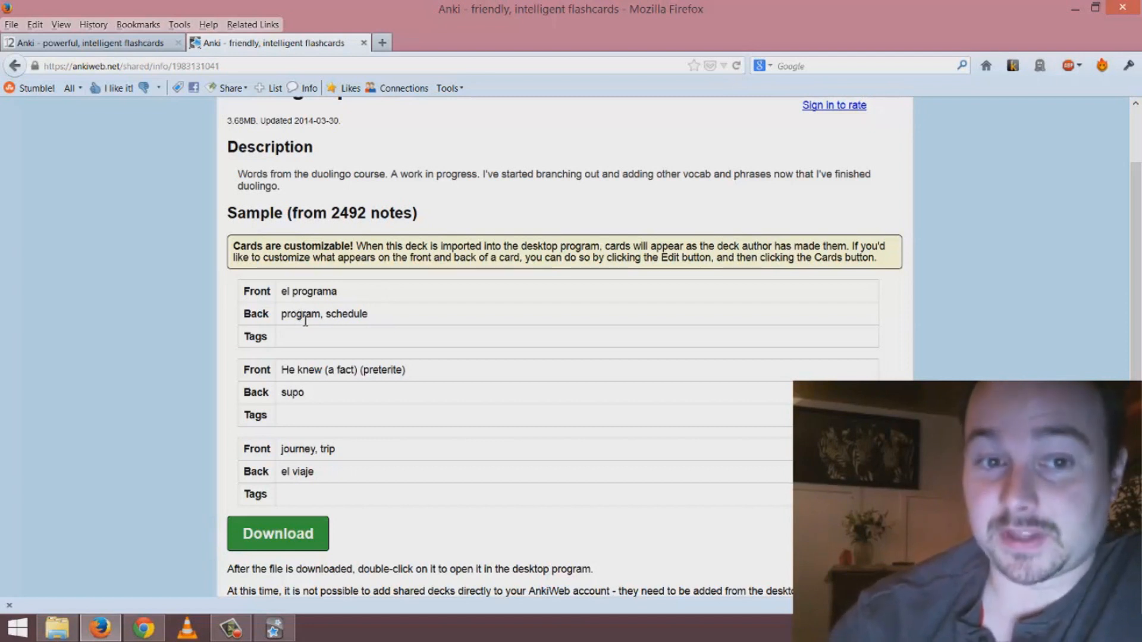
pyautogui.moveTo(371, 319)
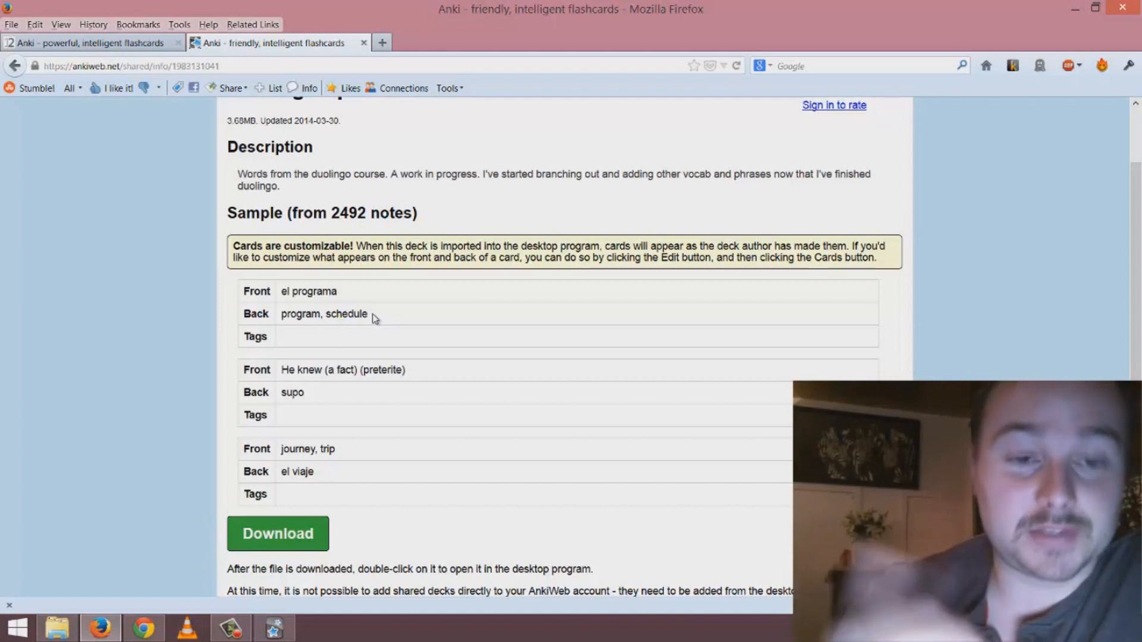
pyautogui.scroll(-3)
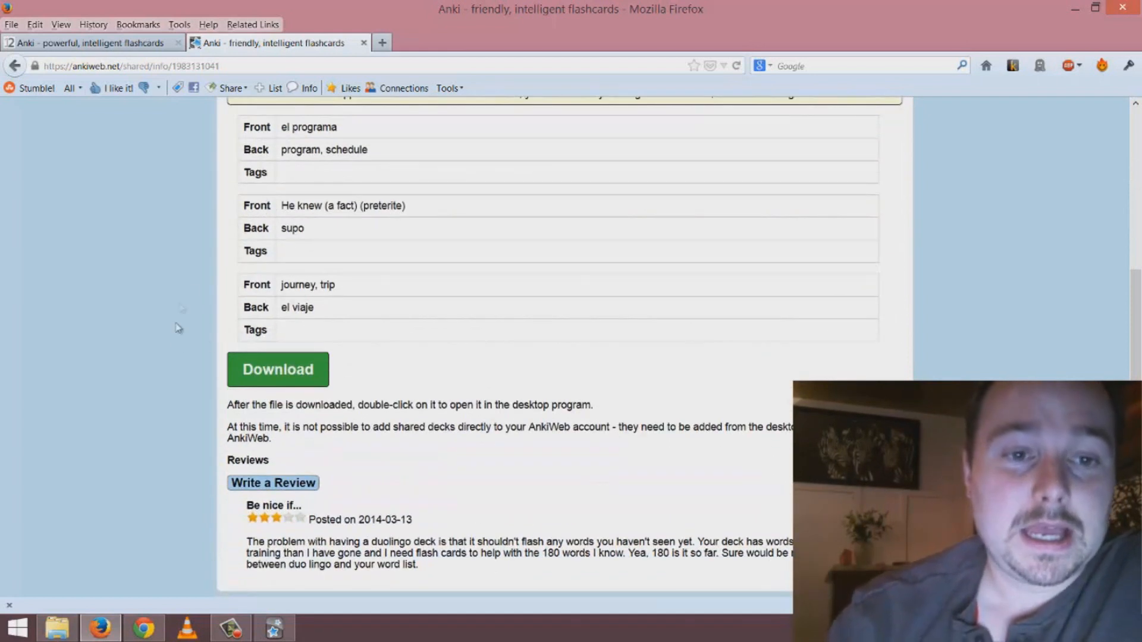
pyautogui.moveTo(468, 337)
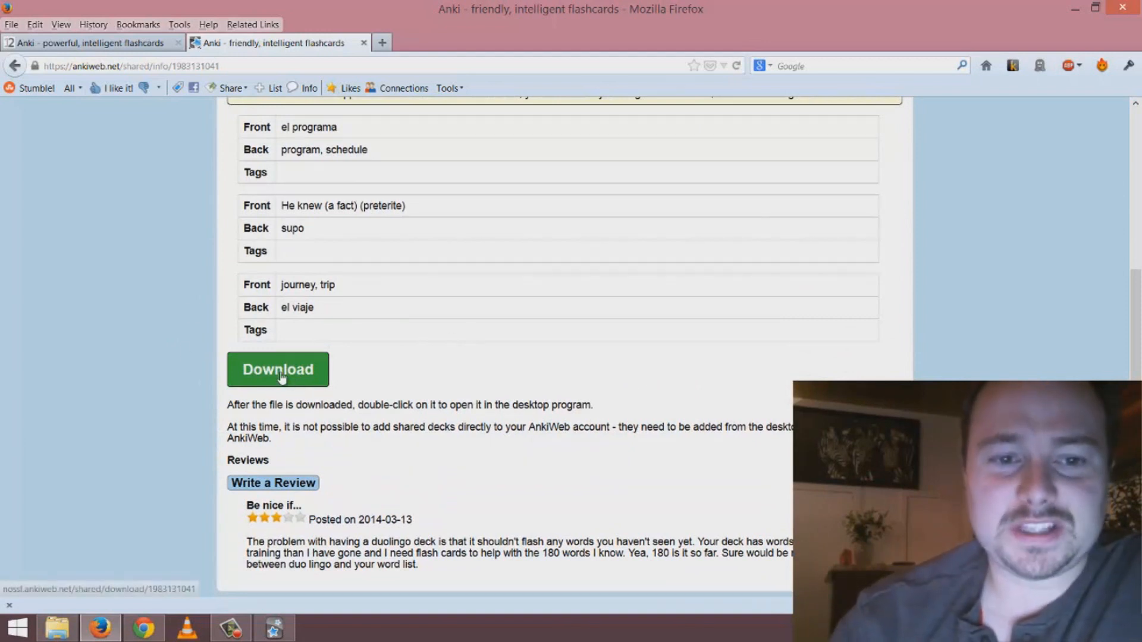
# - Download Duolingo_Spanish.apkg and set Firefox to open it with Anki
pyautogui.click(278, 369)
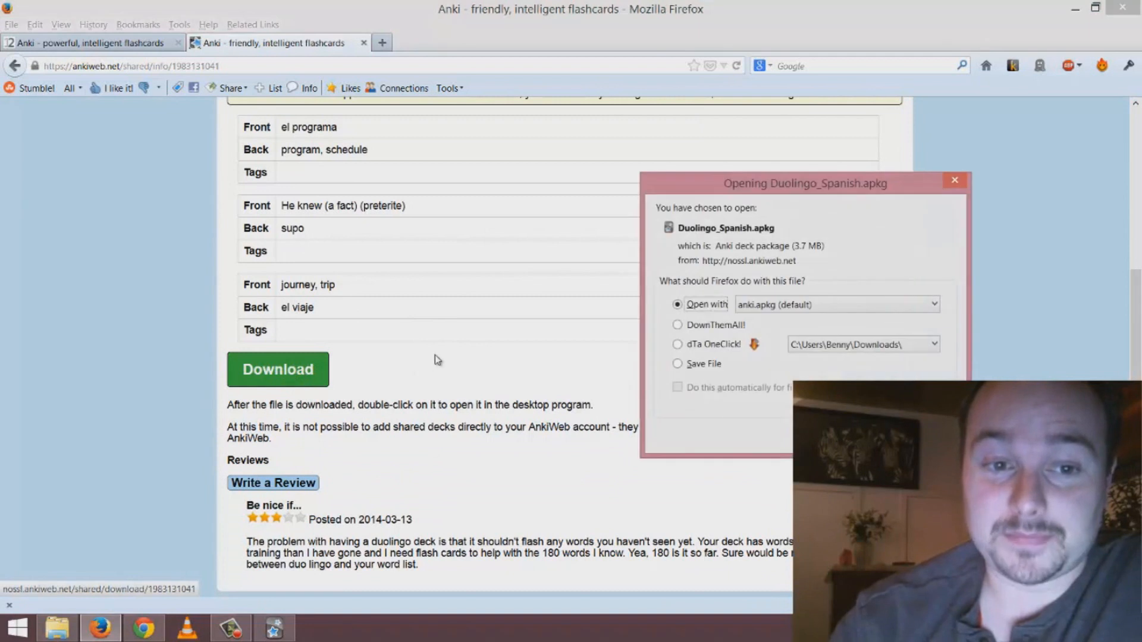
pyautogui.moveTo(735, 268)
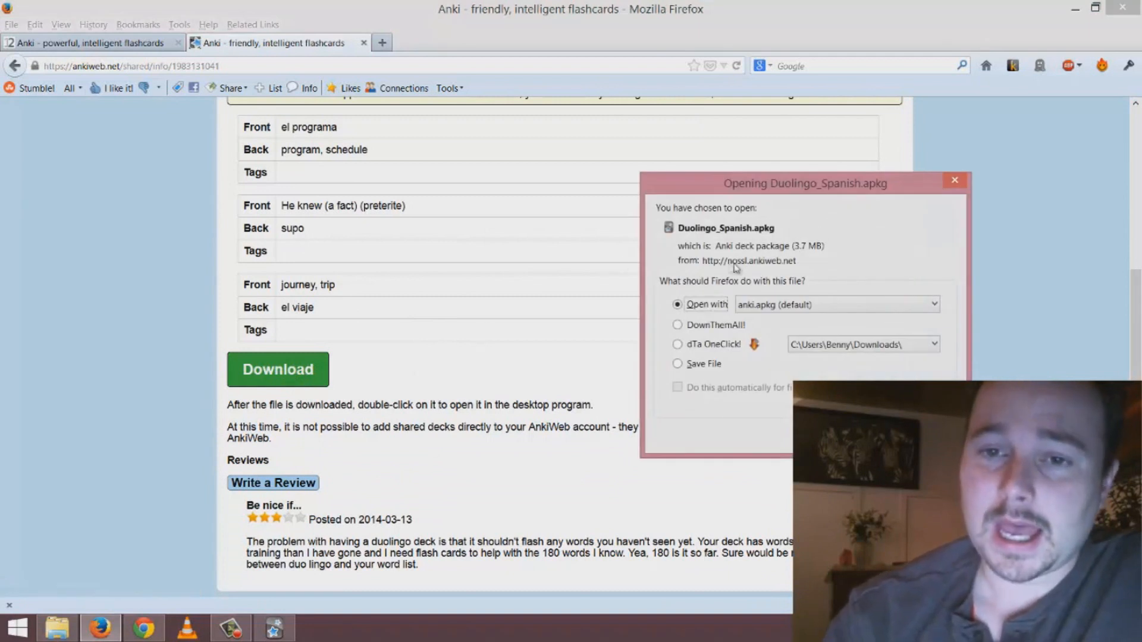
pyautogui.click(678, 363)
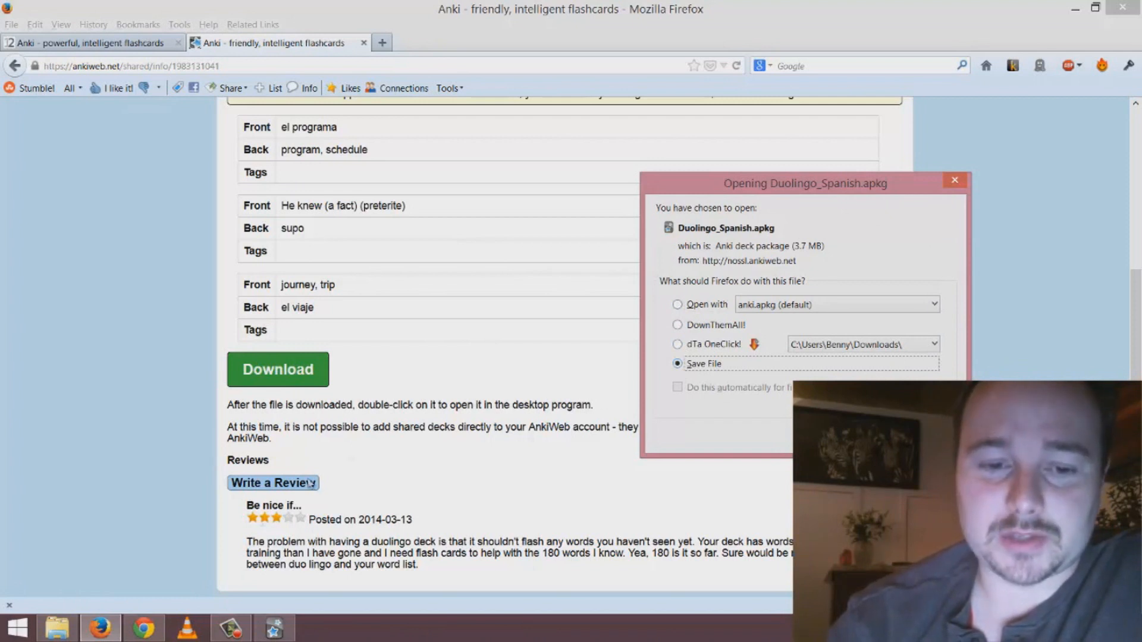
pyautogui.click(273, 627)
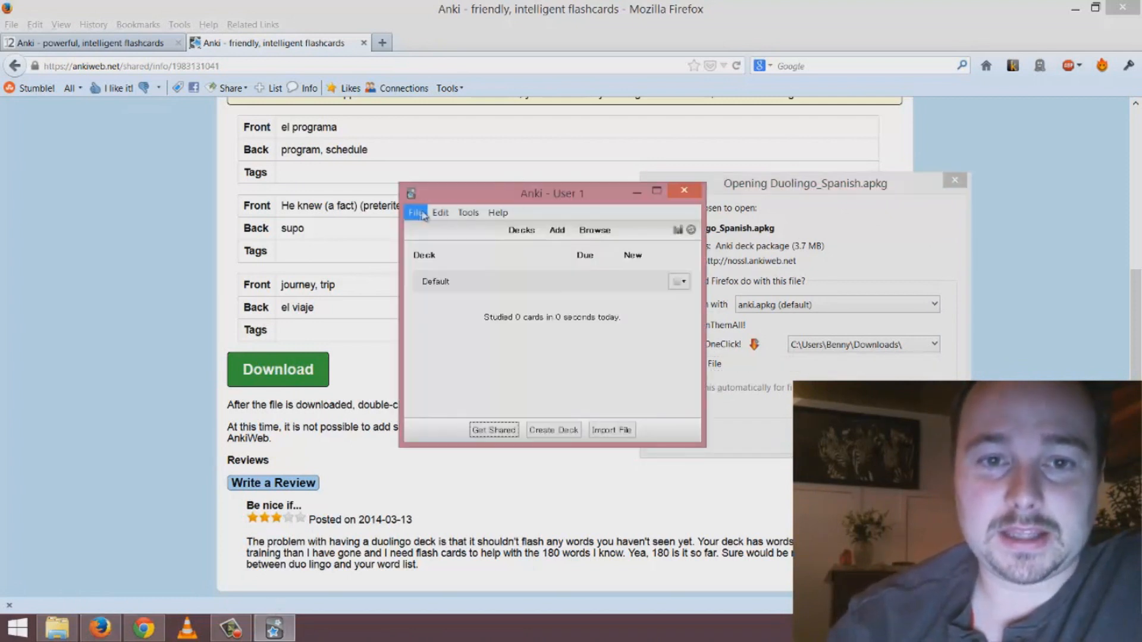
pyautogui.click(415, 213)
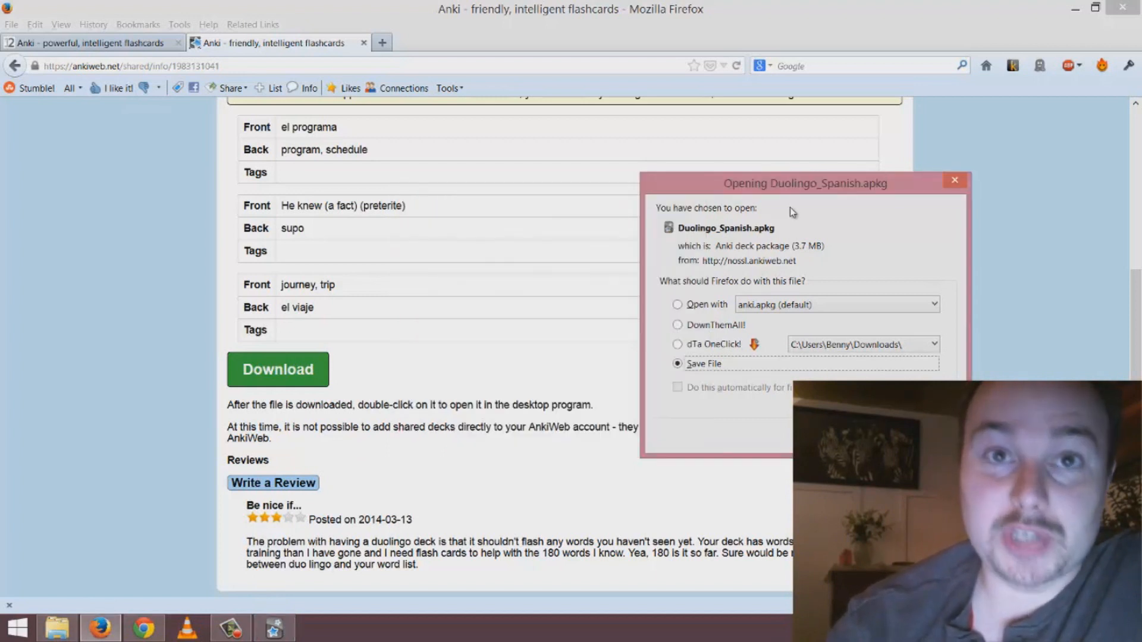
pyautogui.moveTo(793, 230)
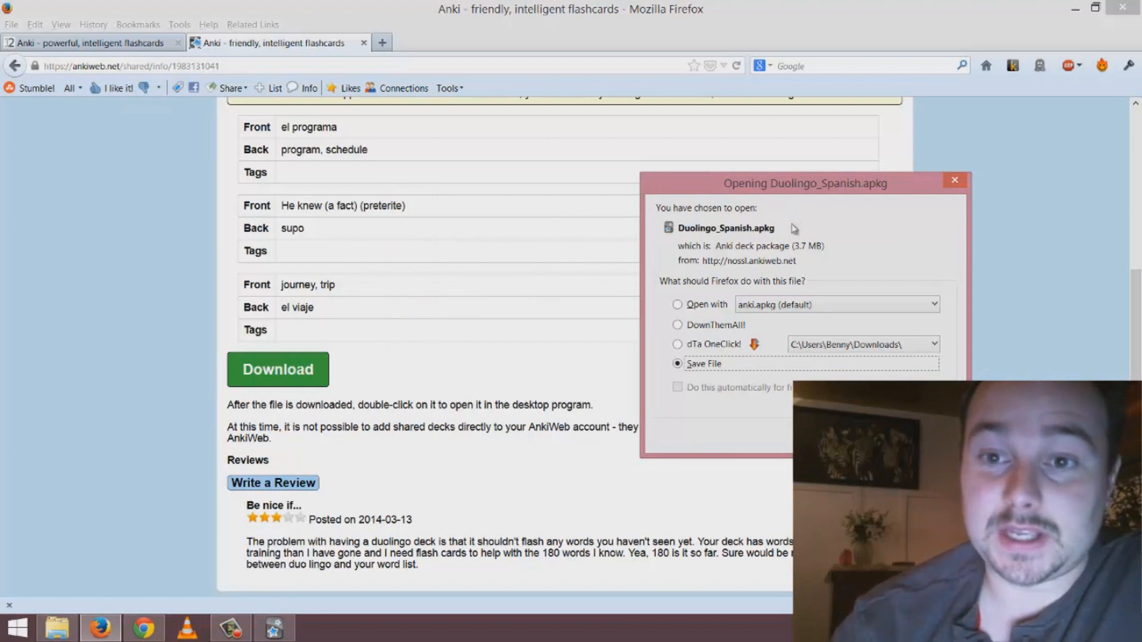
pyautogui.moveTo(763, 237)
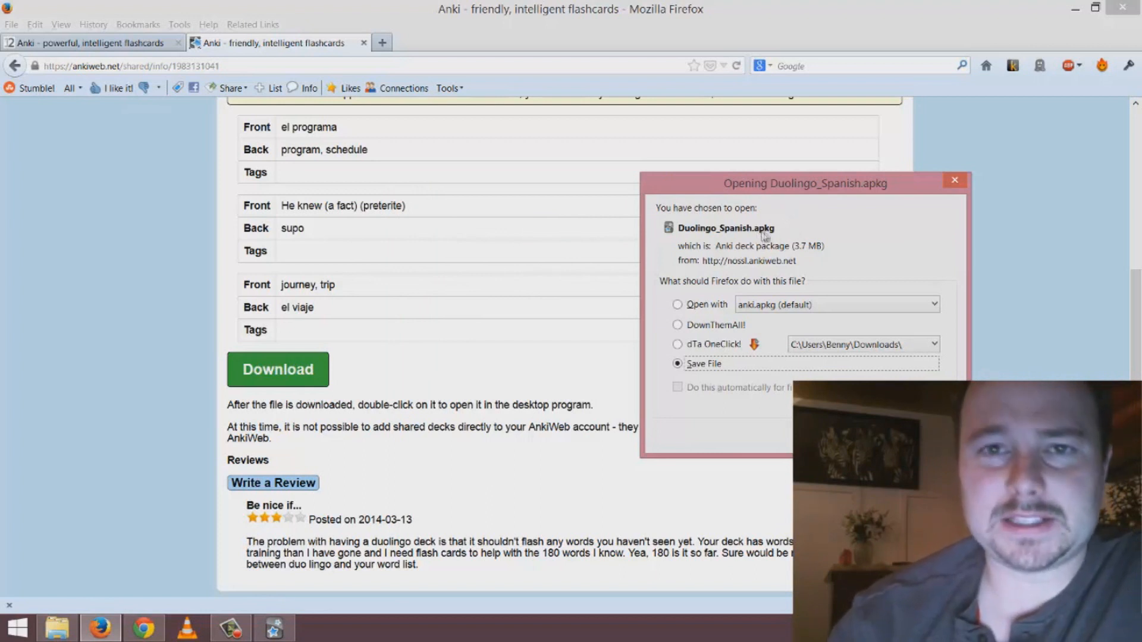
pyautogui.moveTo(705, 309)
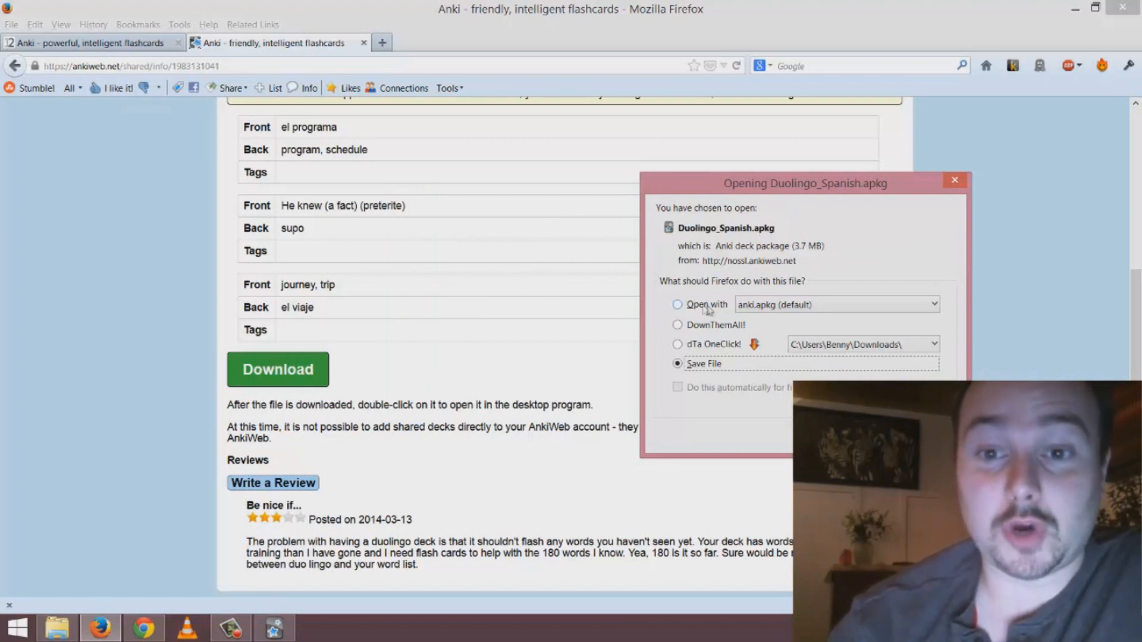
pyautogui.click(678, 305)
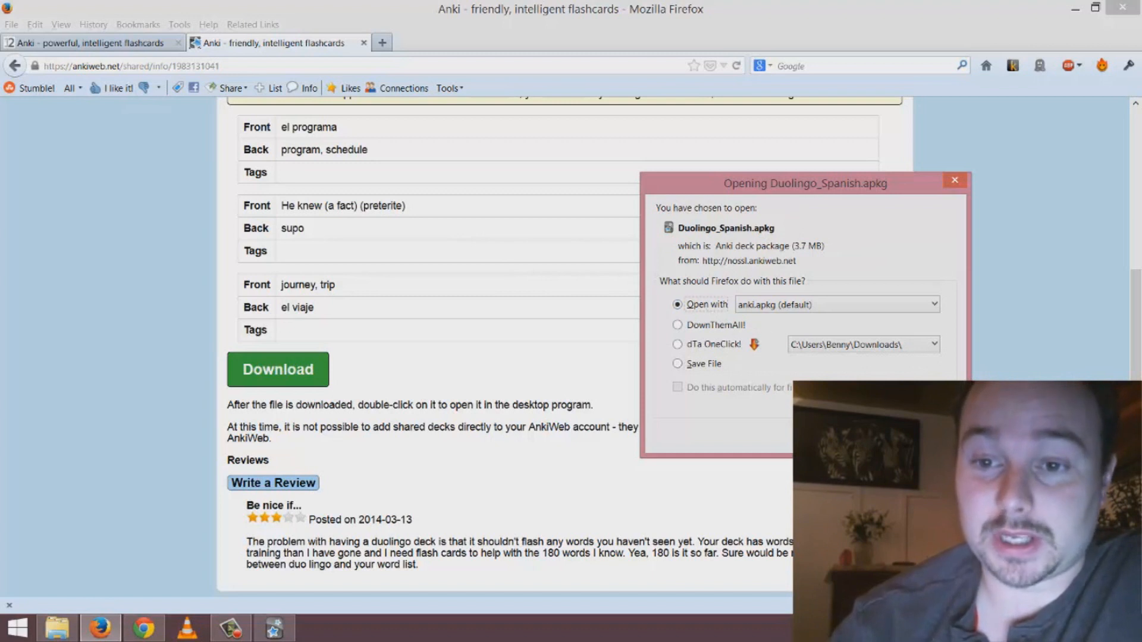
# - Import Duo Spanish into Anki and open its gear menu
pyautogui.click(805, 446)
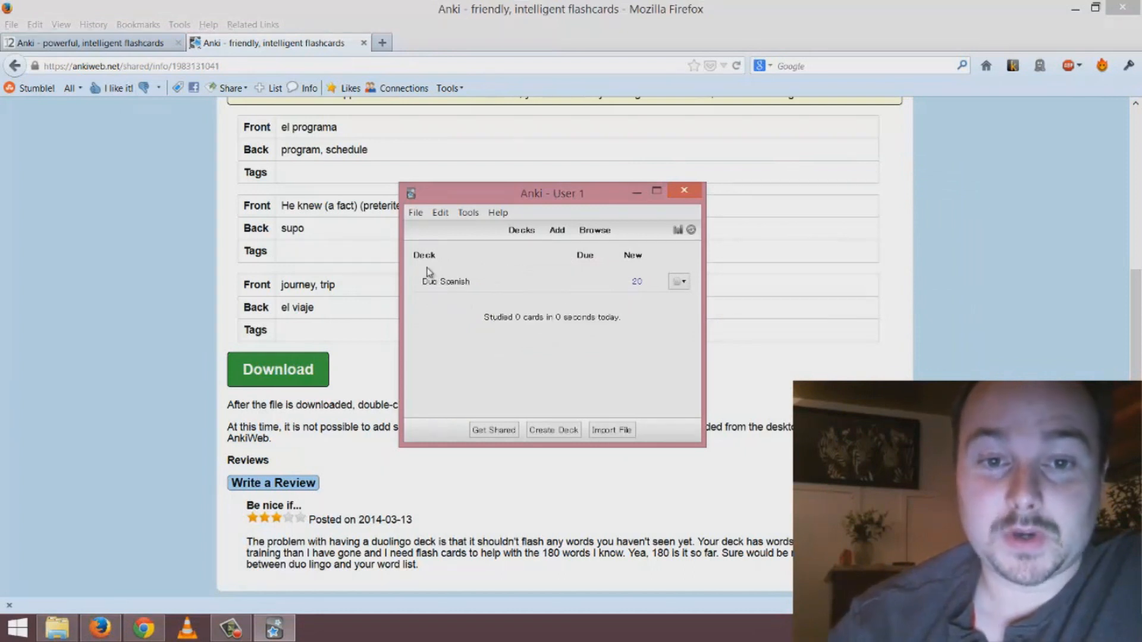
pyautogui.moveTo(501, 344)
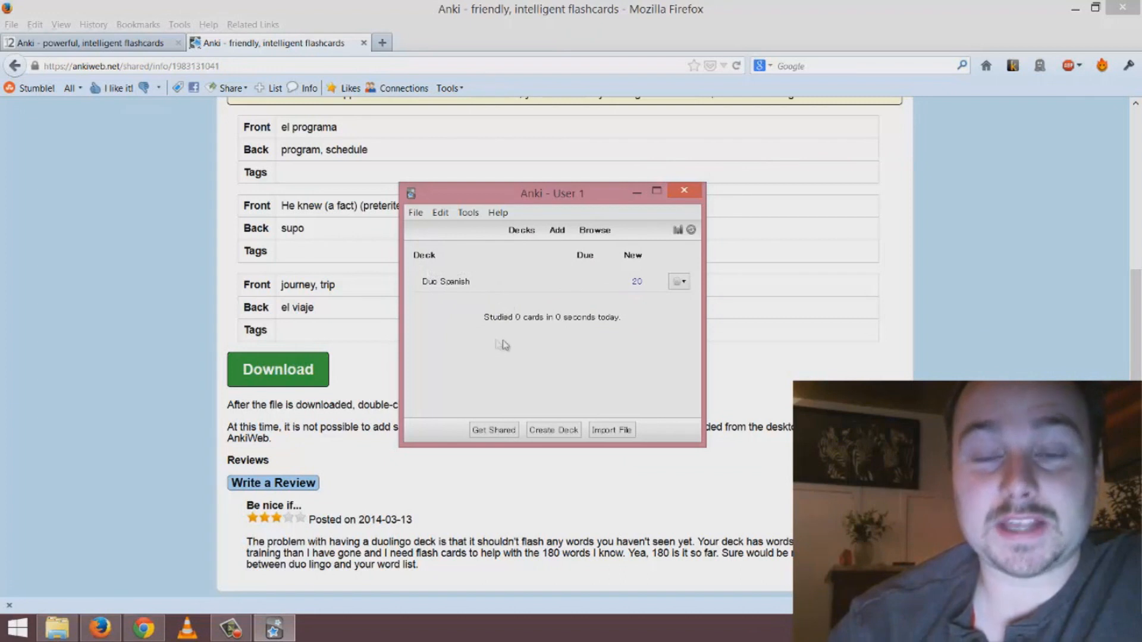
pyautogui.moveTo(556, 376)
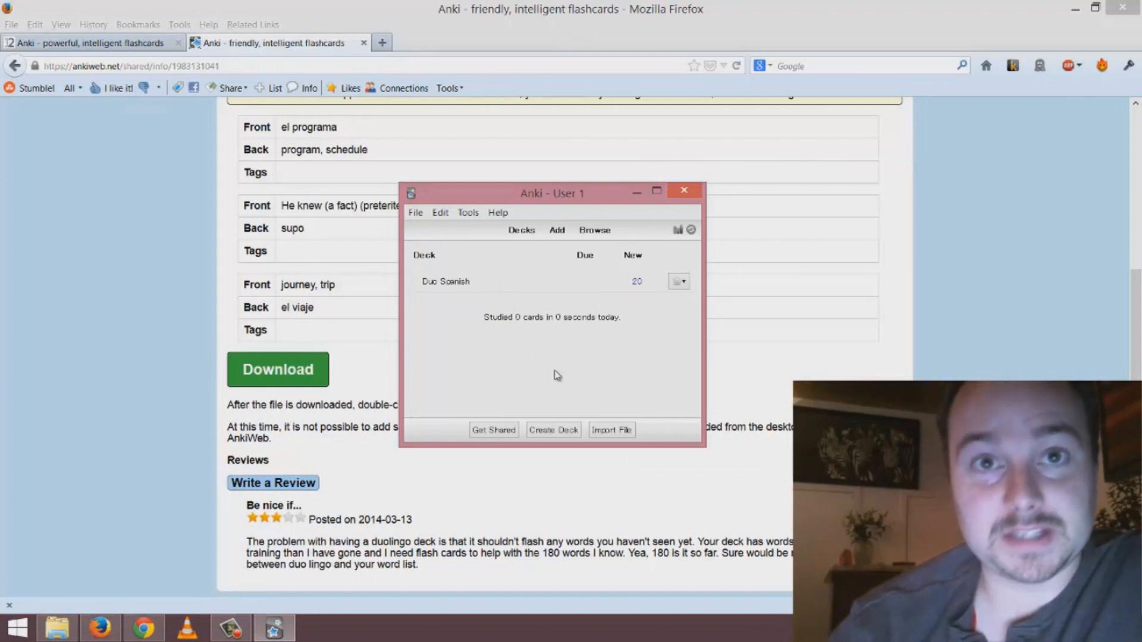
pyautogui.moveTo(561, 300)
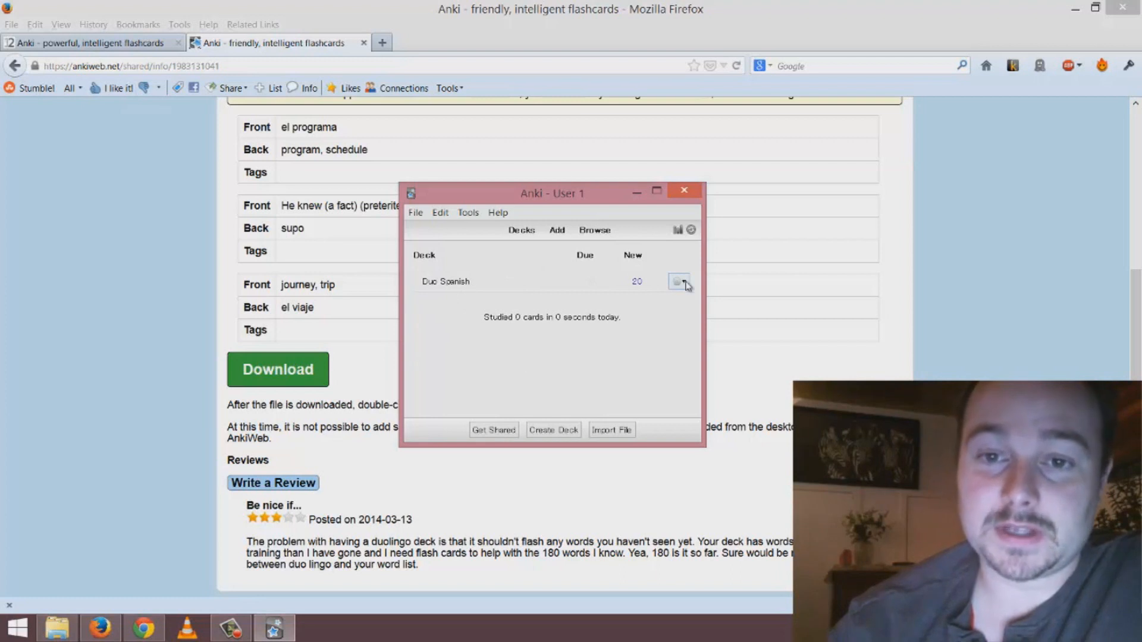
pyautogui.click(678, 282)
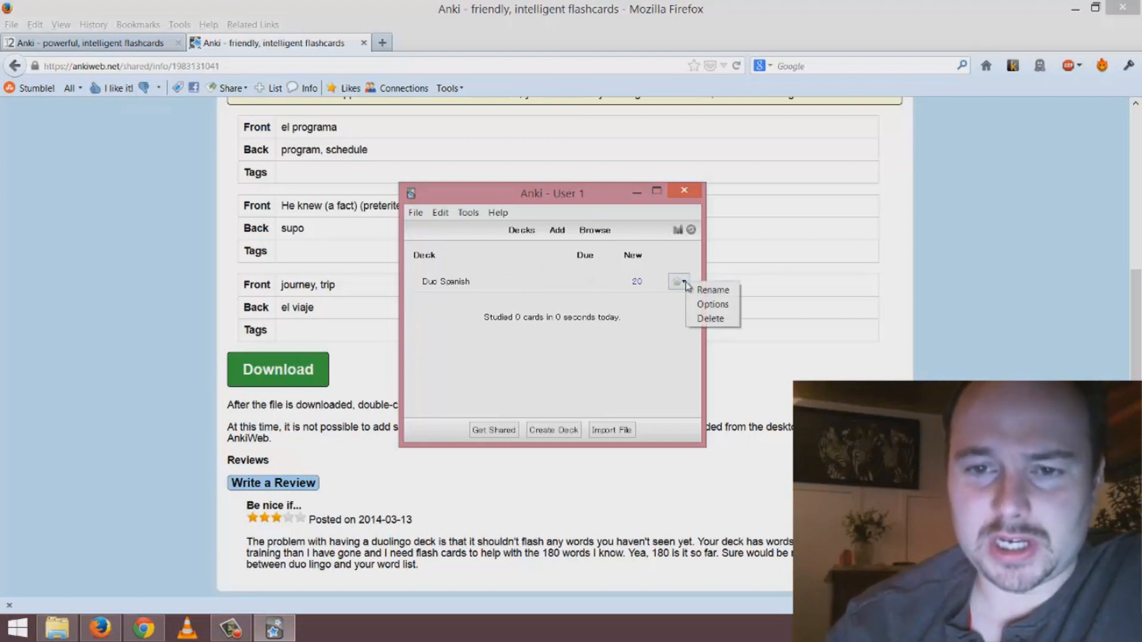
# - Open Duo Spanish options and review the Lapses, Description and New Cards tabs
pyautogui.click(712, 304)
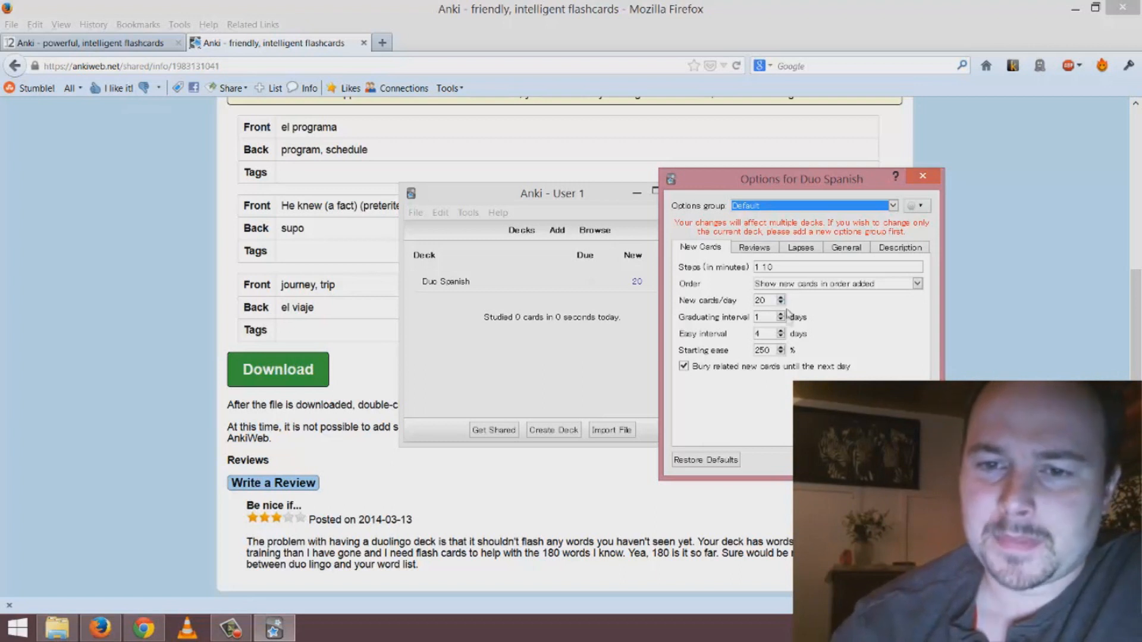
pyautogui.moveTo(775, 315)
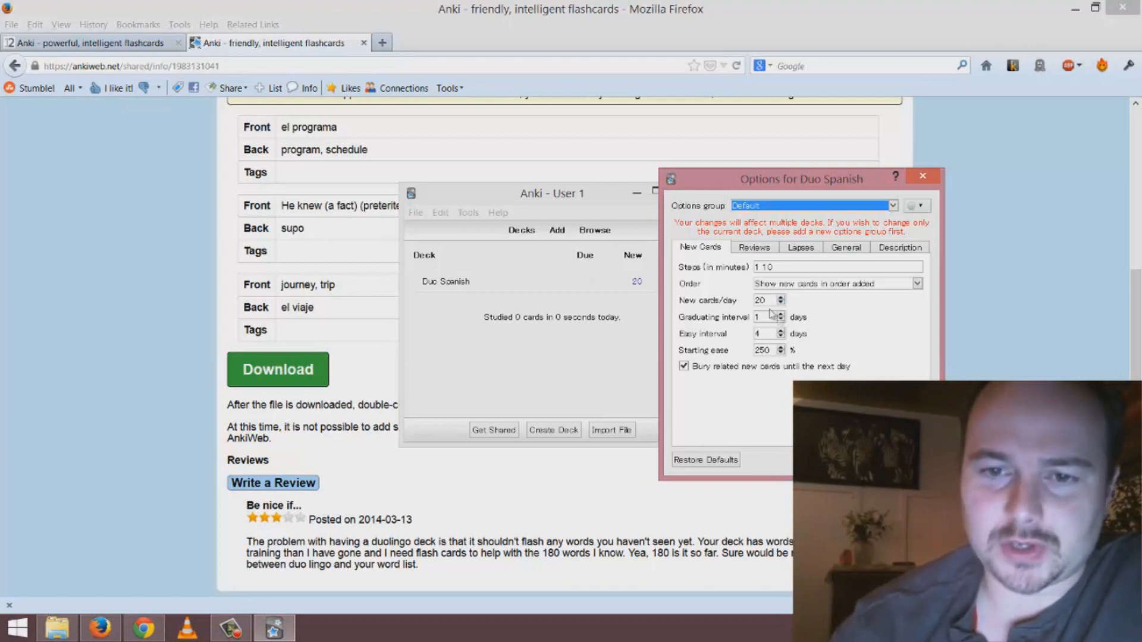
pyautogui.moveTo(773, 320)
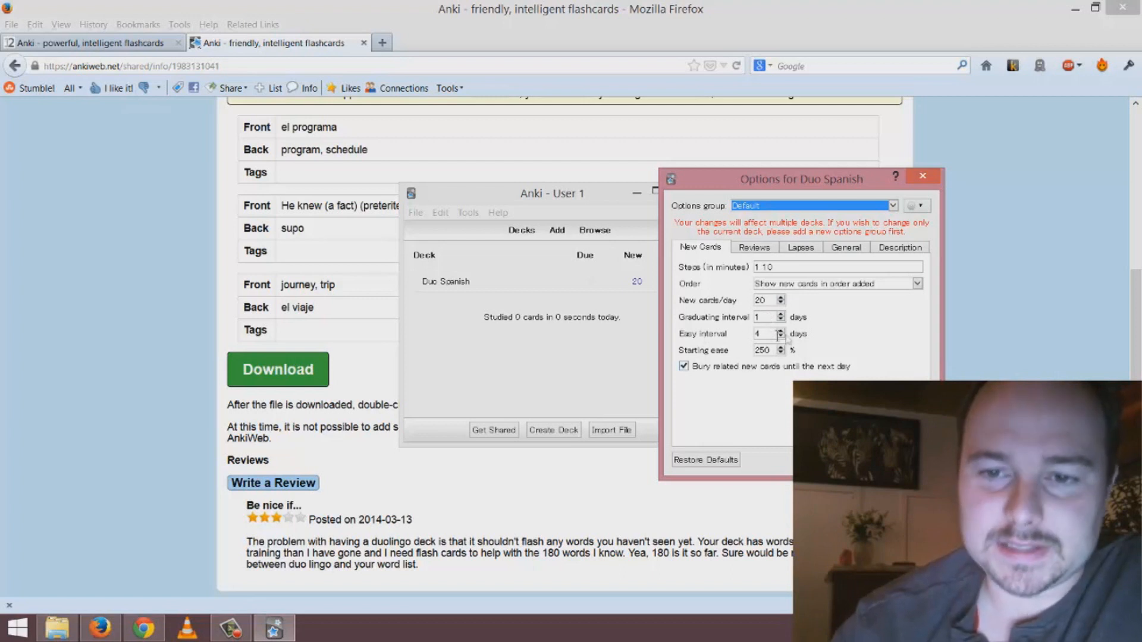
pyautogui.moveTo(734, 340)
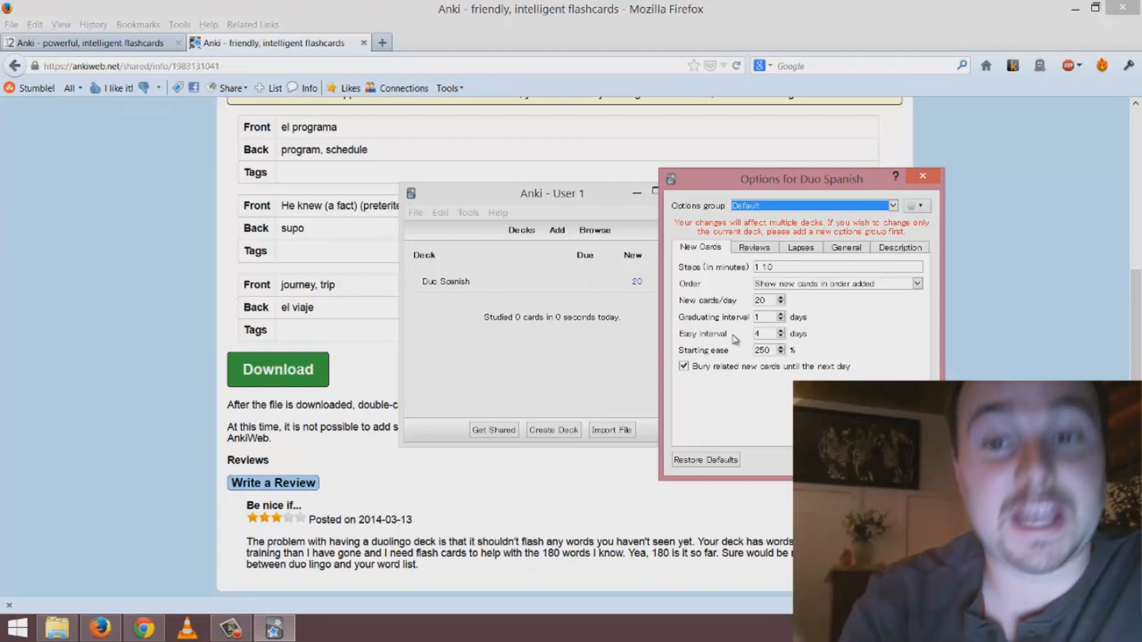
pyautogui.click(800, 247)
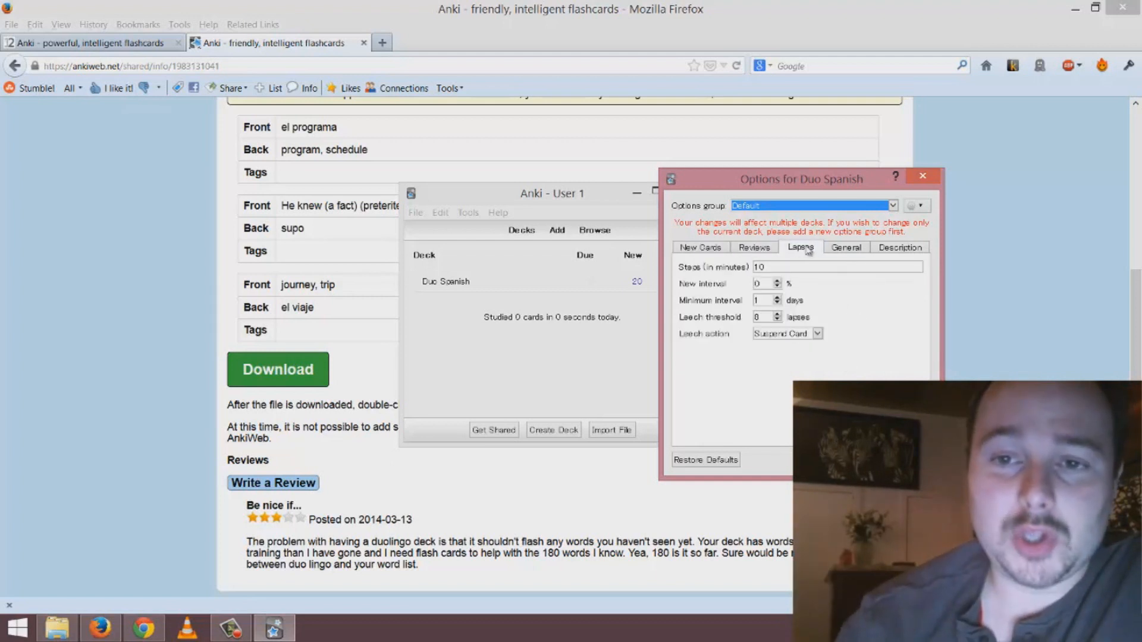
pyautogui.click(900, 246)
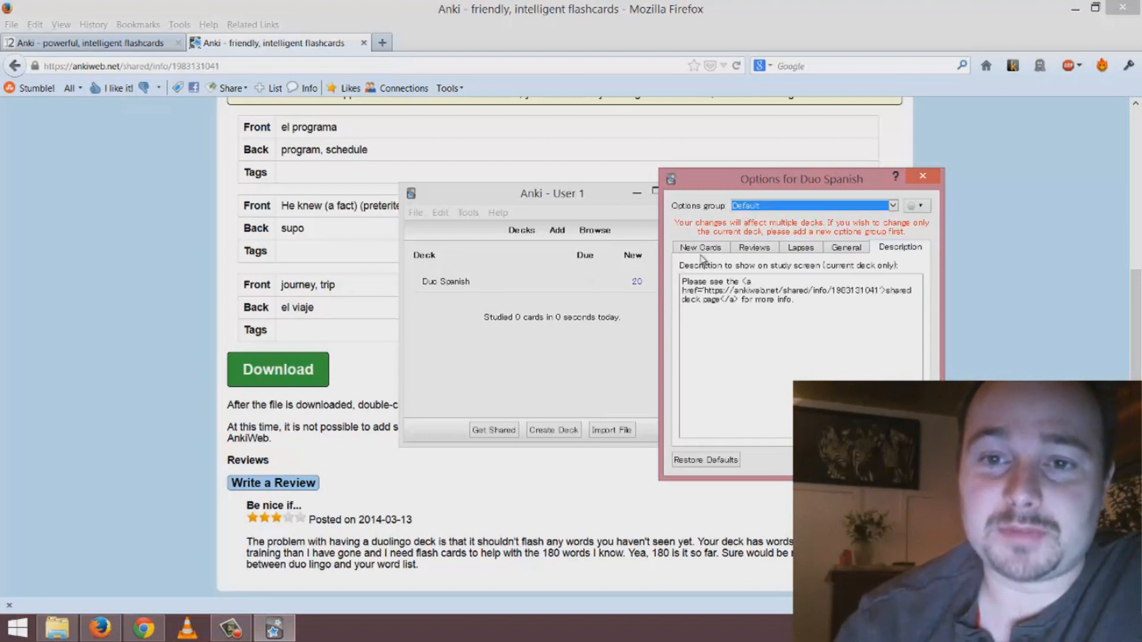
pyautogui.click(700, 247)
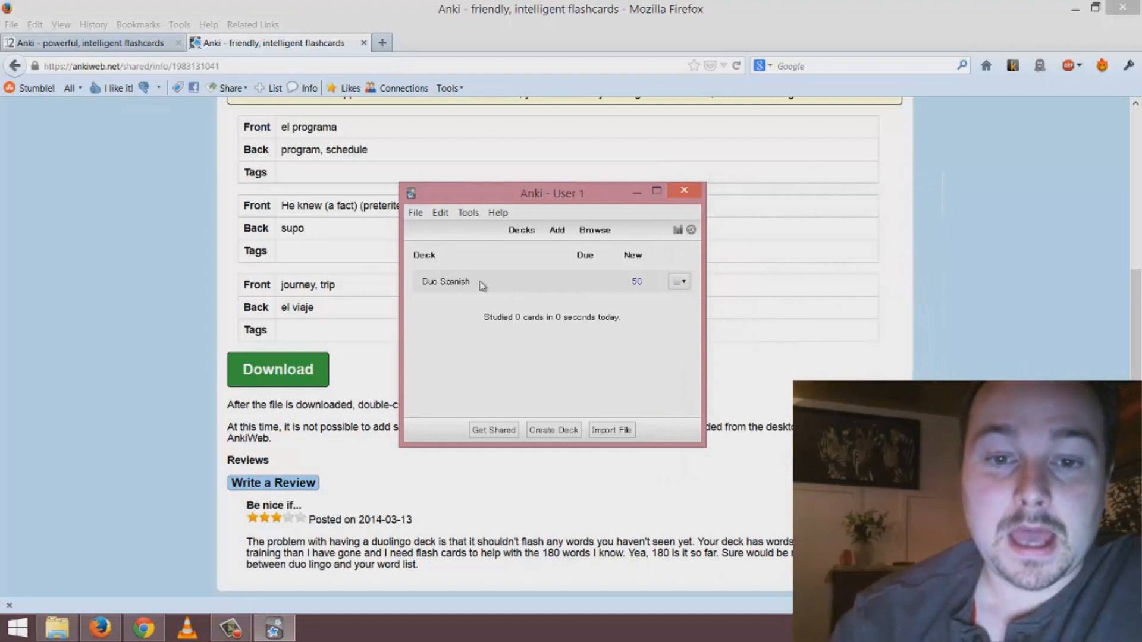
# - Open the Duo Spanish deck and start a study session
pyautogui.click(445, 282)
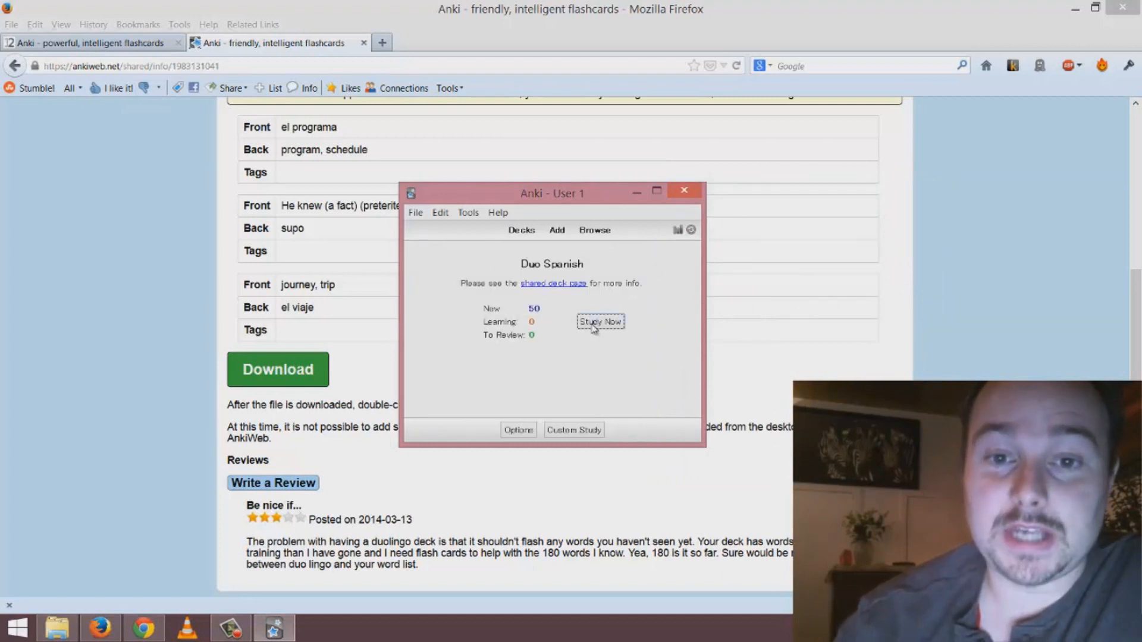
pyautogui.click(599, 322)
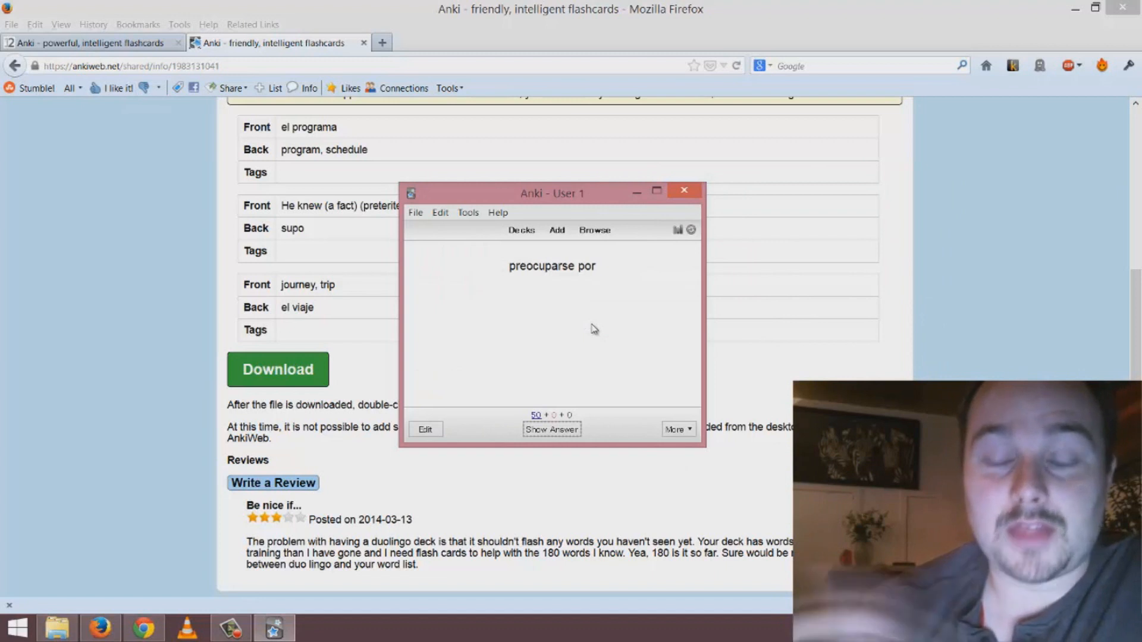
pyautogui.moveTo(586, 271)
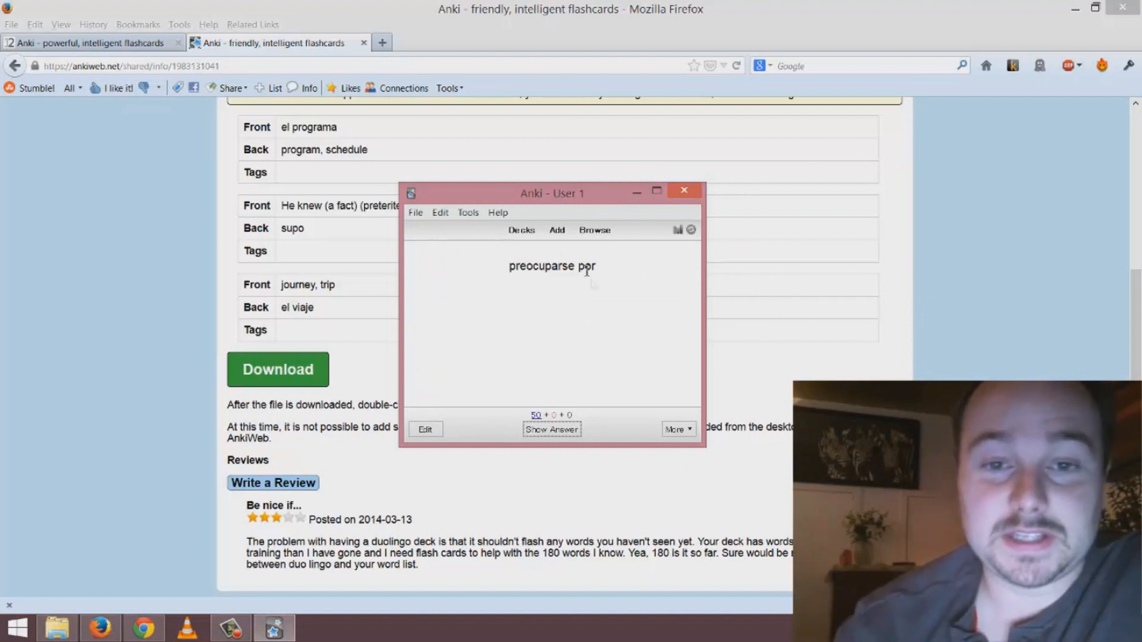
pyautogui.moveTo(518, 278)
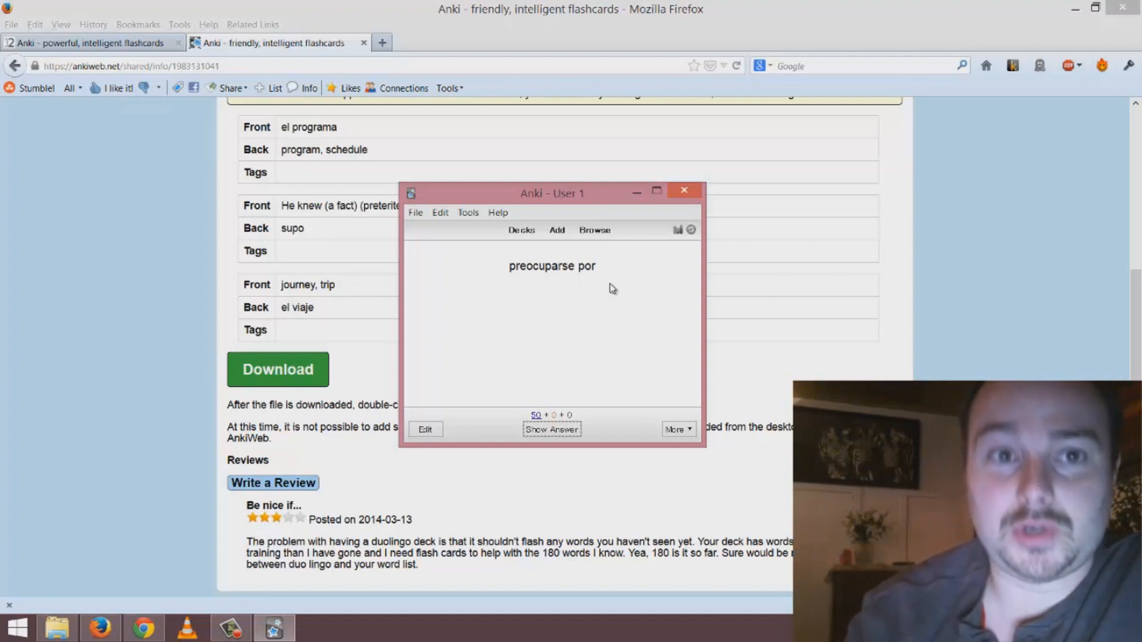
pyautogui.moveTo(534, 341)
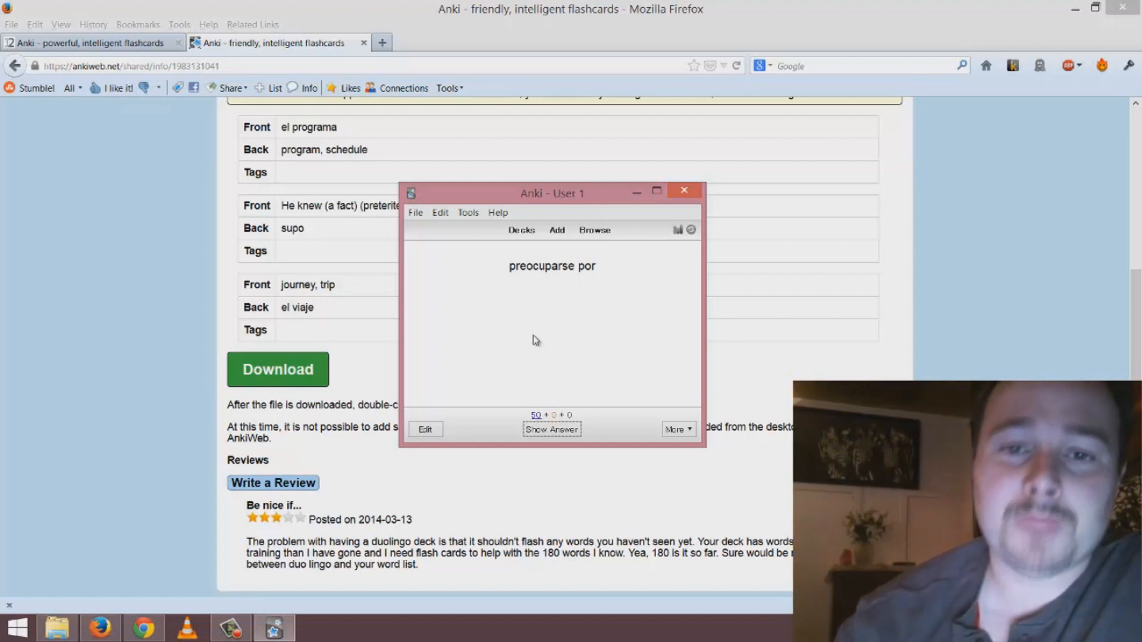
pyautogui.moveTo(532, 280)
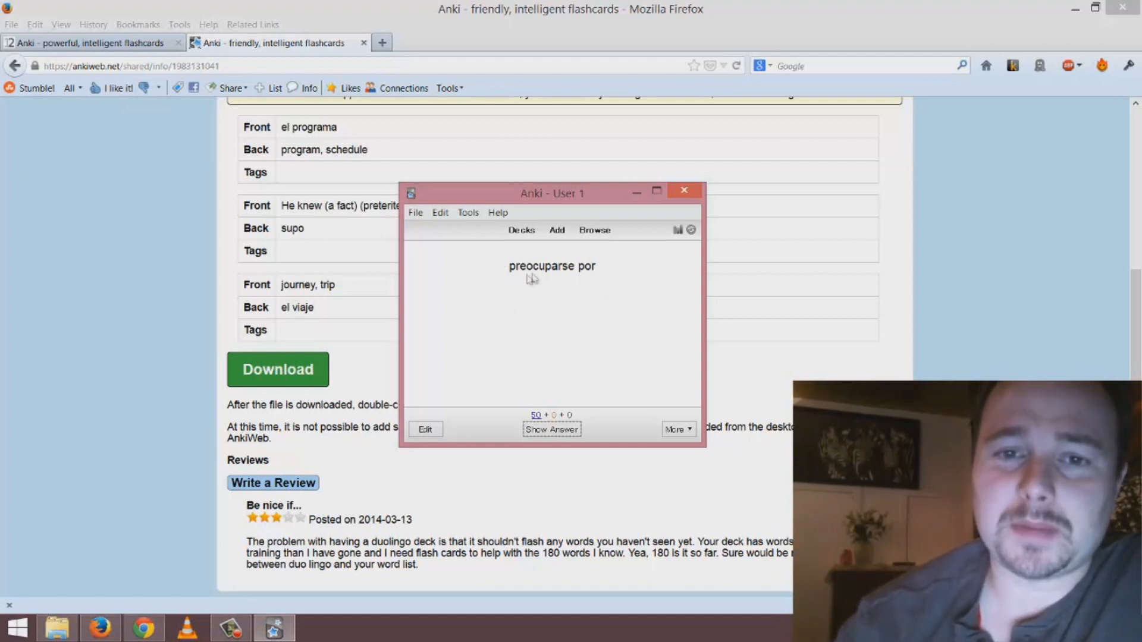
pyautogui.moveTo(603, 285)
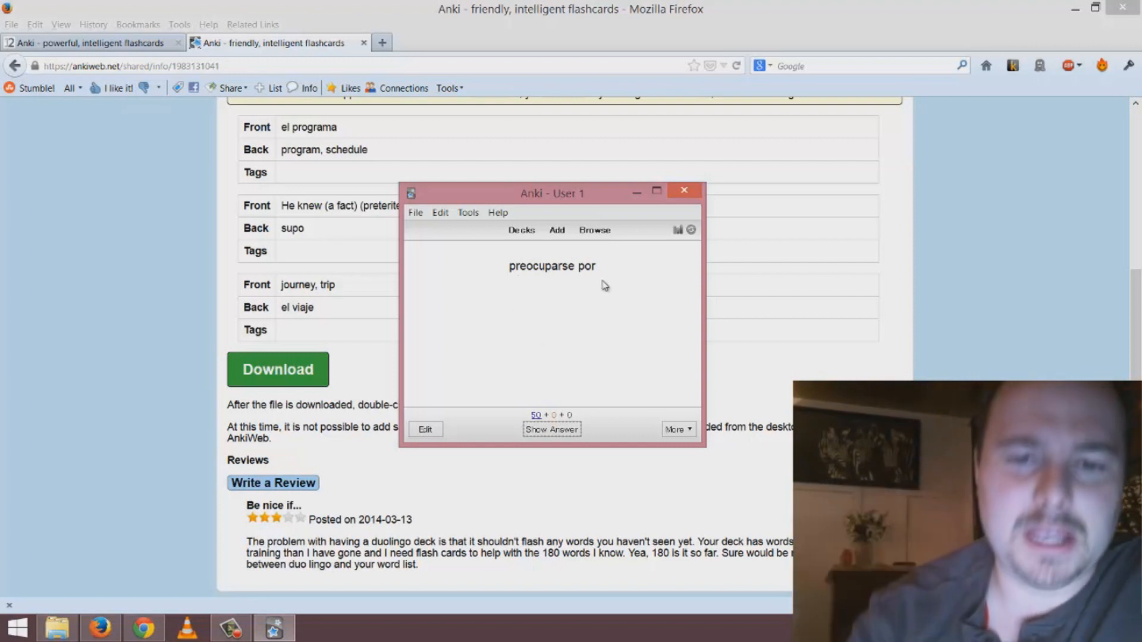
pyautogui.moveTo(572, 347)
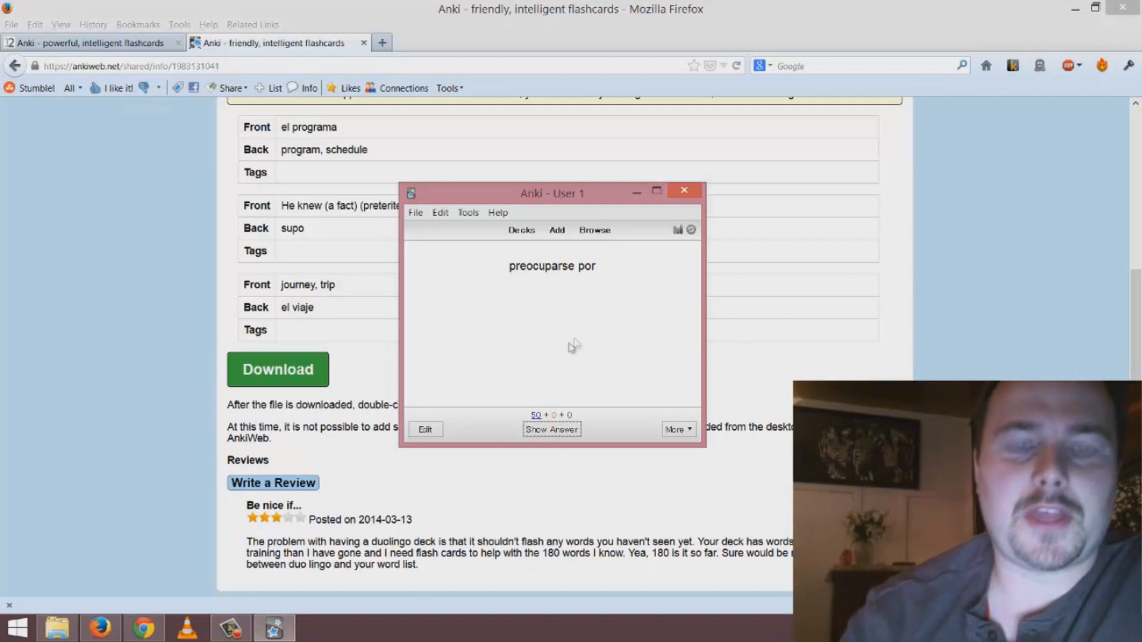
pyautogui.moveTo(541, 280)
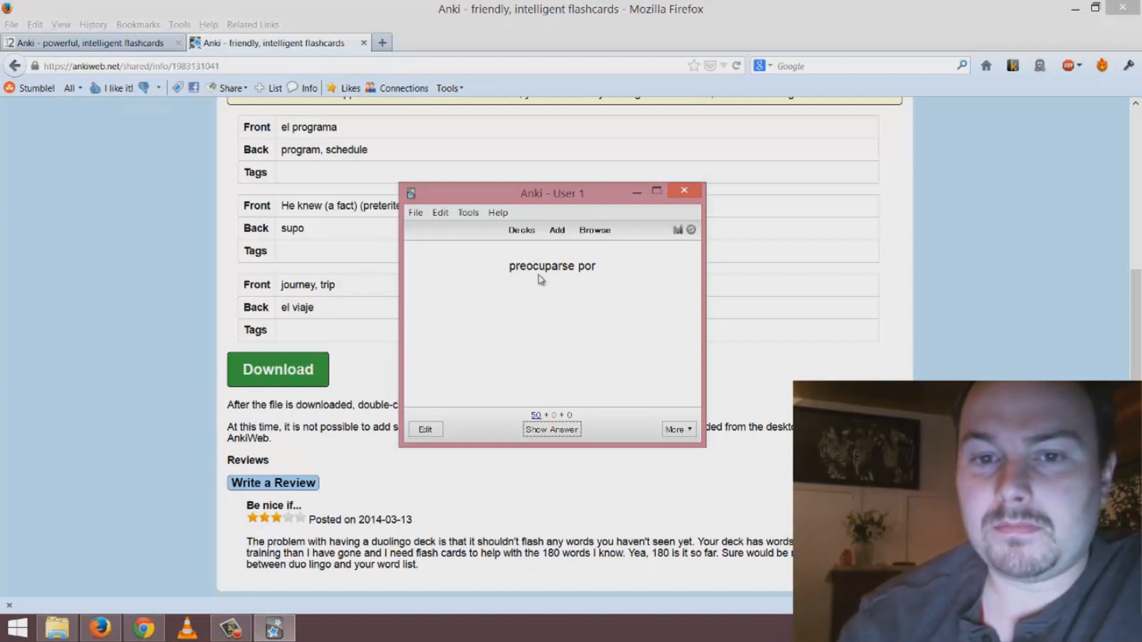
pyautogui.moveTo(565, 286)
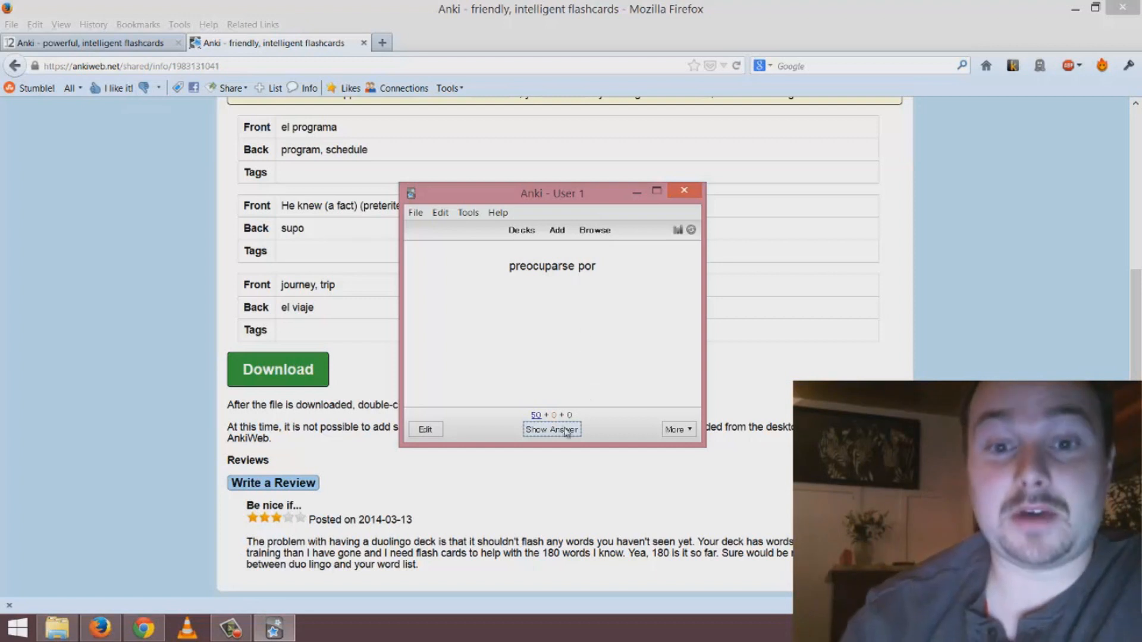
# - Reveal 'to worry about' for preocuparse por and rate the card Easy
pyautogui.click(552, 429)
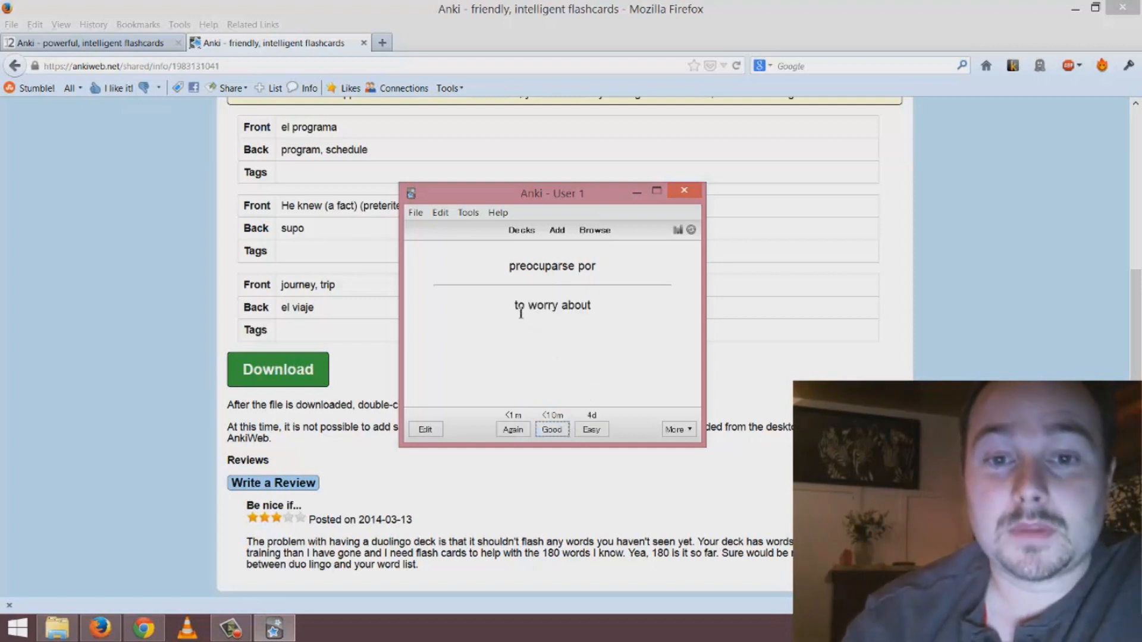
pyautogui.moveTo(616, 335)
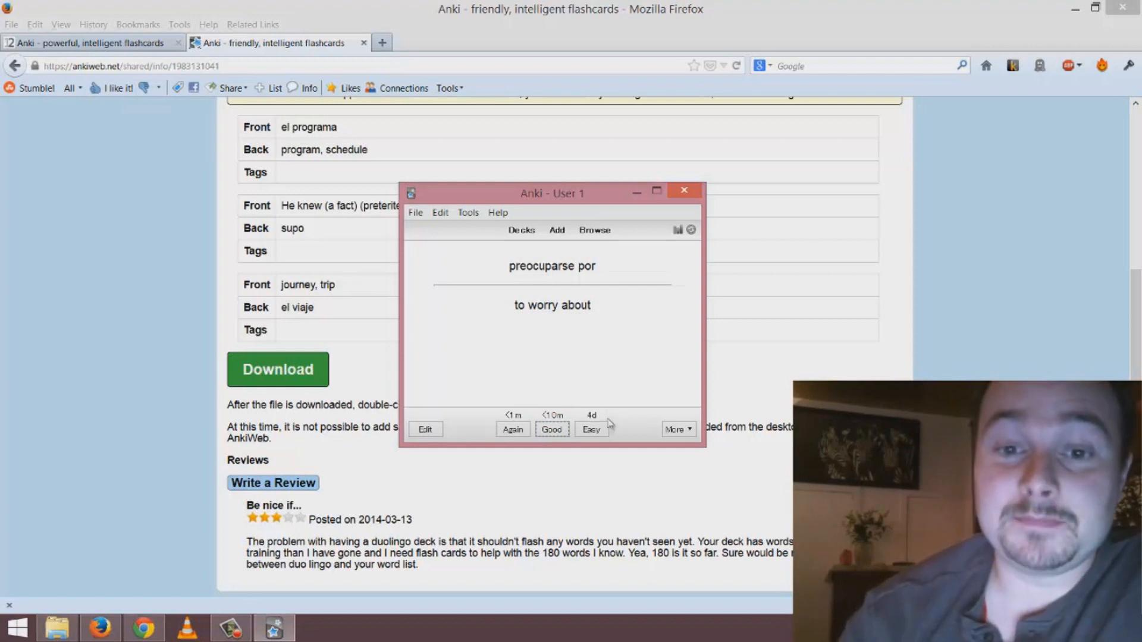
pyautogui.moveTo(591, 429)
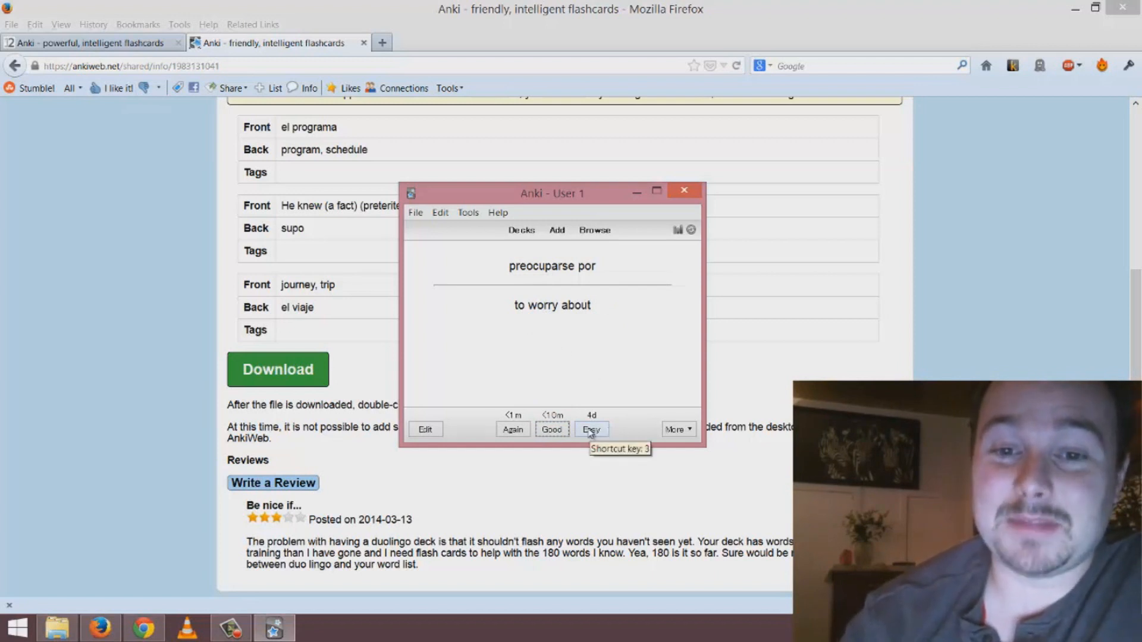
pyautogui.moveTo(595, 415)
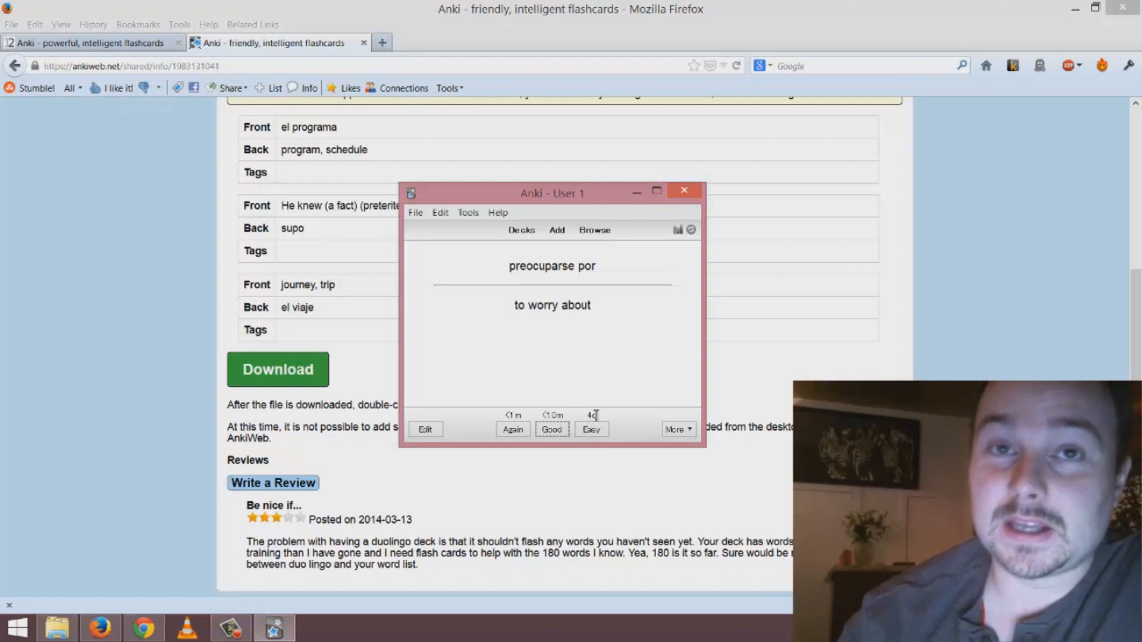
pyautogui.moveTo(599, 419)
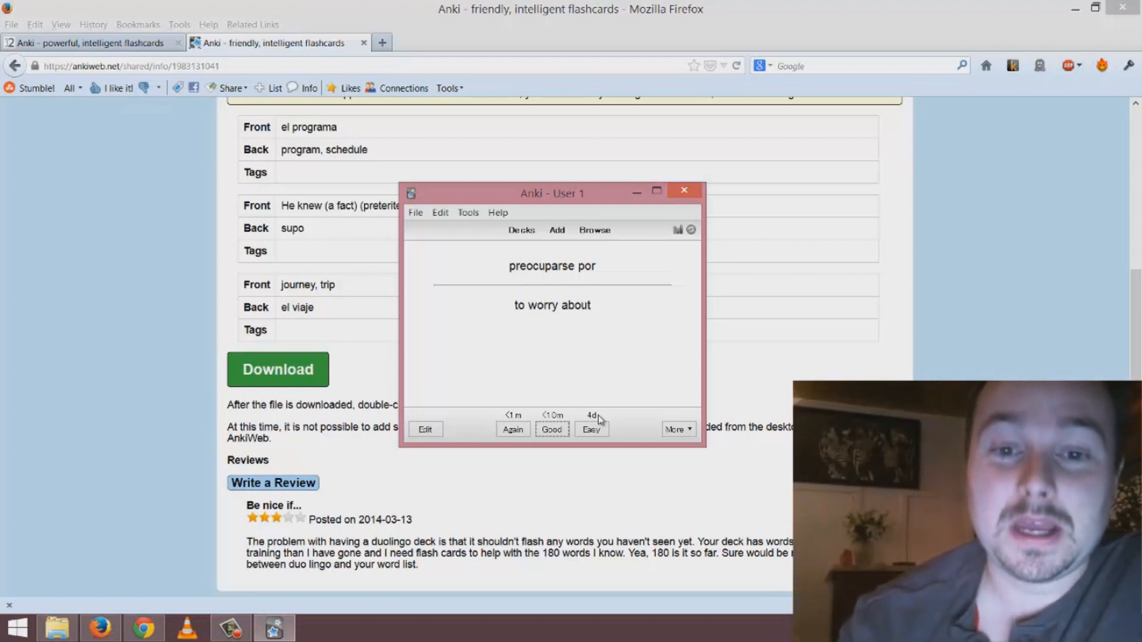
pyautogui.moveTo(593, 431)
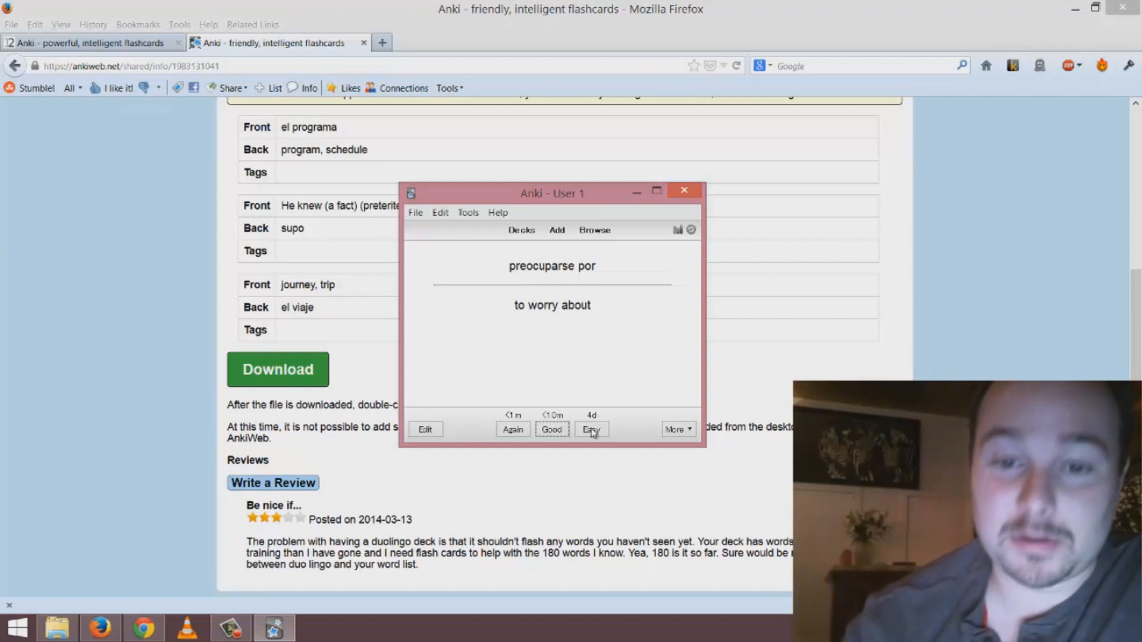
pyautogui.click(591, 429)
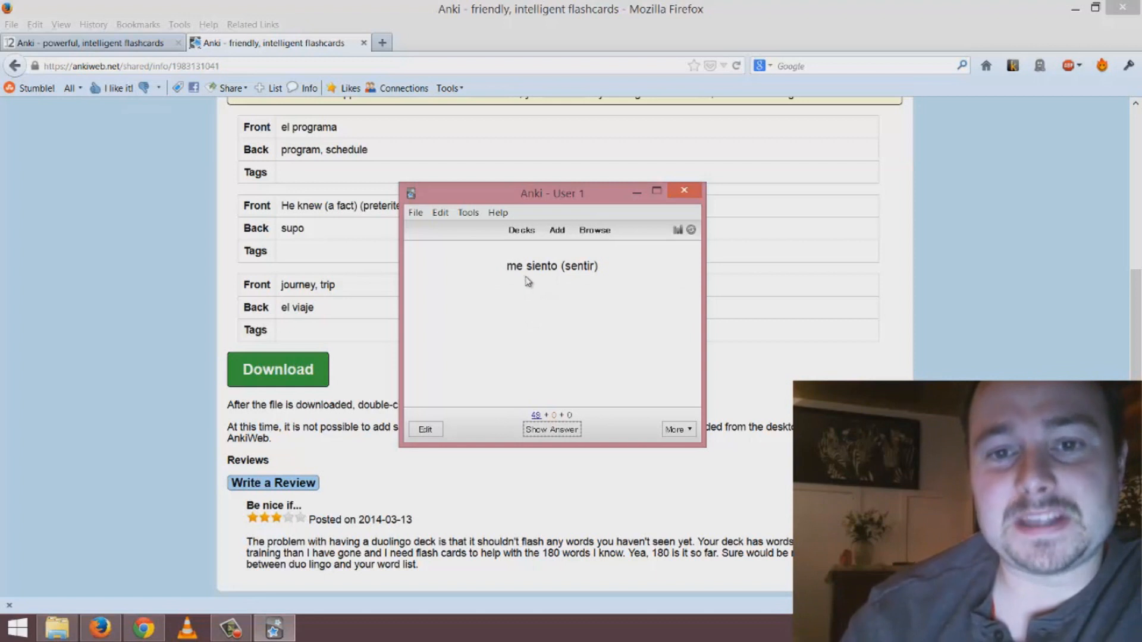
pyautogui.moveTo(616, 283)
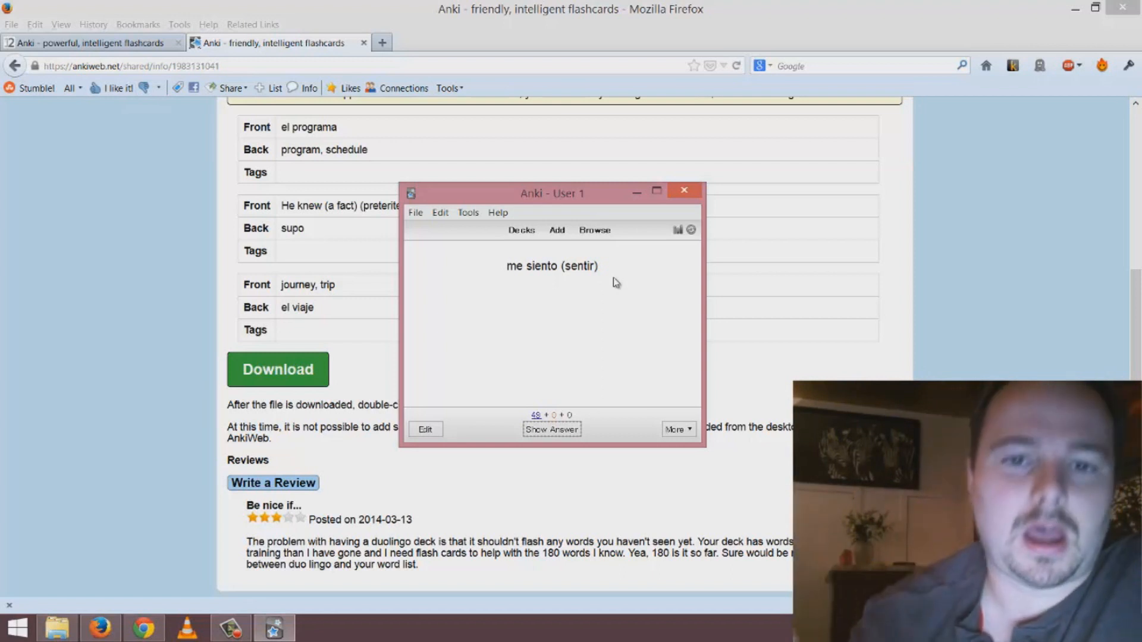
pyautogui.moveTo(590, 312)
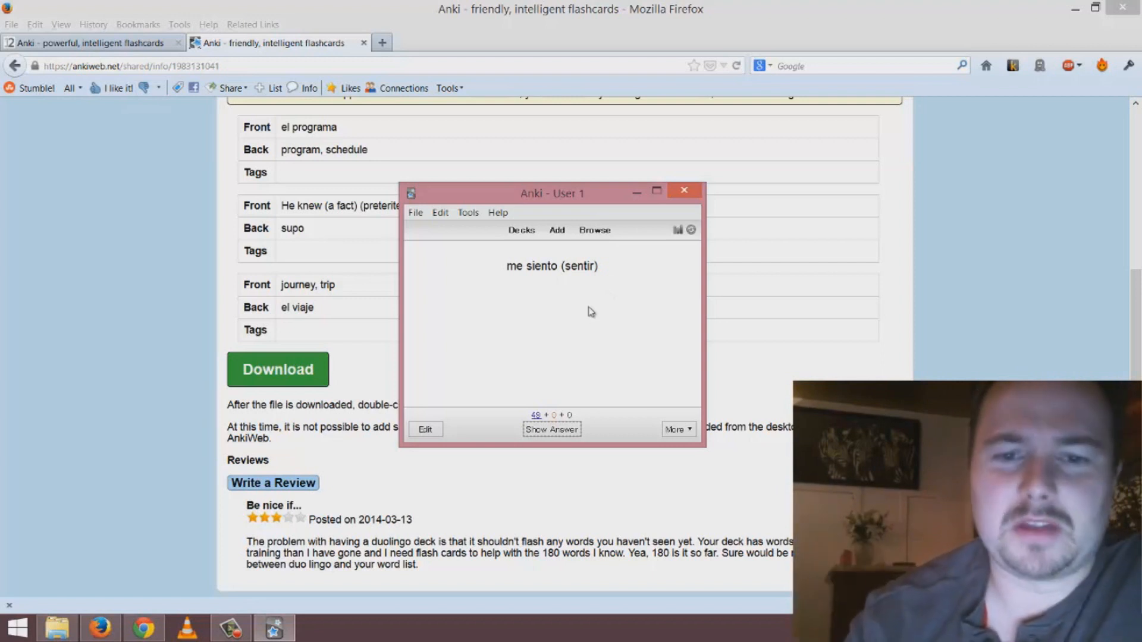
# - Reveal 'me siento (sentir)' as 'I feel', grade it, and advance to 'la nube'
pyautogui.click(552, 429)
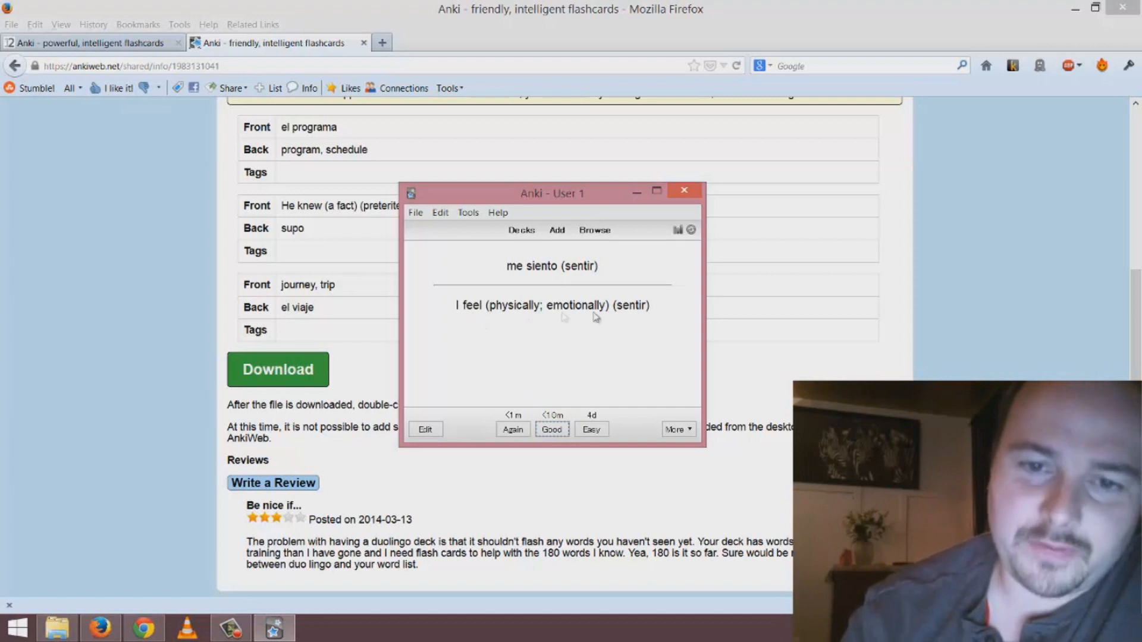
pyautogui.moveTo(546, 337)
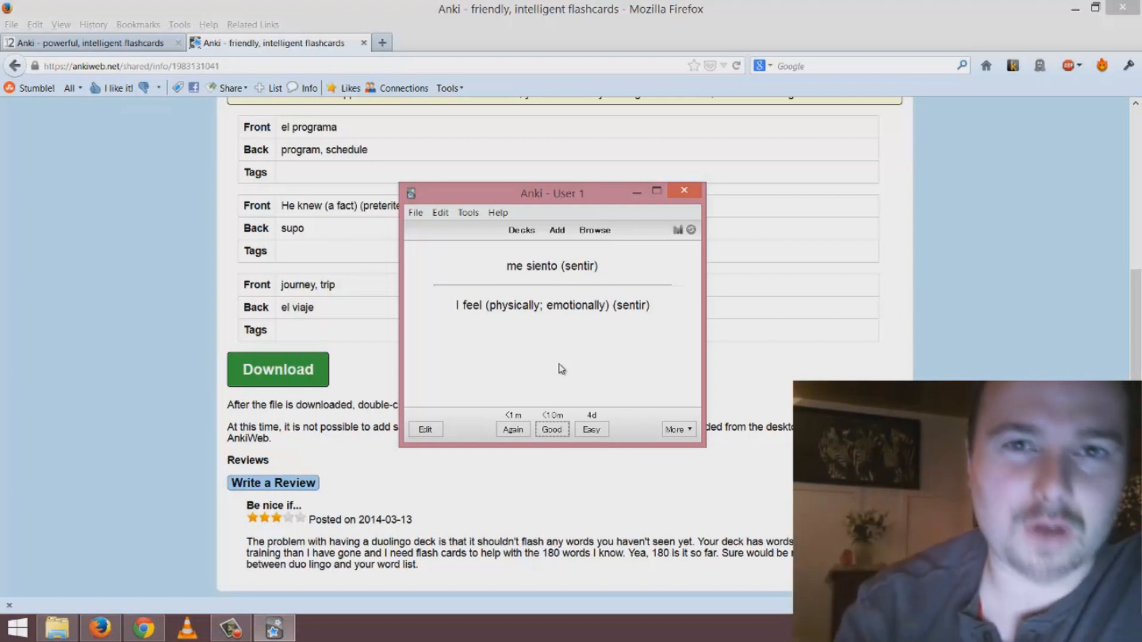
pyautogui.moveTo(552, 376)
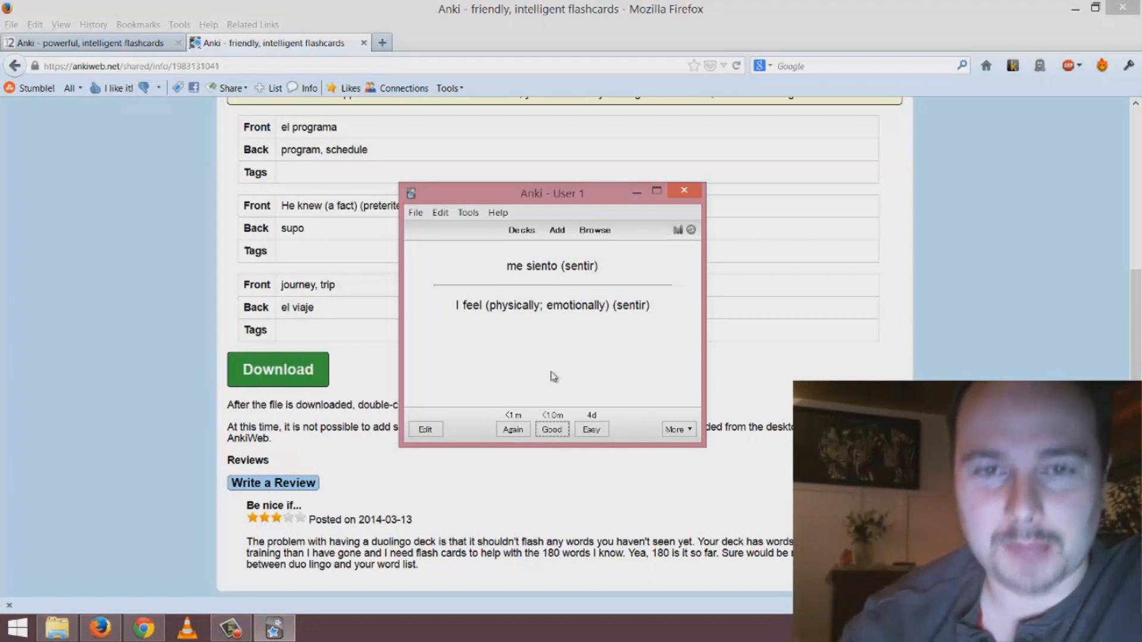
pyautogui.click(551, 429)
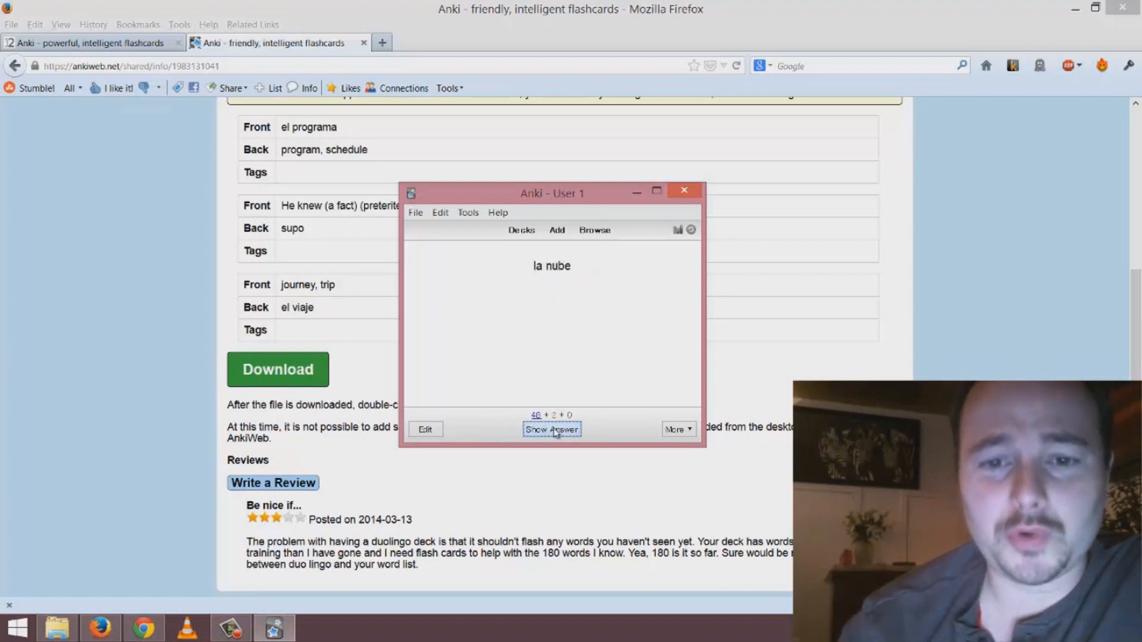
# - Grade the 'la nube' card, then reveal 'ahora mismo' as 'right now'
pyautogui.click(551, 429)
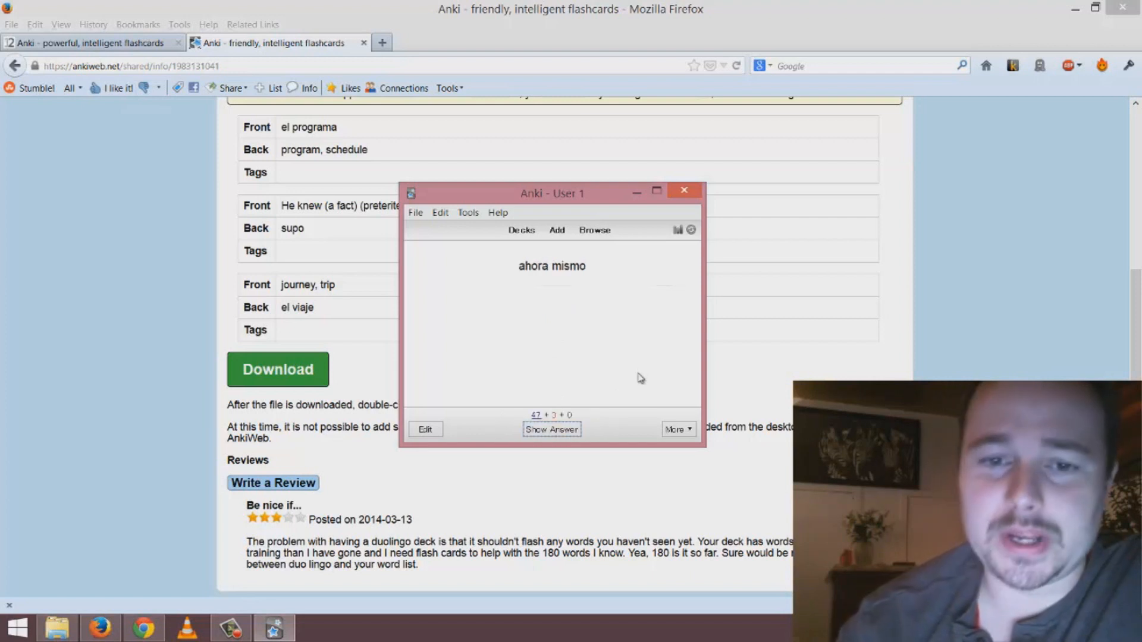
pyautogui.moveTo(633, 350)
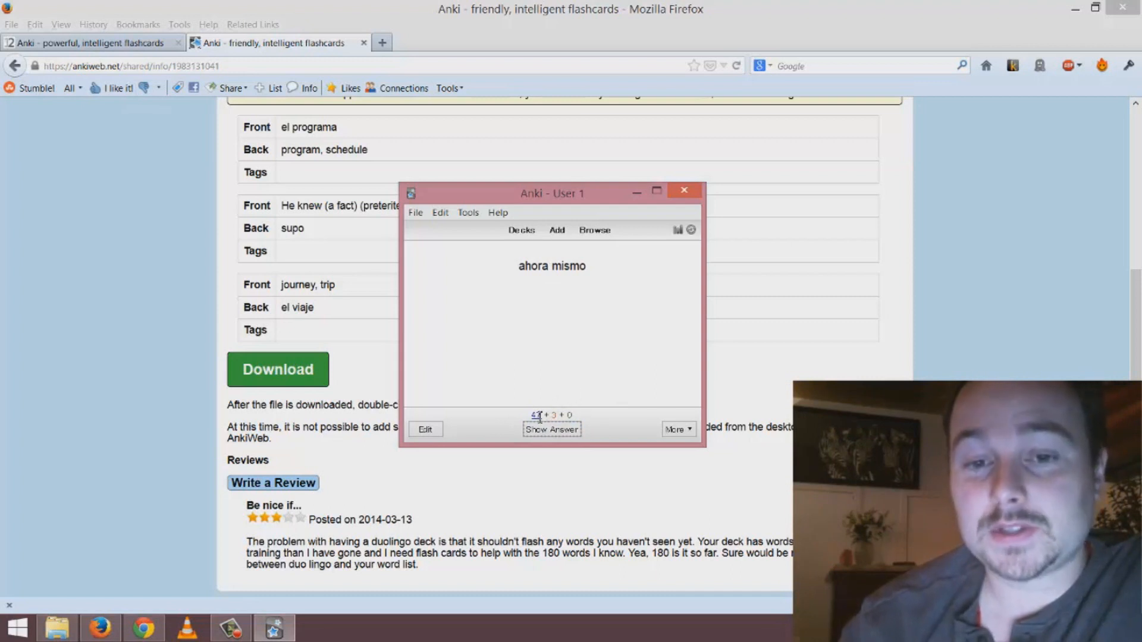
pyautogui.moveTo(568, 332)
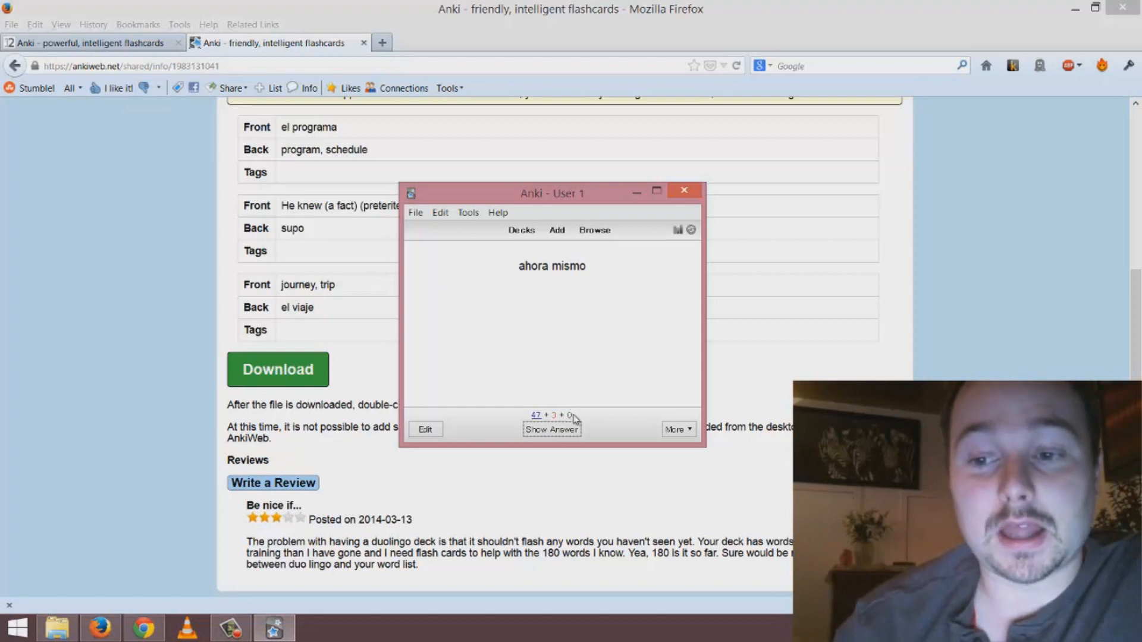
pyautogui.moveTo(579, 419)
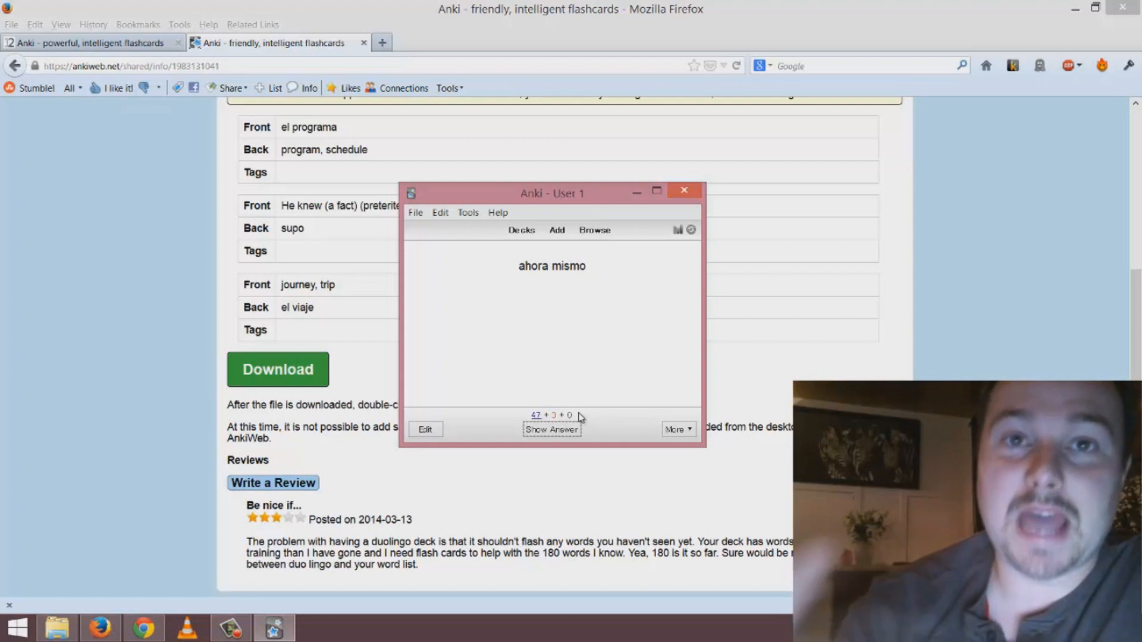
pyautogui.moveTo(558, 368)
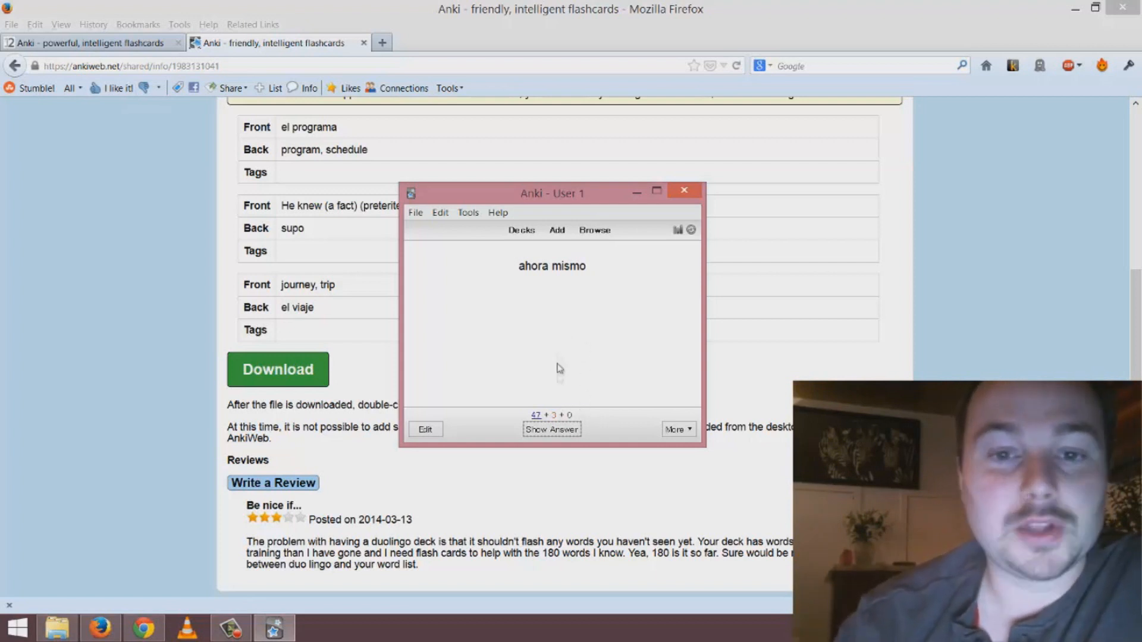
pyautogui.click(552, 429)
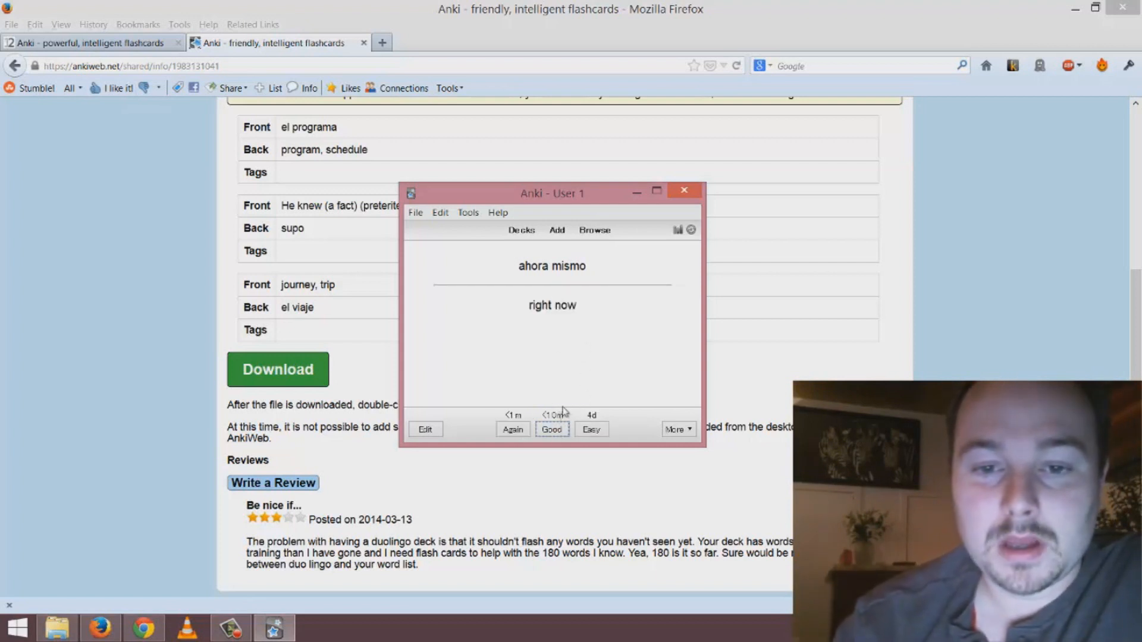
# - Grade the 'ahora mismo' card so 'el grado' appears next
pyautogui.click(552, 429)
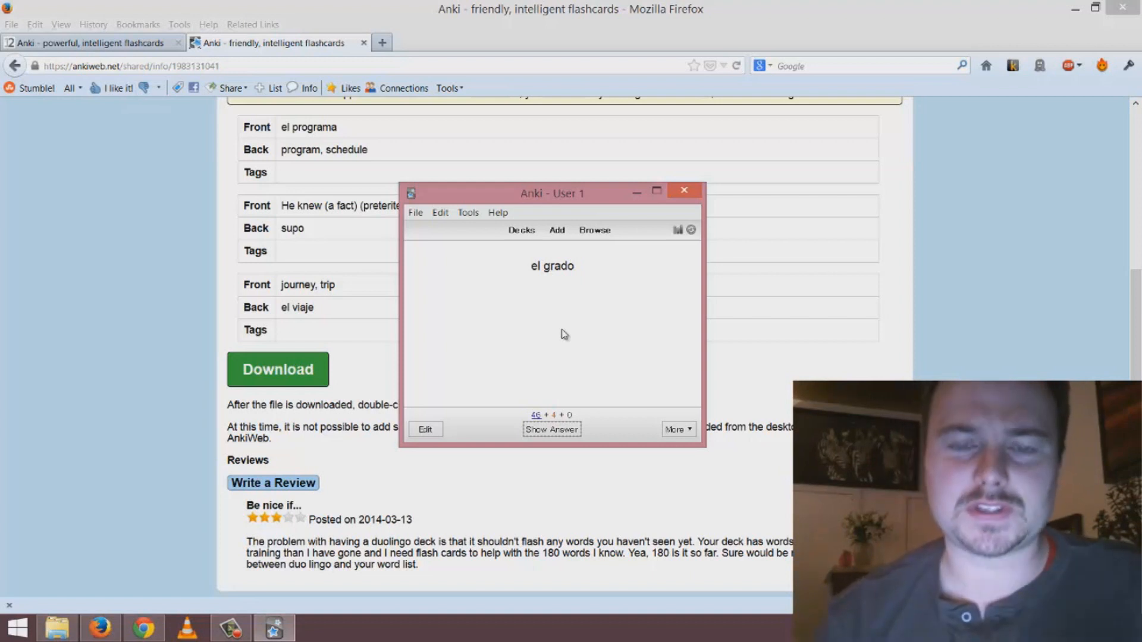
pyautogui.moveTo(558, 332)
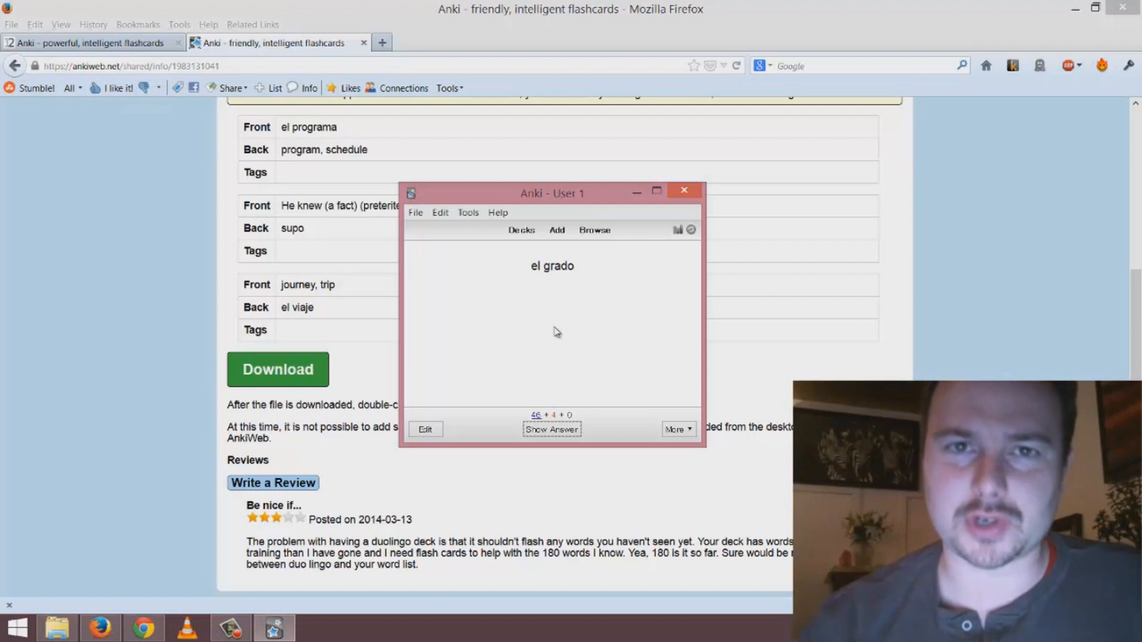
pyautogui.moveTo(440, 212)
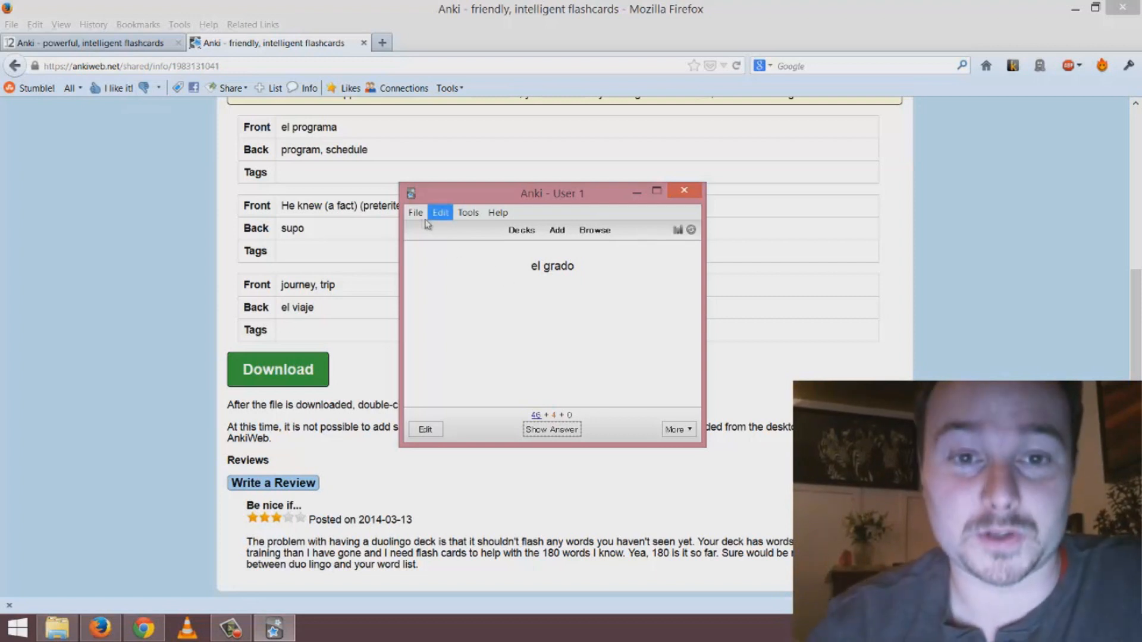
pyautogui.moveTo(693, 293)
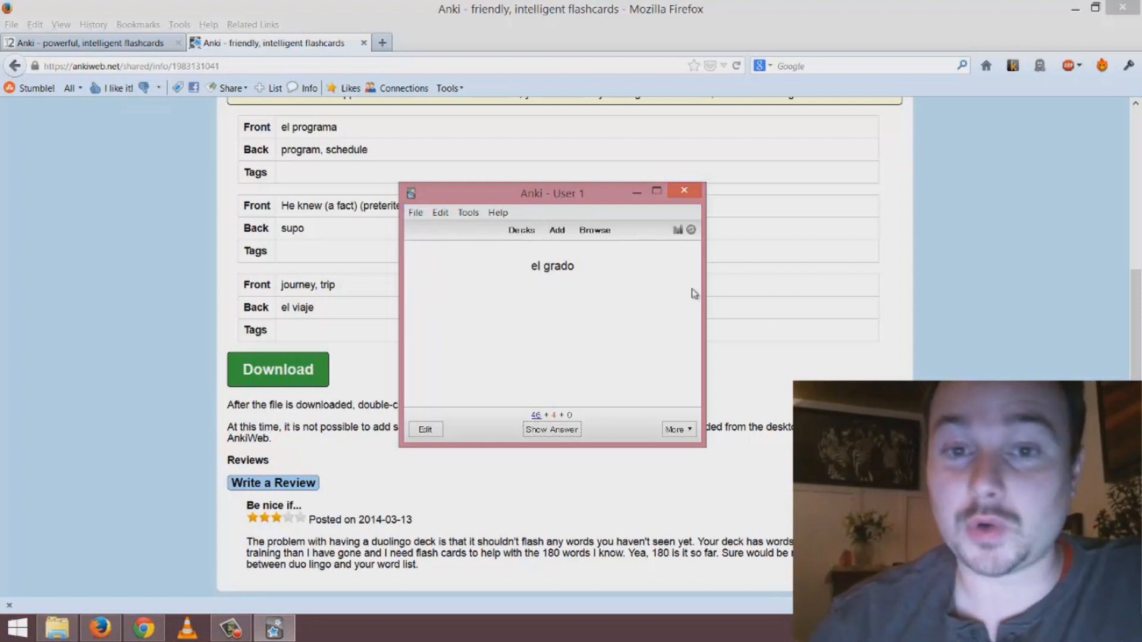
pyautogui.click(497, 212)
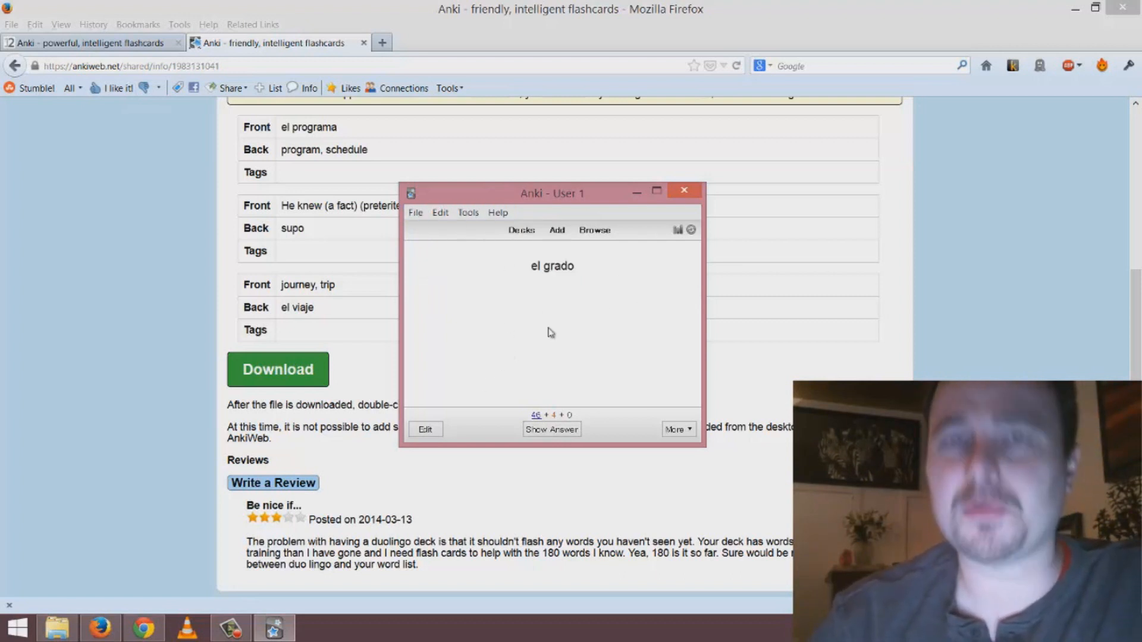
# - From the deck list, create the deck 'Hard verbs in Spanish' and open its overview
pyautogui.click(521, 229)
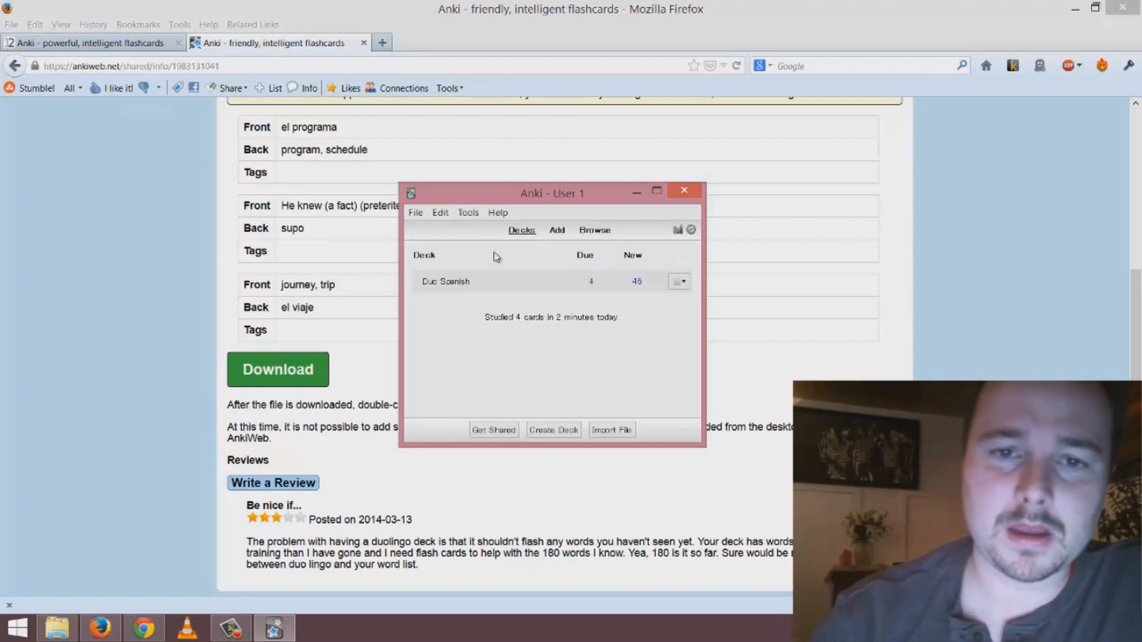
pyautogui.moveTo(526, 357)
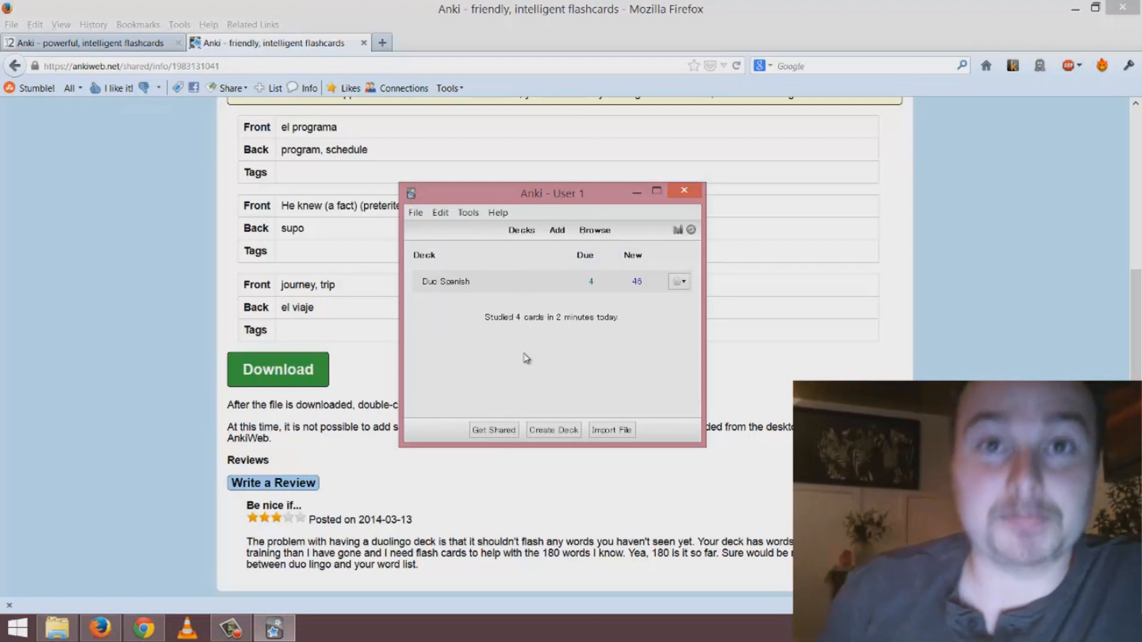
pyautogui.moveTo(510, 352)
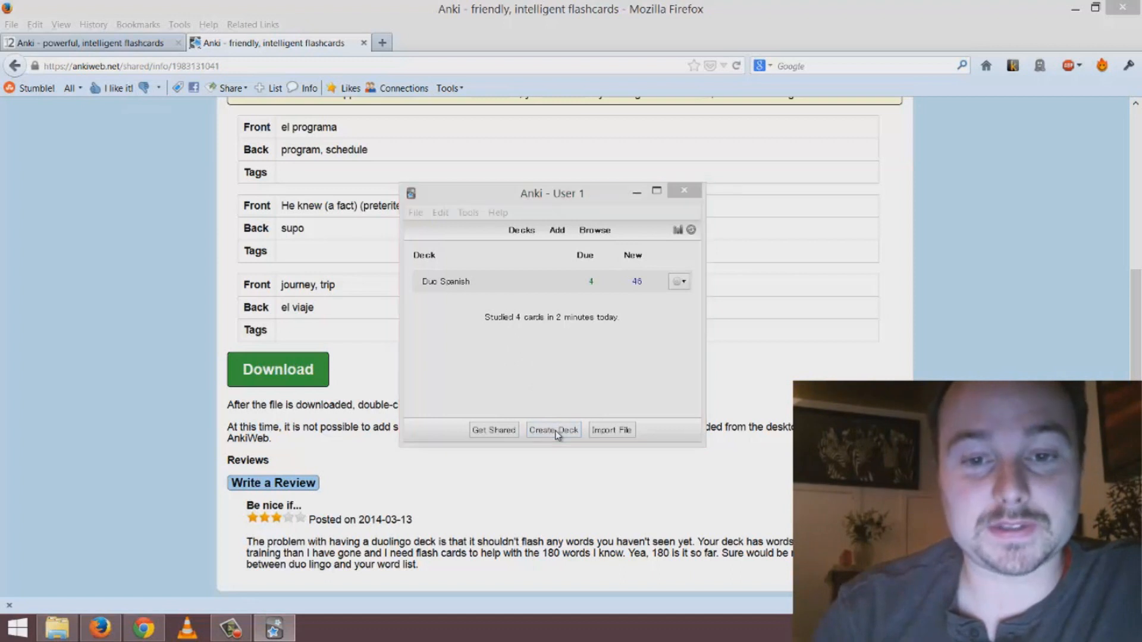
pyautogui.click(553, 429)
pyautogui.write('Hero')
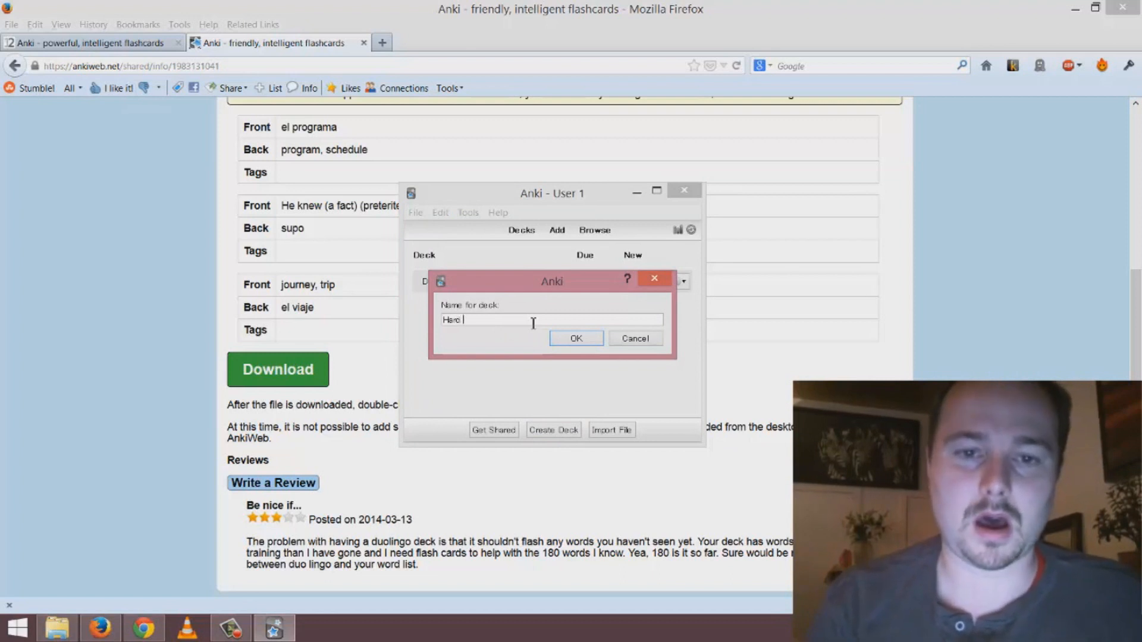
pyautogui.write('verbs In Spanish')
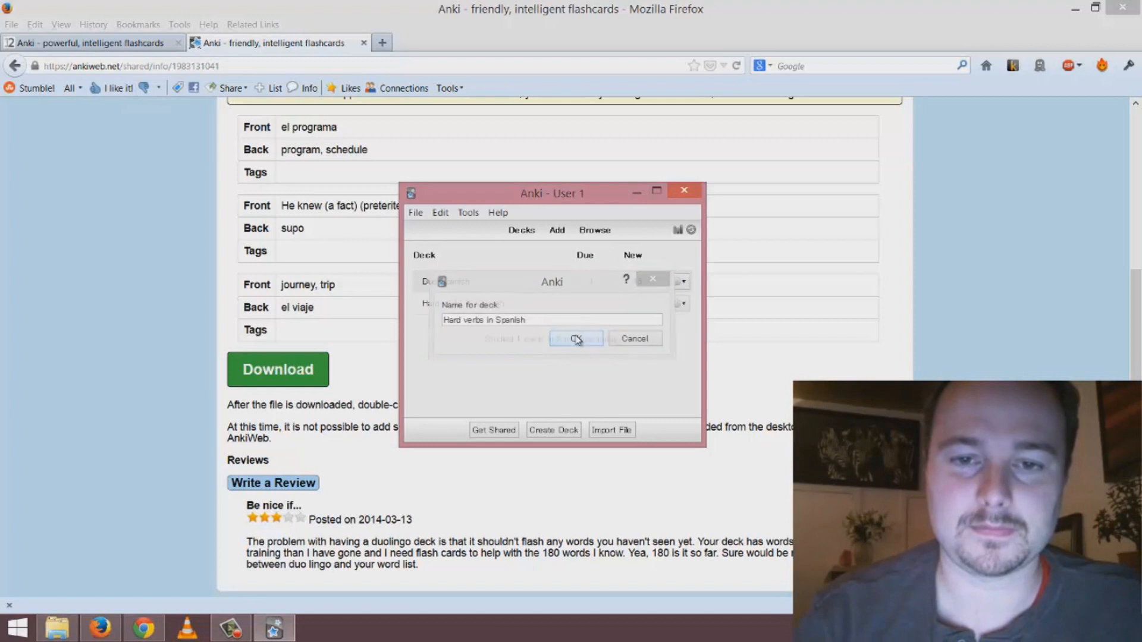
pyautogui.click(575, 338)
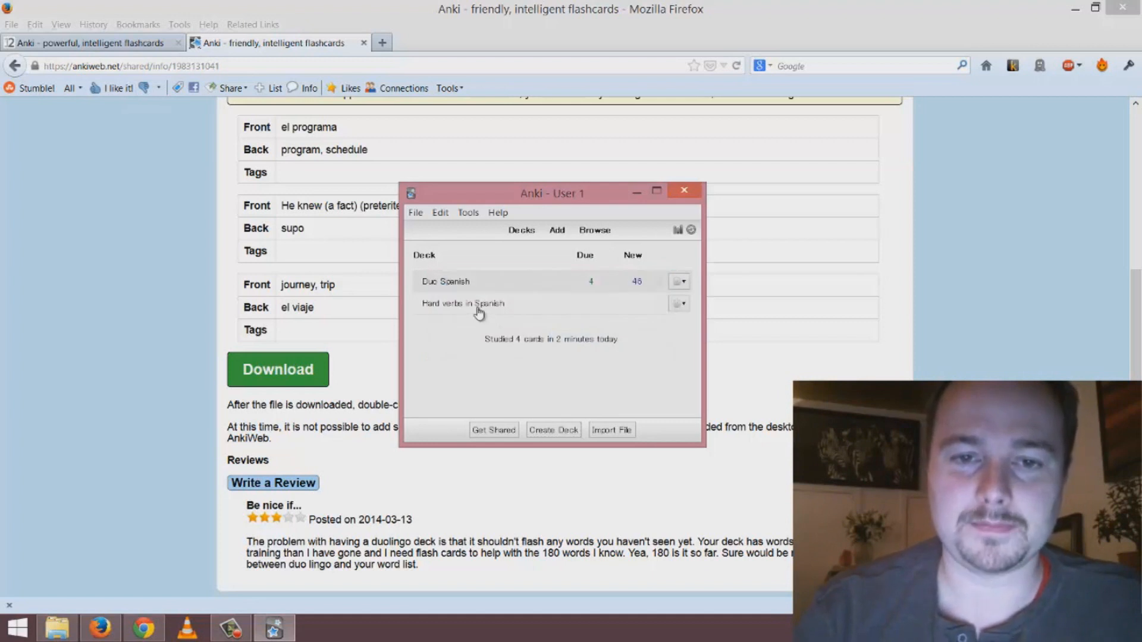
pyautogui.click(463, 303)
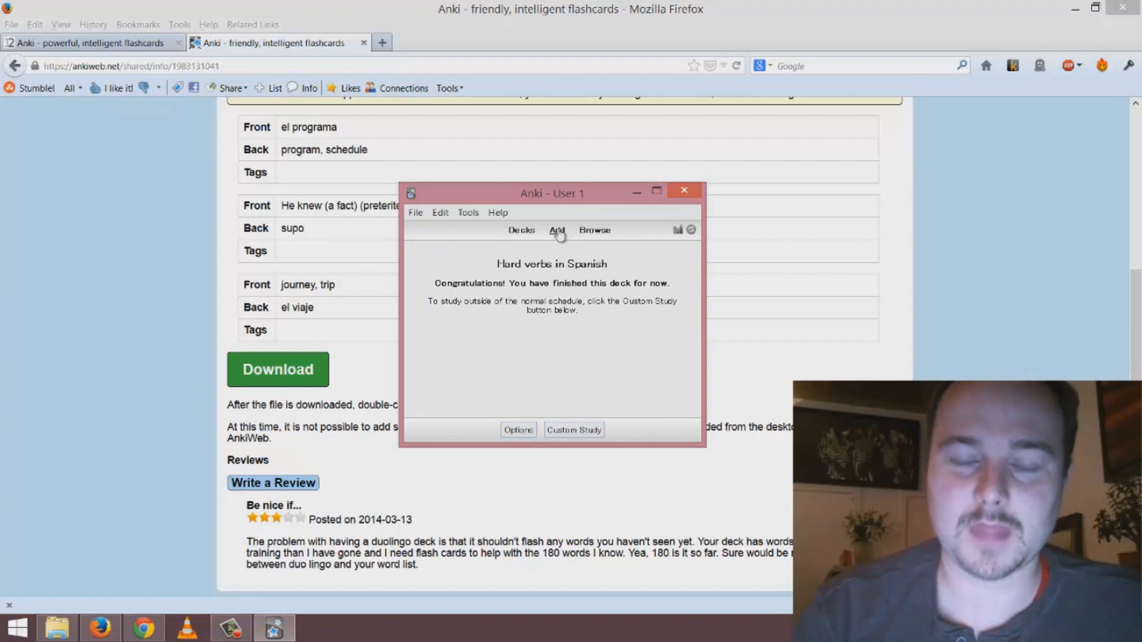
# - Start a new card with front 'contar (to tell)' and back 'cuento, cuentas, cuenta, contamos'
pyautogui.click(556, 230)
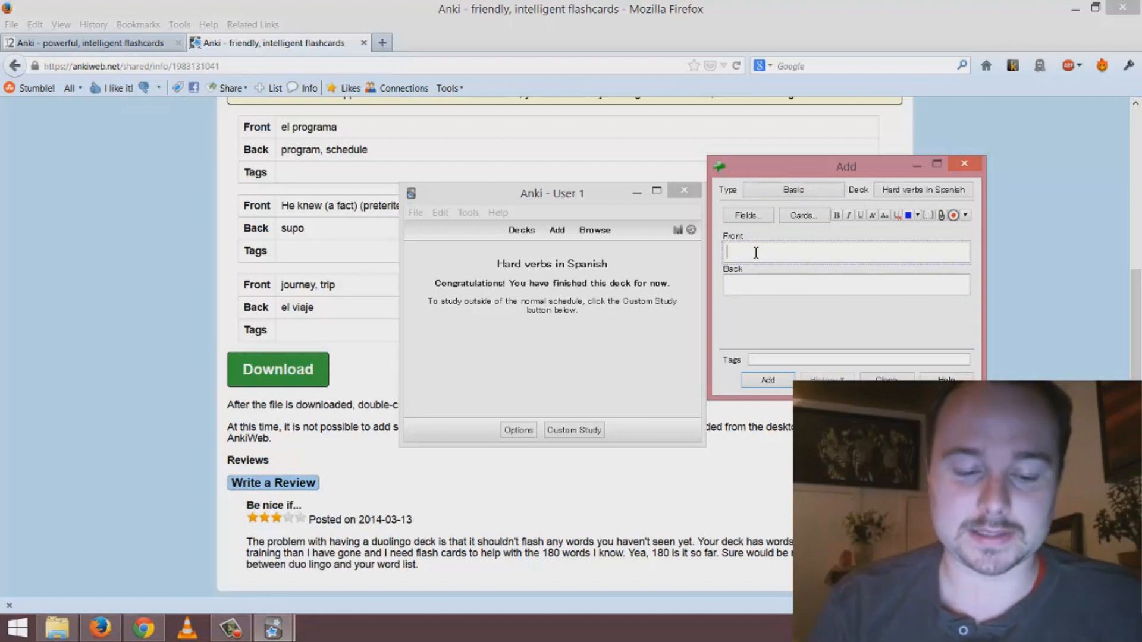
pyautogui.write('con')
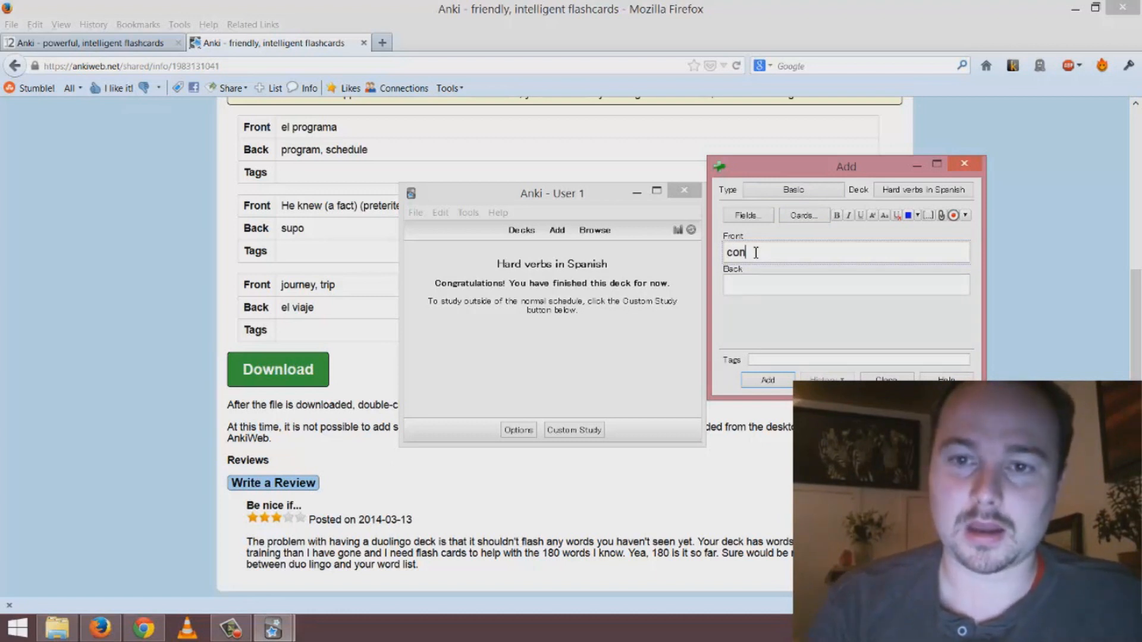
pyautogui.write('tar')
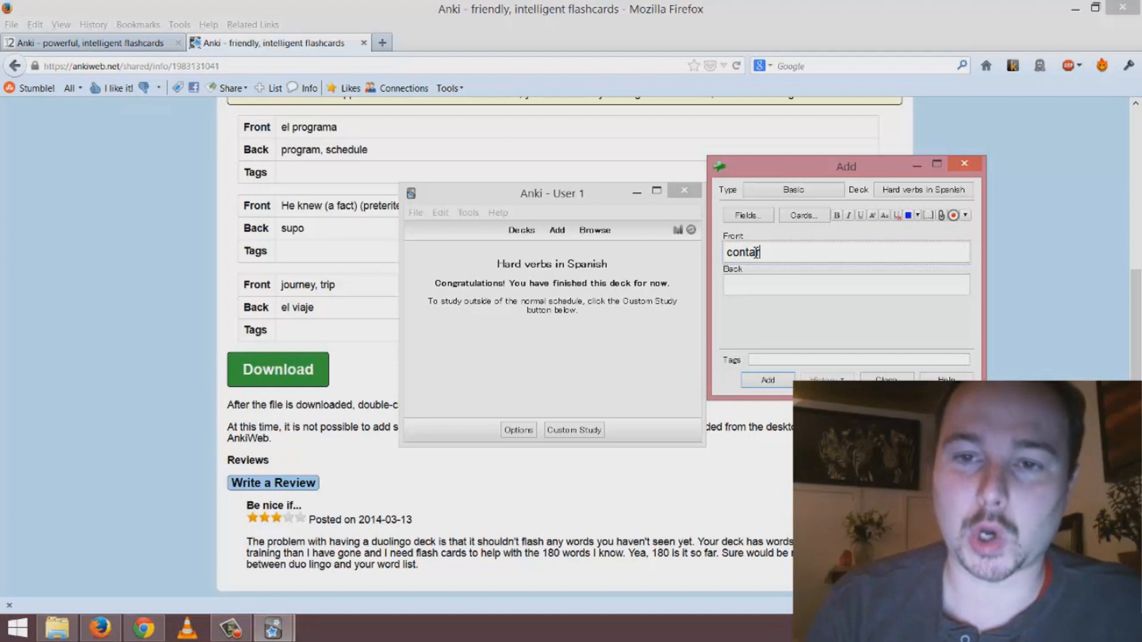
pyautogui.write('(to tel')
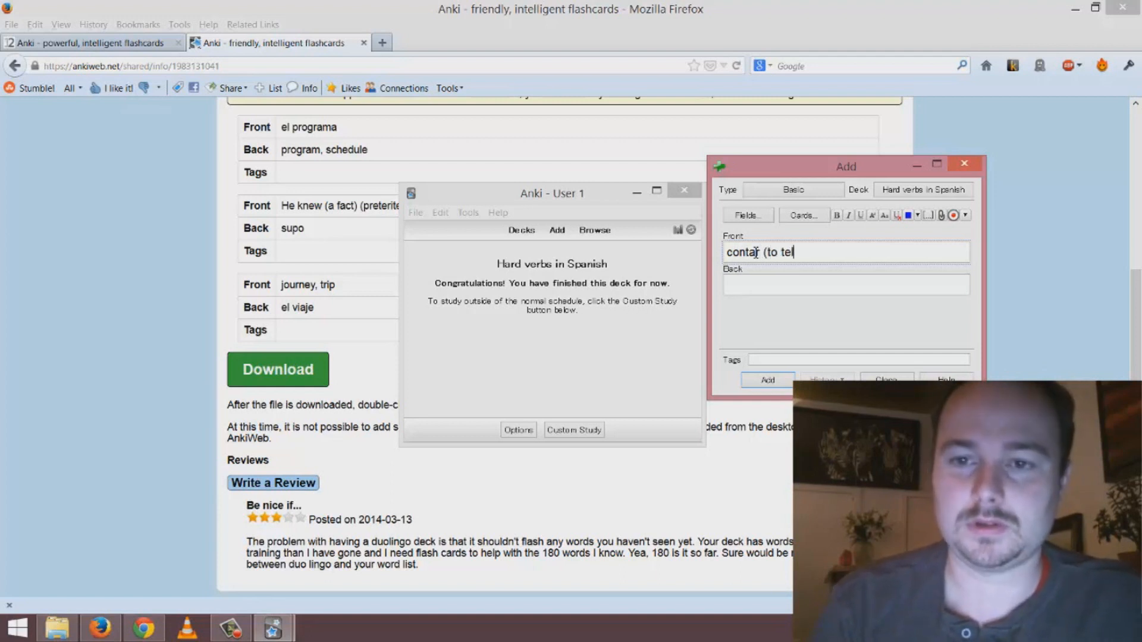
pyautogui.write('l)')
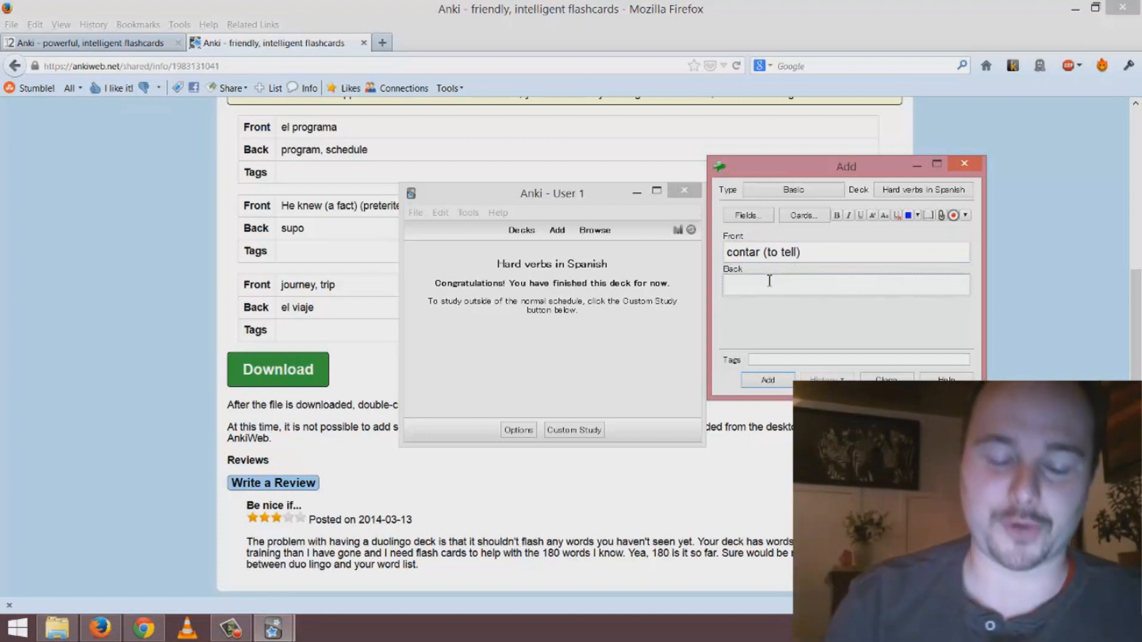
pyautogui.write('cuento')
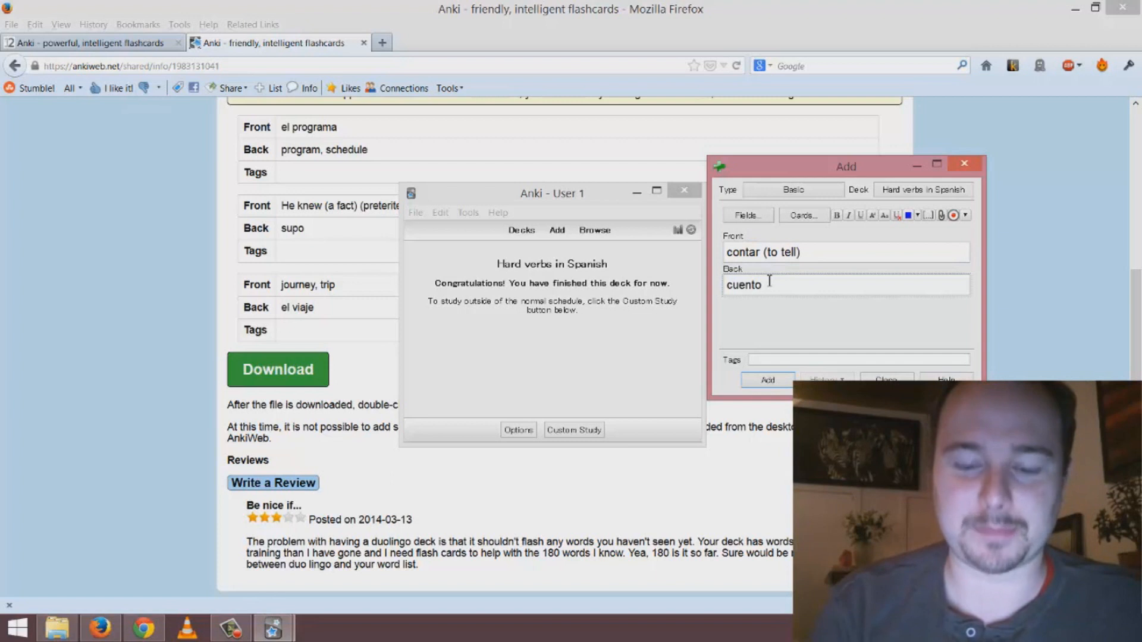
pyautogui.write(', cuentas')
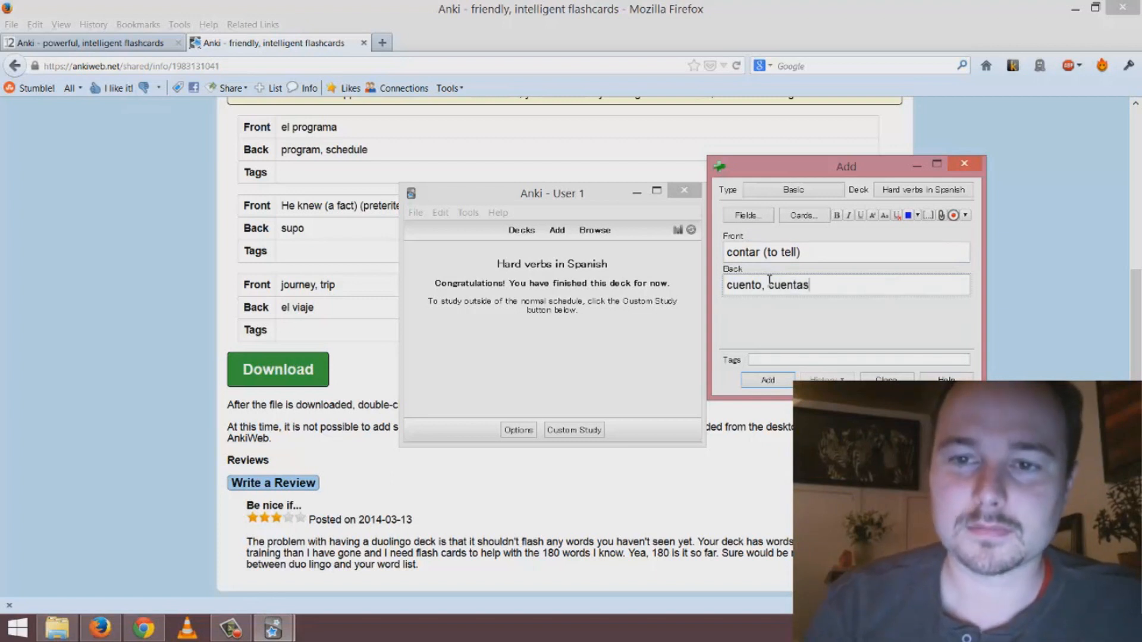
pyautogui.write(',')
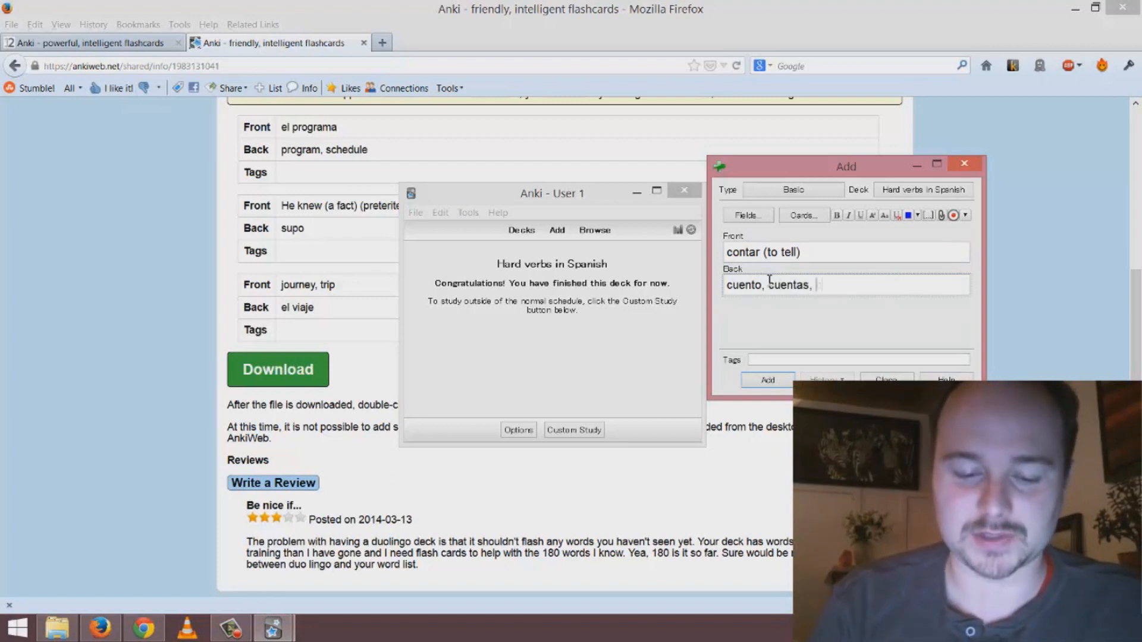
pyautogui.write('conta')
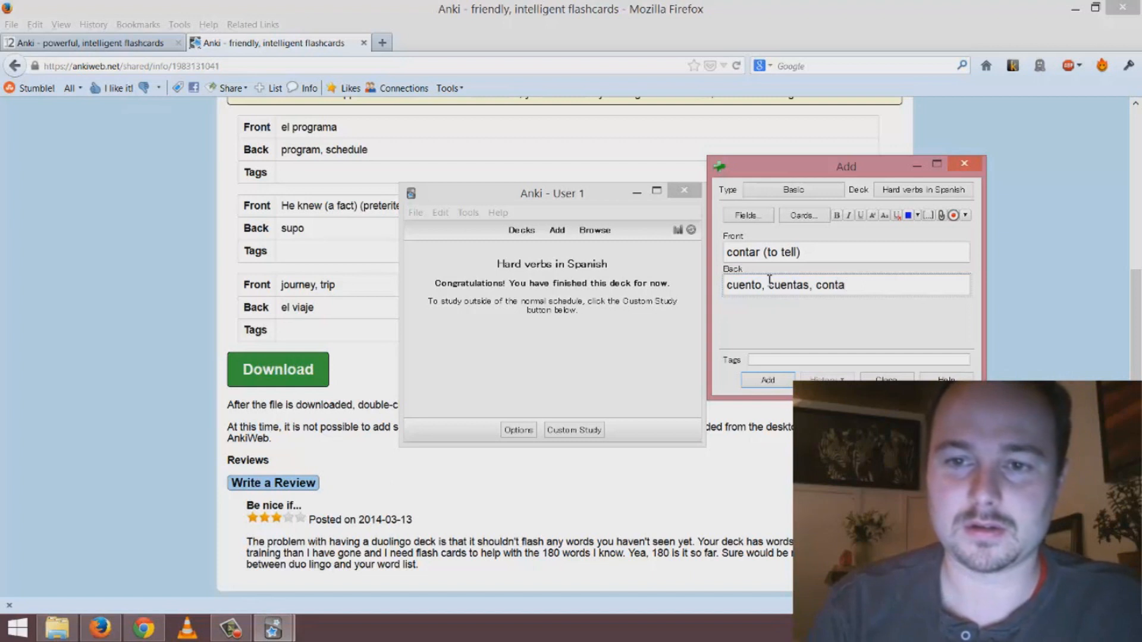
pyautogui.write('cu')
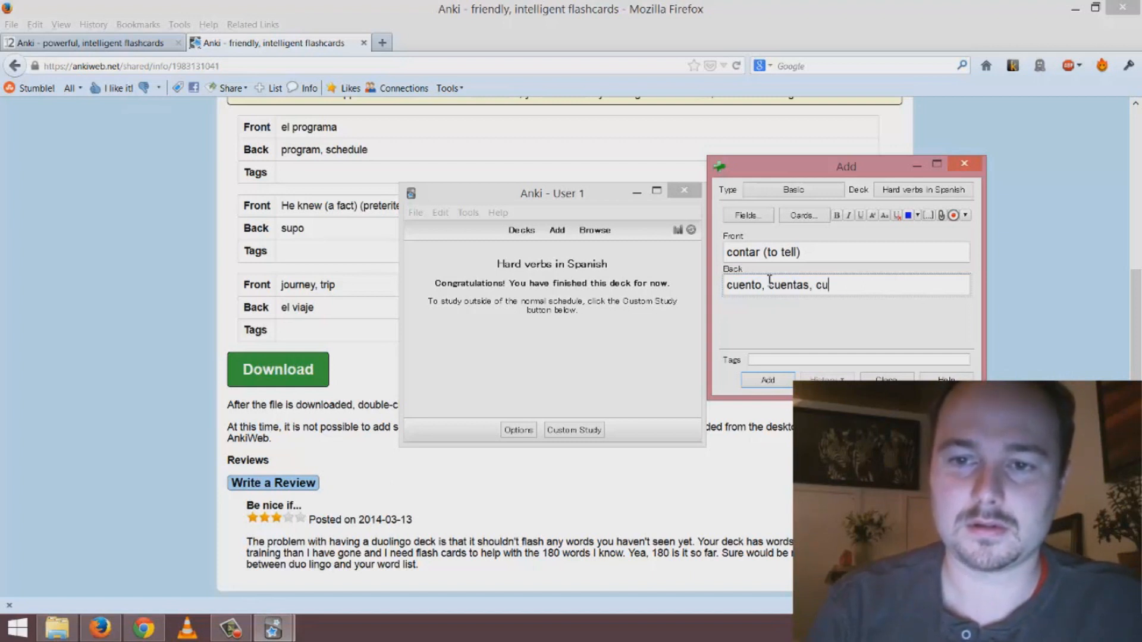
pyautogui.write('enta, contams')
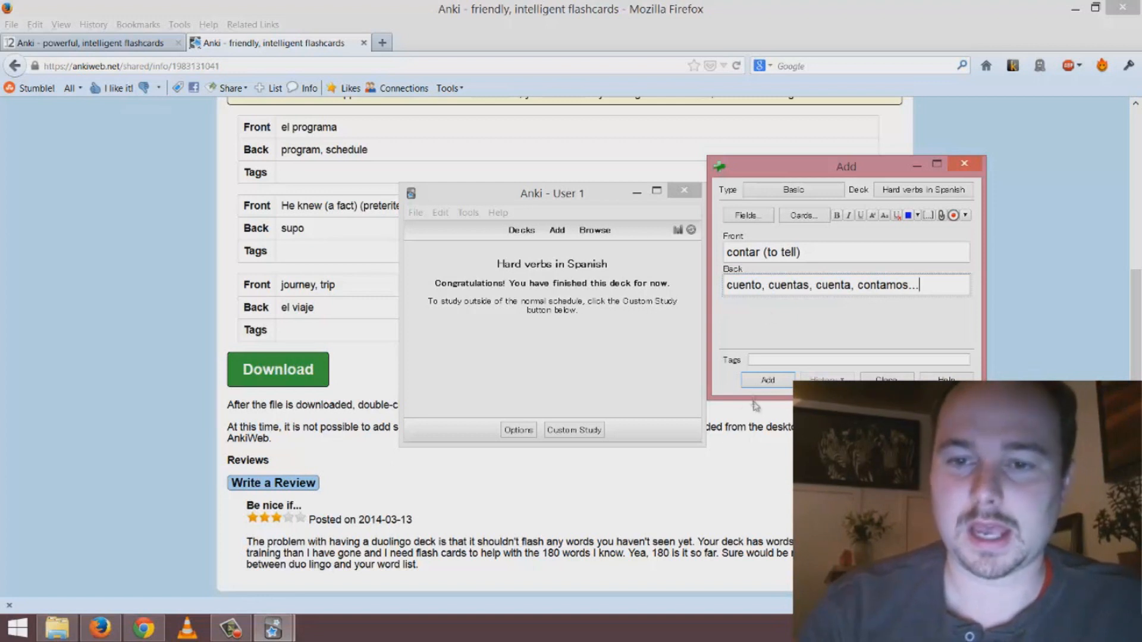
# - Add the contar and abrir cards to Hard verbs in Spanish
pyautogui.click(767, 380)
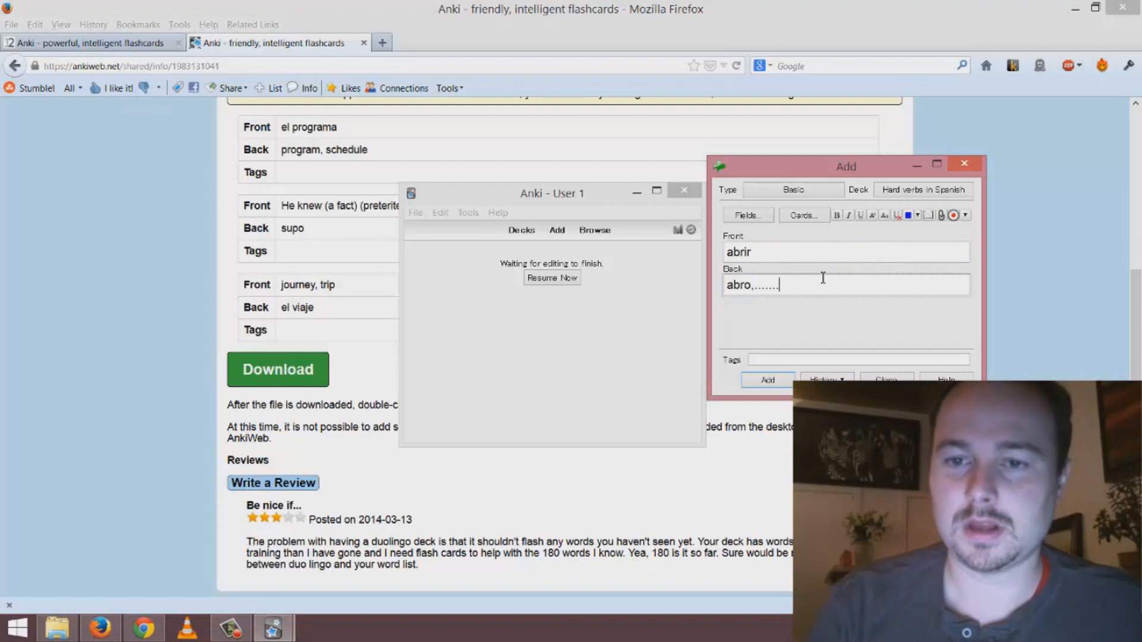
pyautogui.click(767, 380)
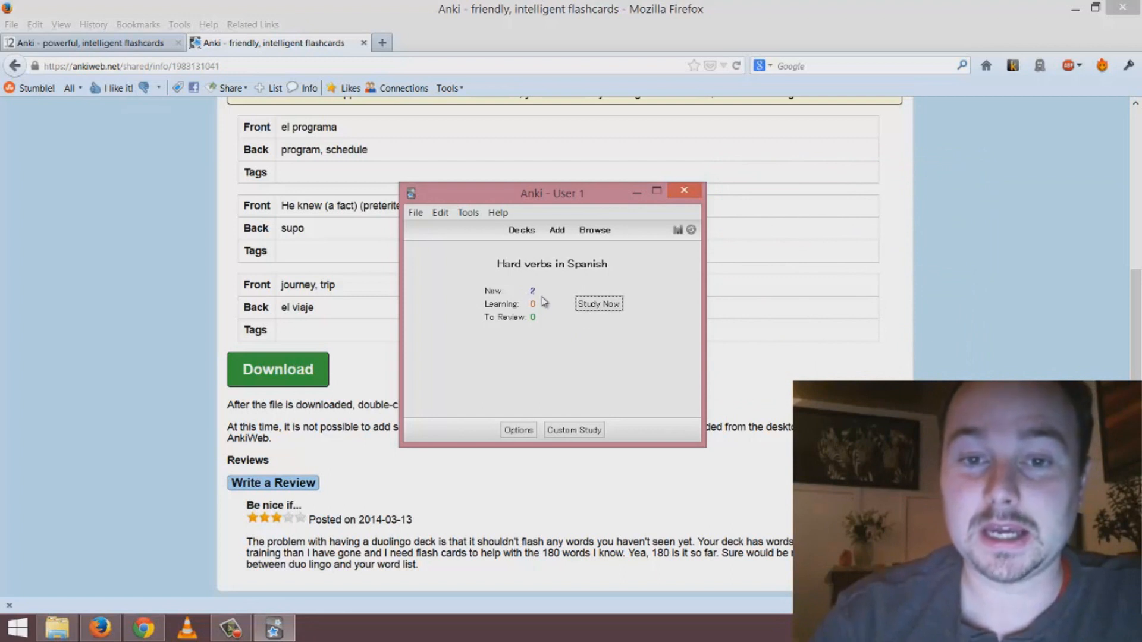
pyautogui.moveTo(550, 293)
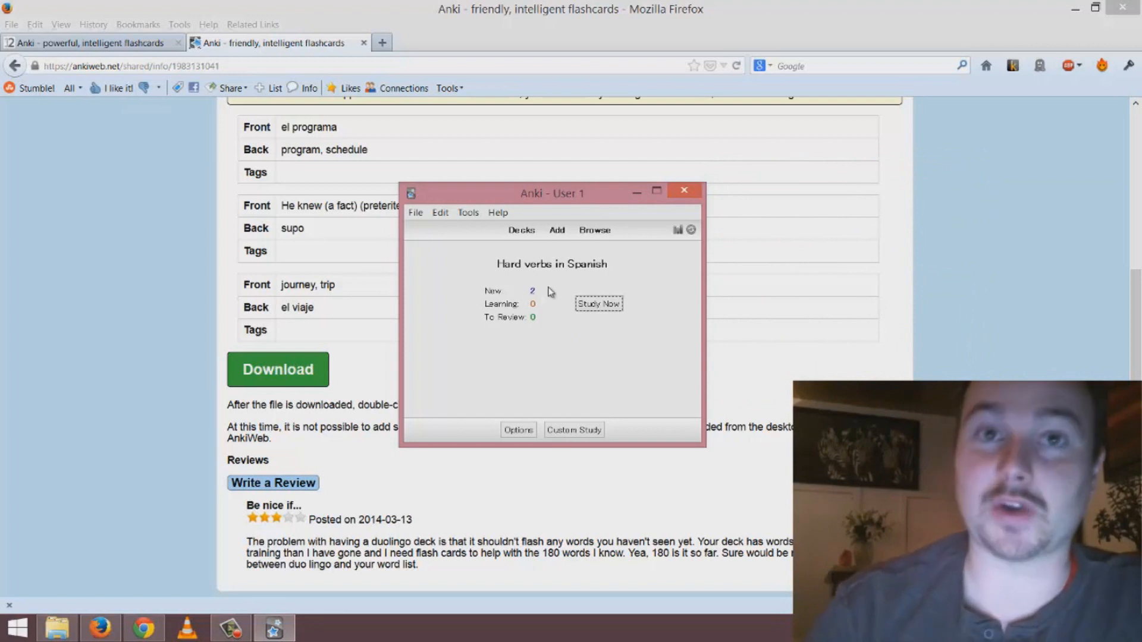
# - Start studying Hard verbs in Spanish, showing the 'contar (to tell)' card
pyautogui.click(598, 304)
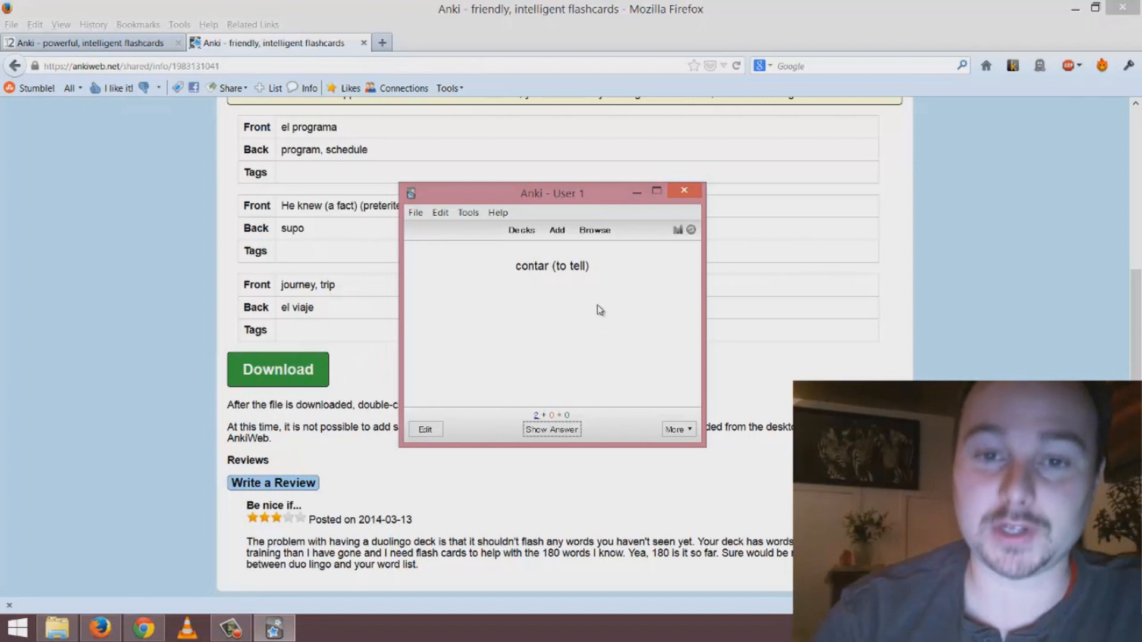
pyautogui.moveTo(560, 322)
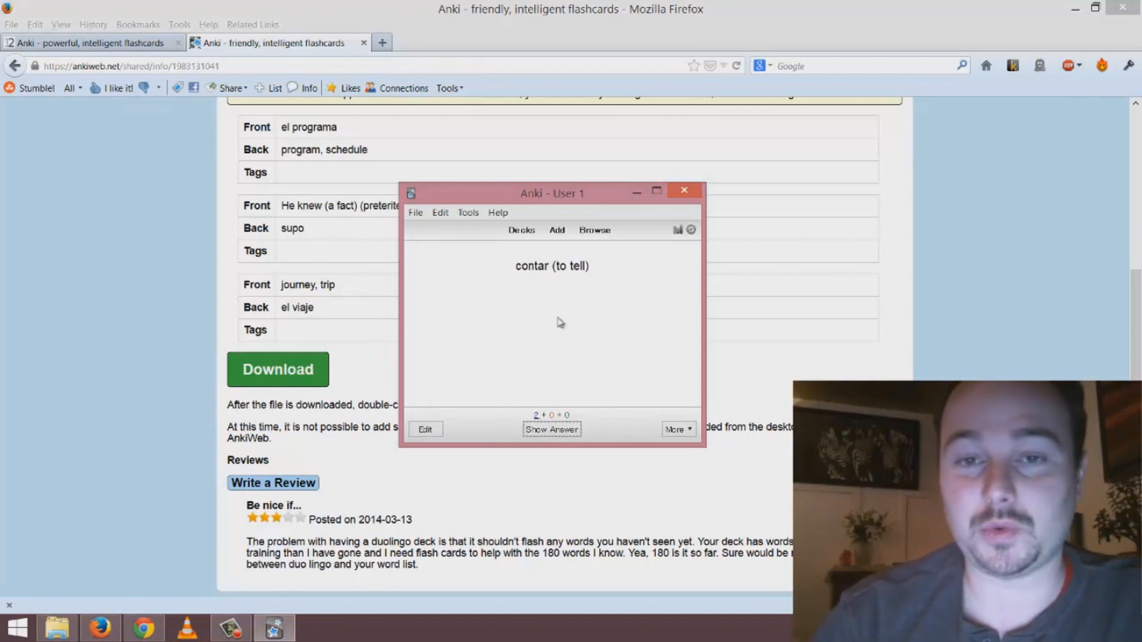
pyautogui.moveTo(620, 331)
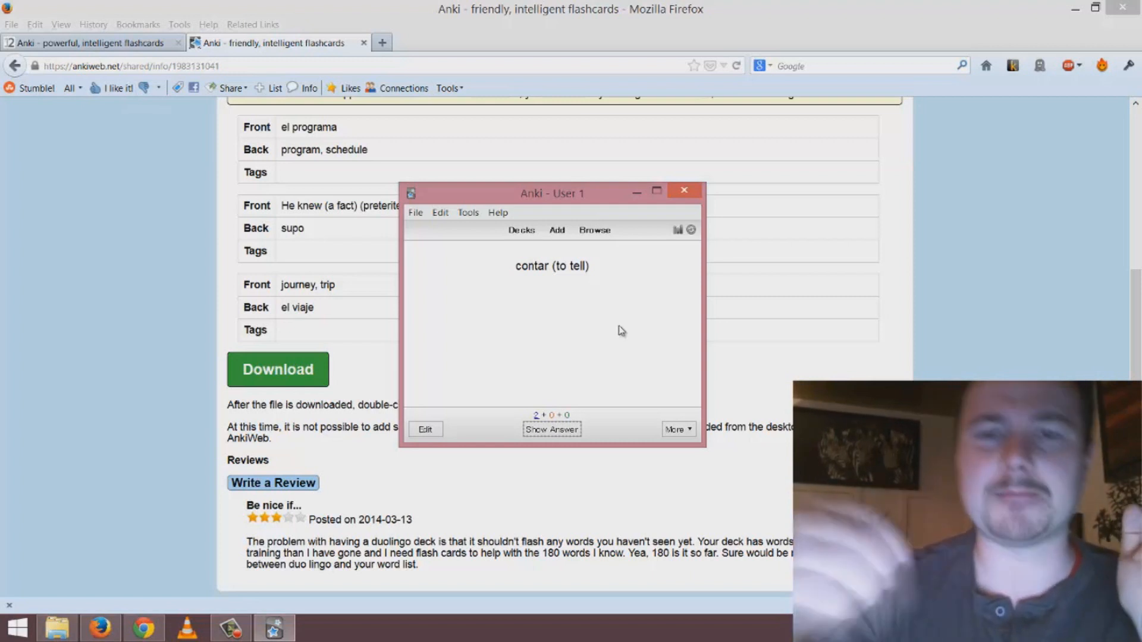
pyautogui.moveTo(415, 212)
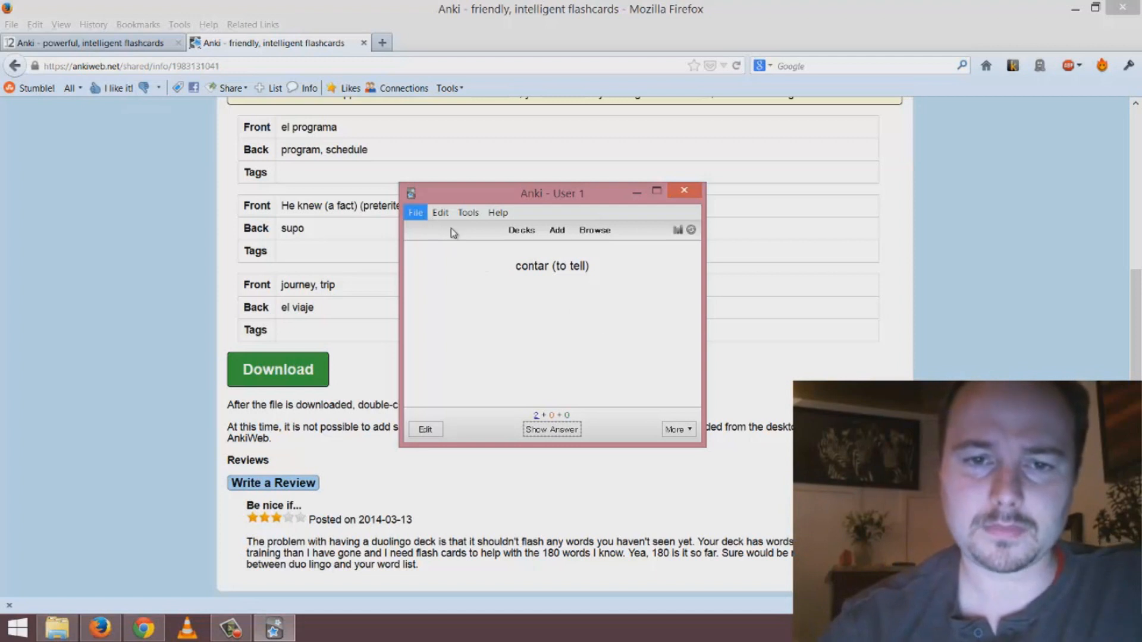
# - Go back to the deck list, briefly open the card browser, then close it
pyautogui.click(522, 230)
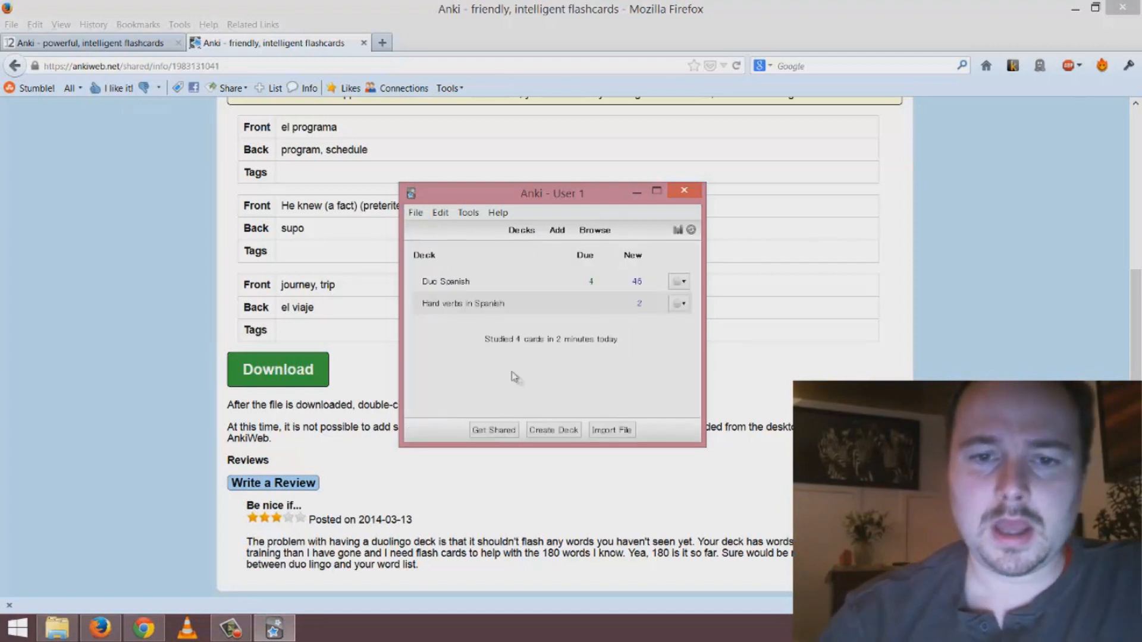
pyautogui.moveTo(459, 319)
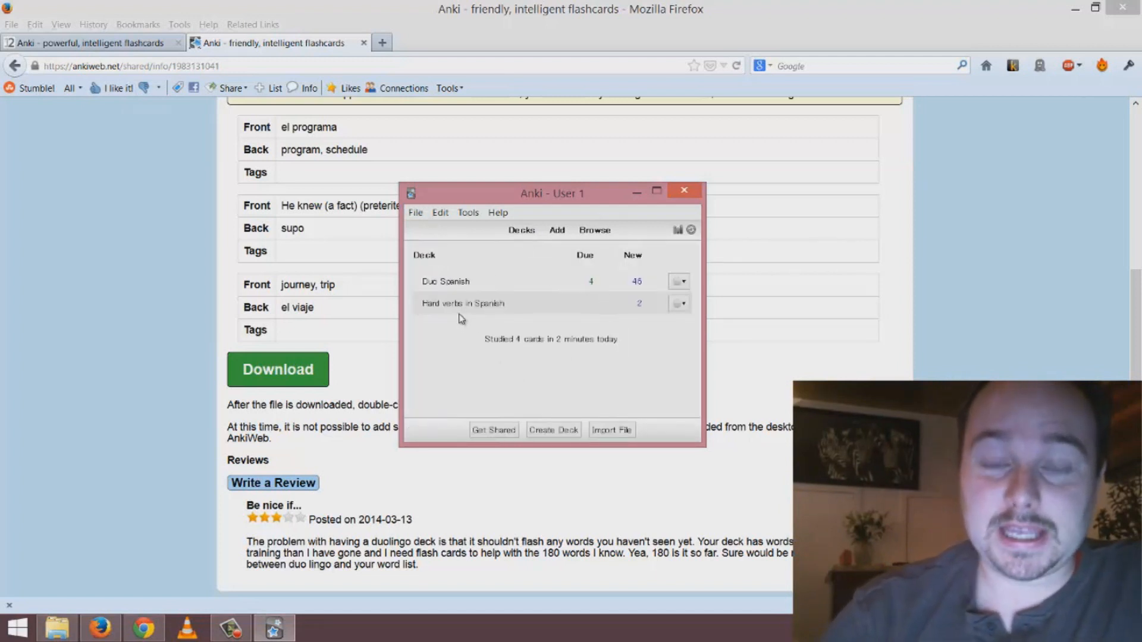
pyautogui.moveTo(521, 352)
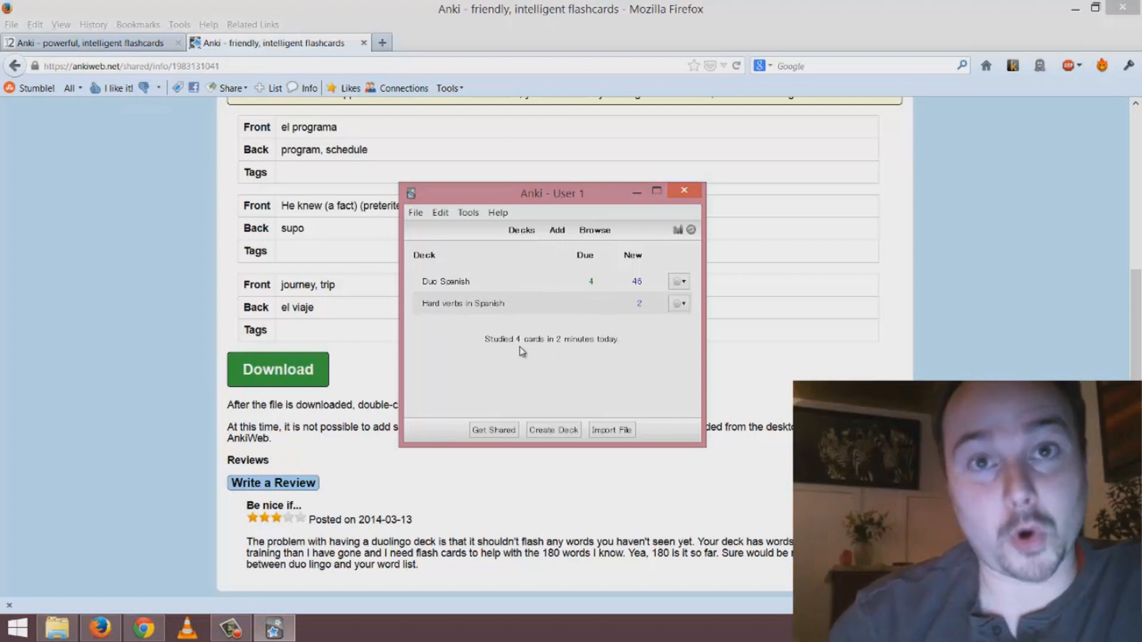
pyautogui.moveTo(478, 257)
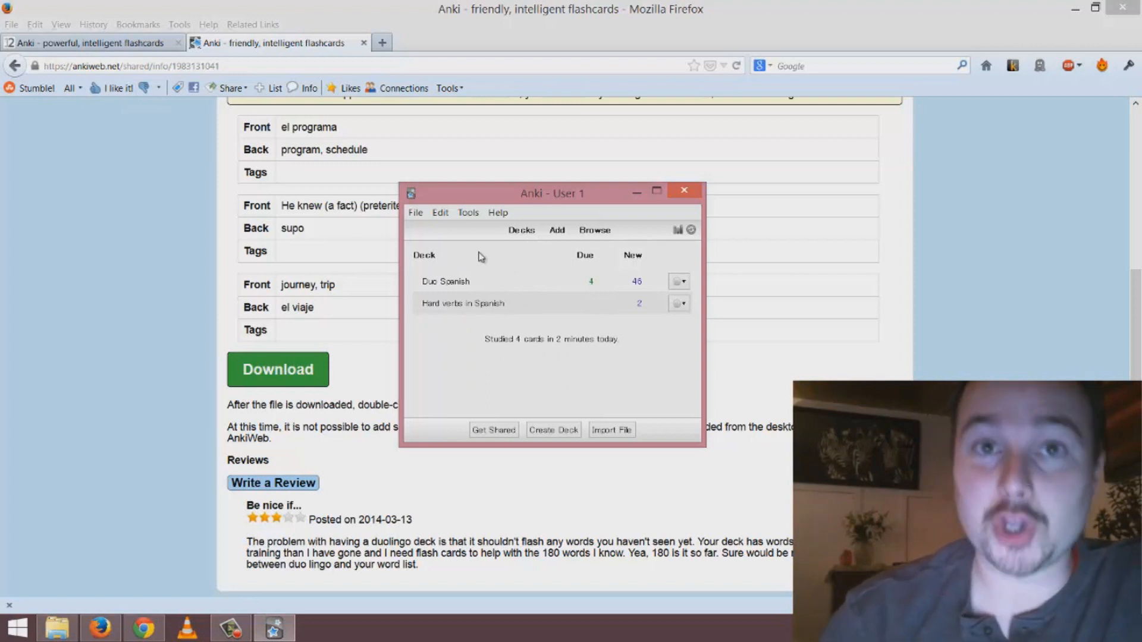
pyautogui.moveTo(446, 285)
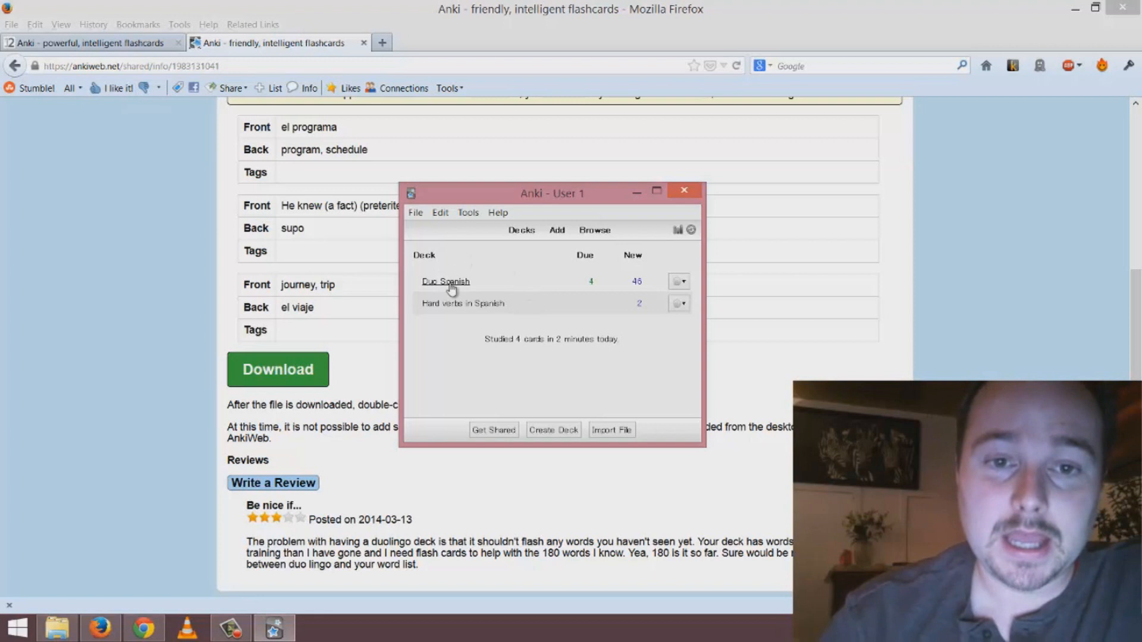
pyautogui.moveTo(688, 357)
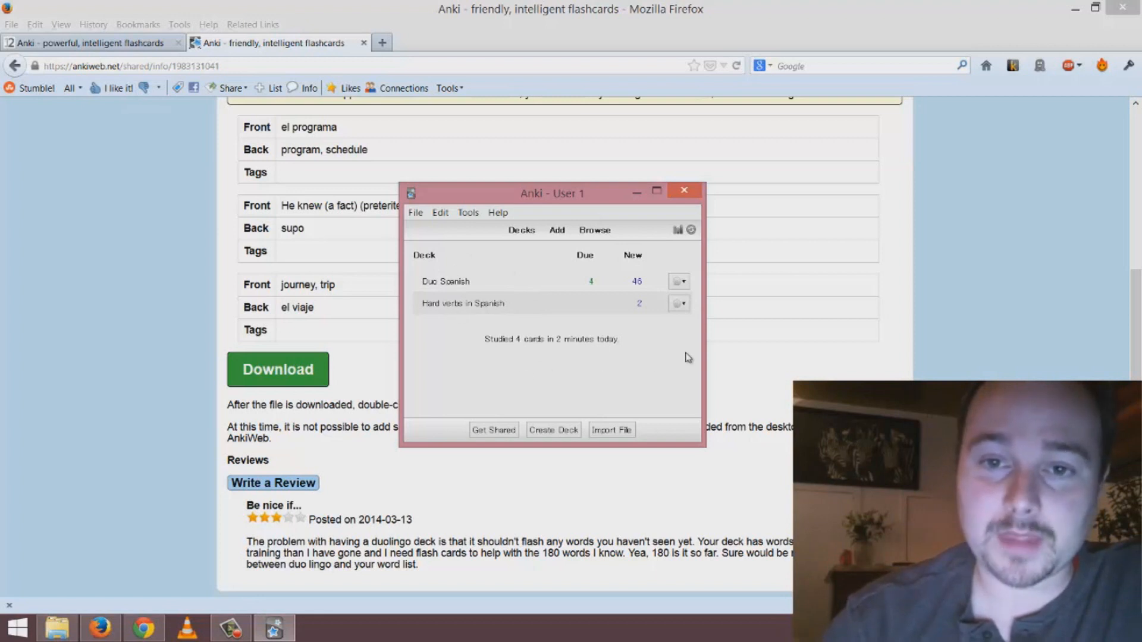
pyautogui.click(595, 230)
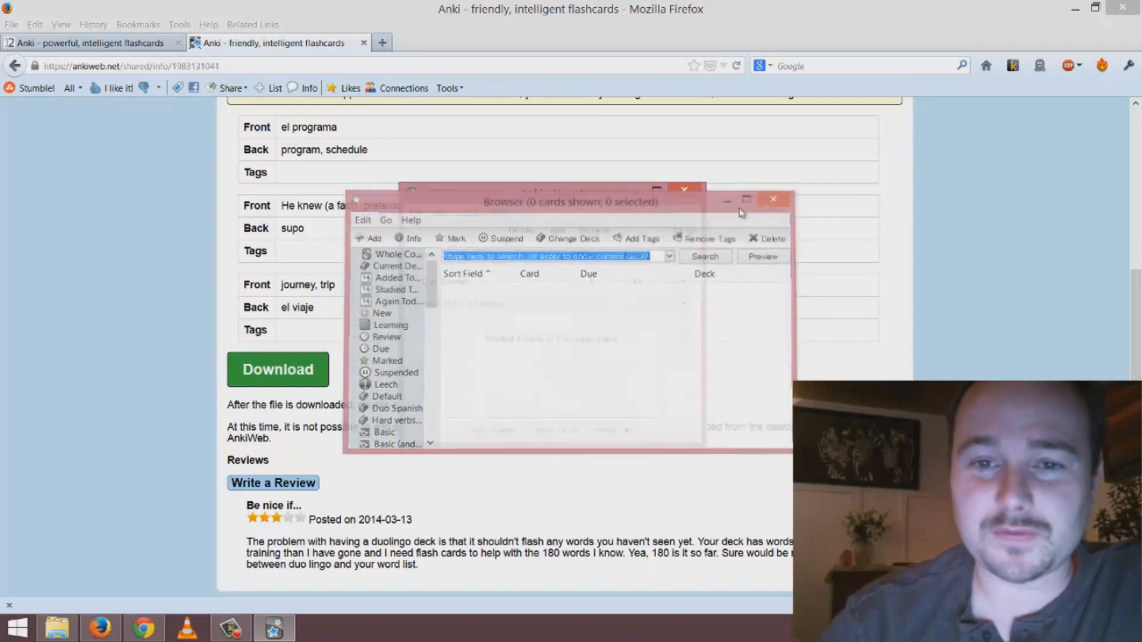
pyautogui.click(773, 198)
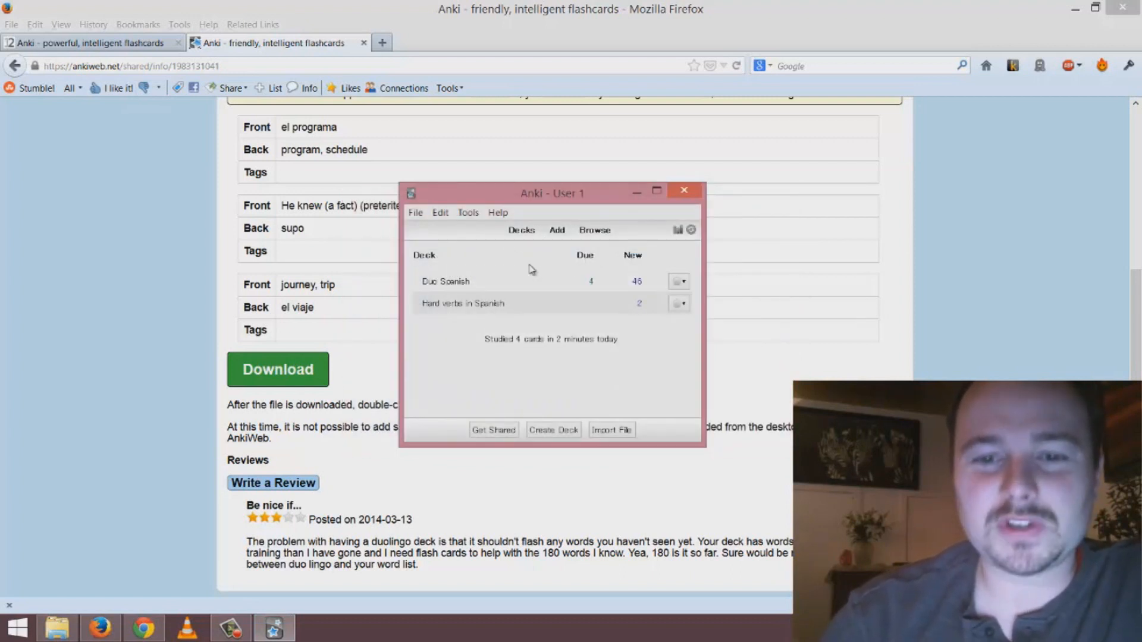
pyautogui.moveTo(418, 356)
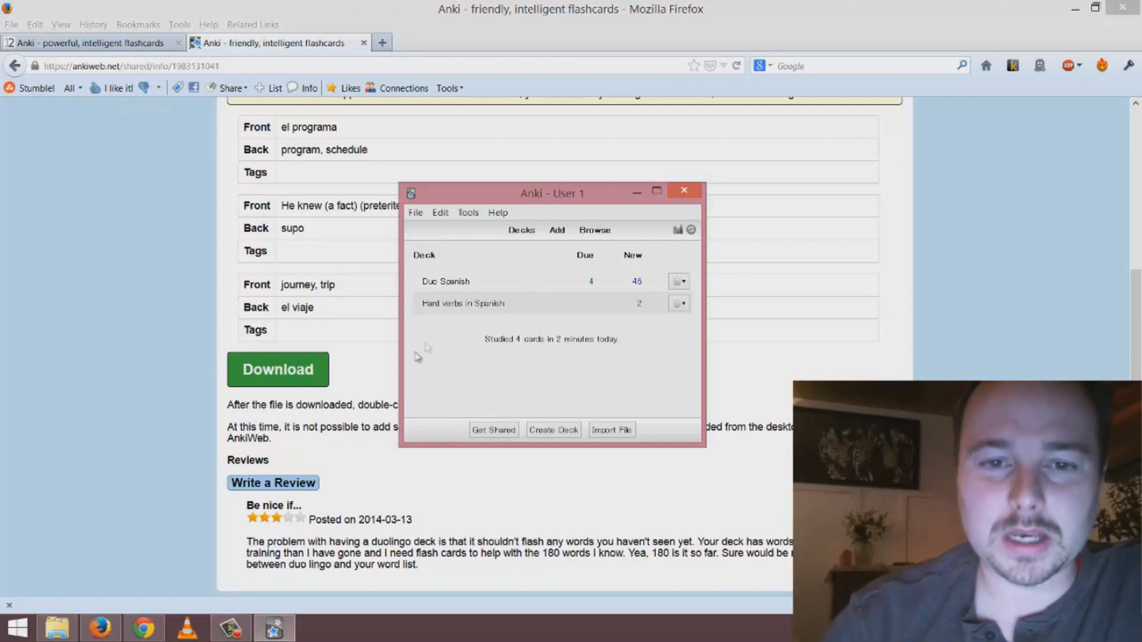
pyautogui.moveTo(535, 359)
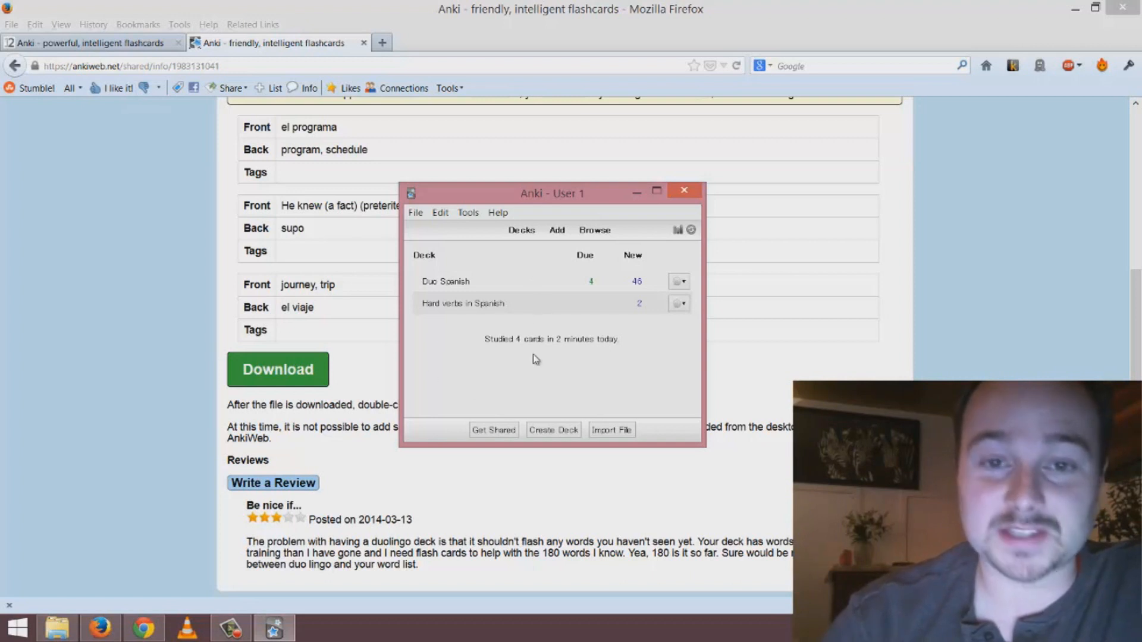
pyautogui.moveTo(559, 246)
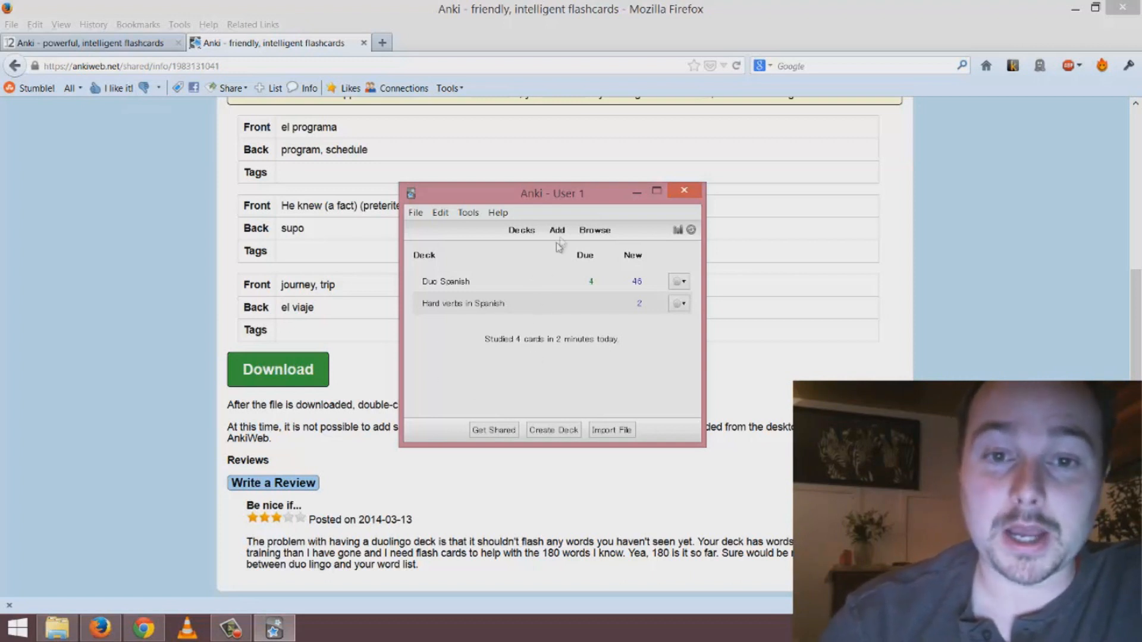
pyautogui.moveTo(575, 217)
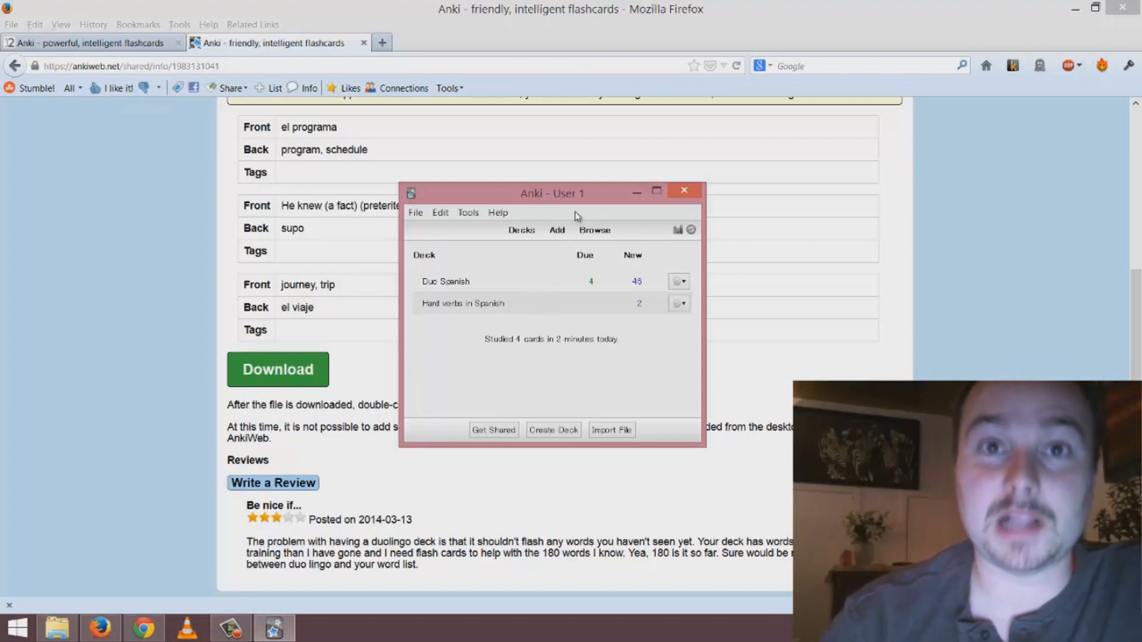
pyautogui.moveTo(571, 208)
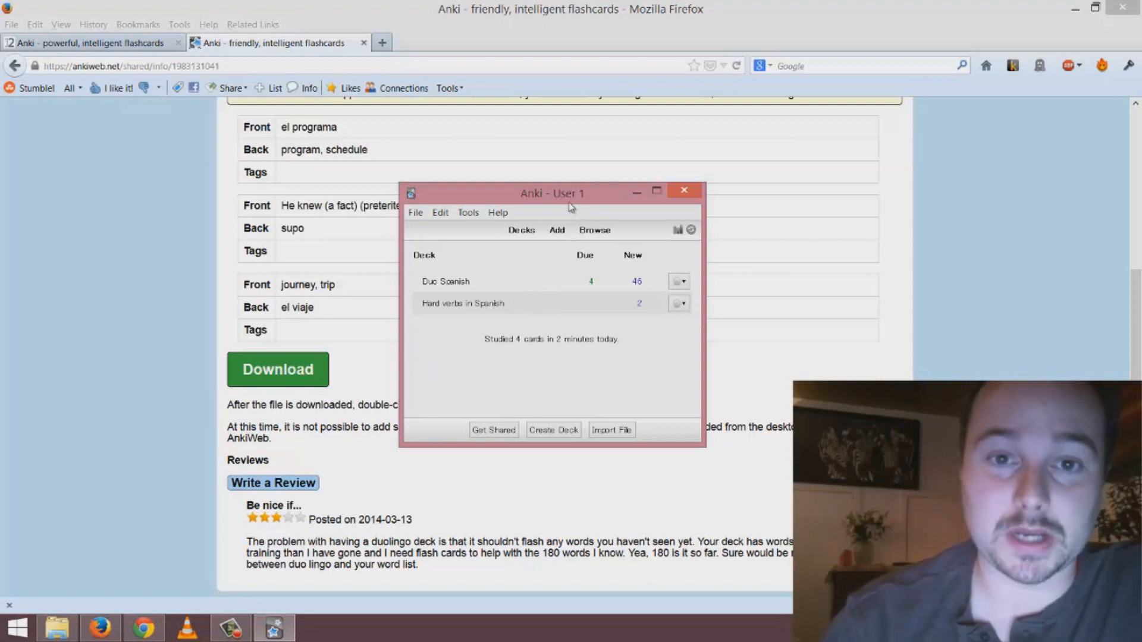
pyautogui.moveTo(571, 202)
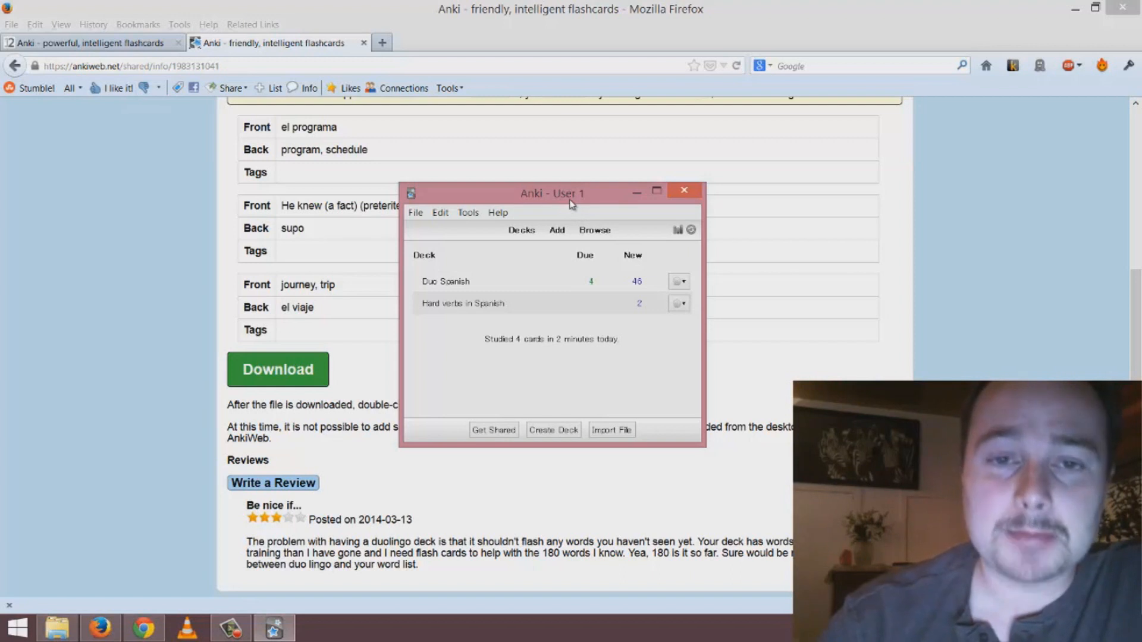